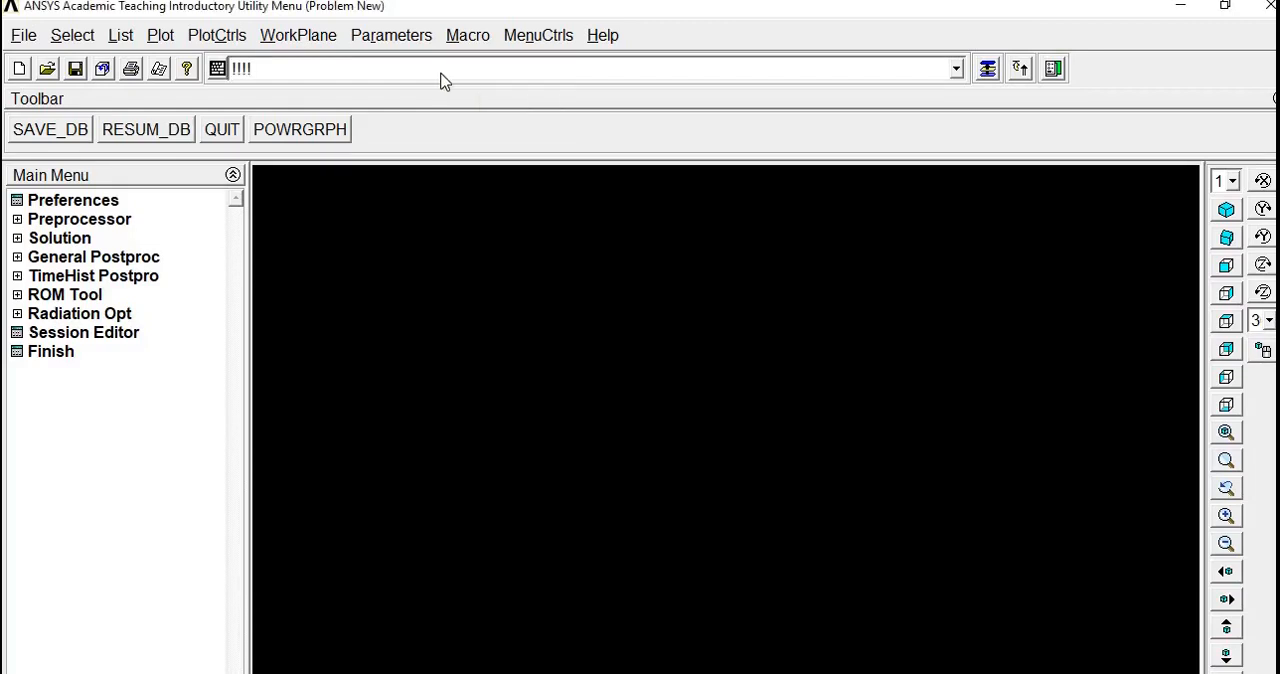
Enter a '!!!! Hello World' comment, then a second pasted '!!!!!!' comment ending 'is comment'.
text(Hello World)
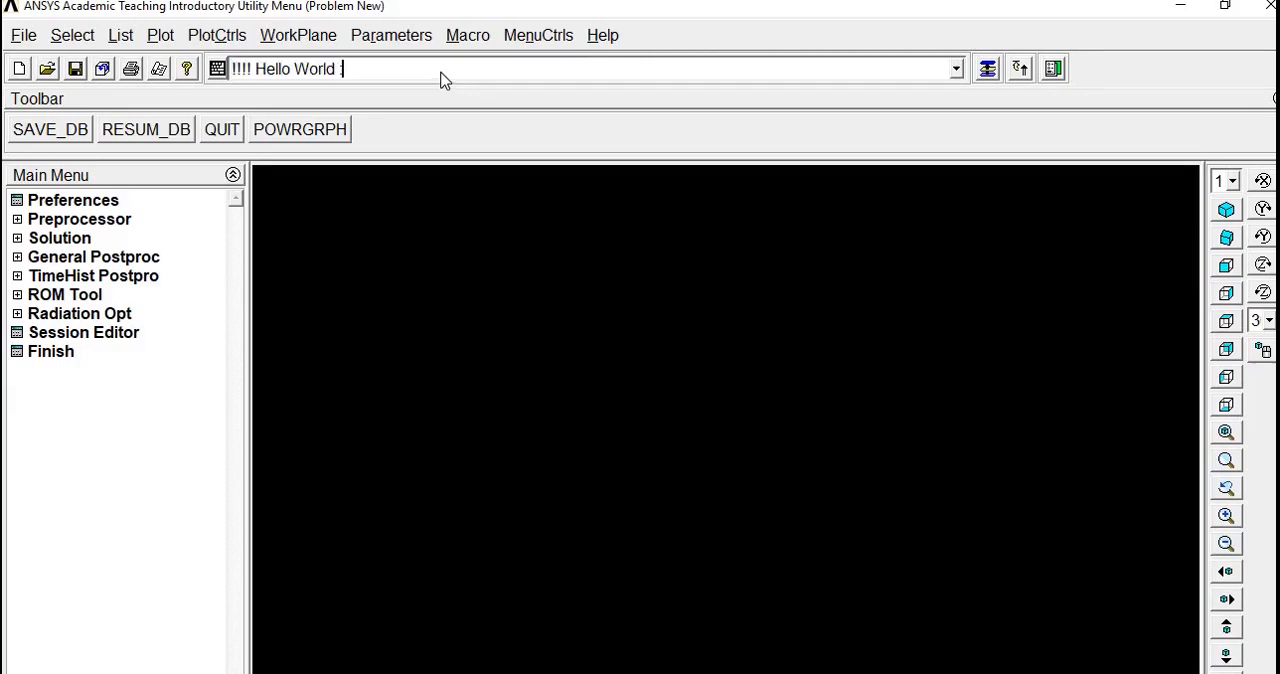
key(Return)
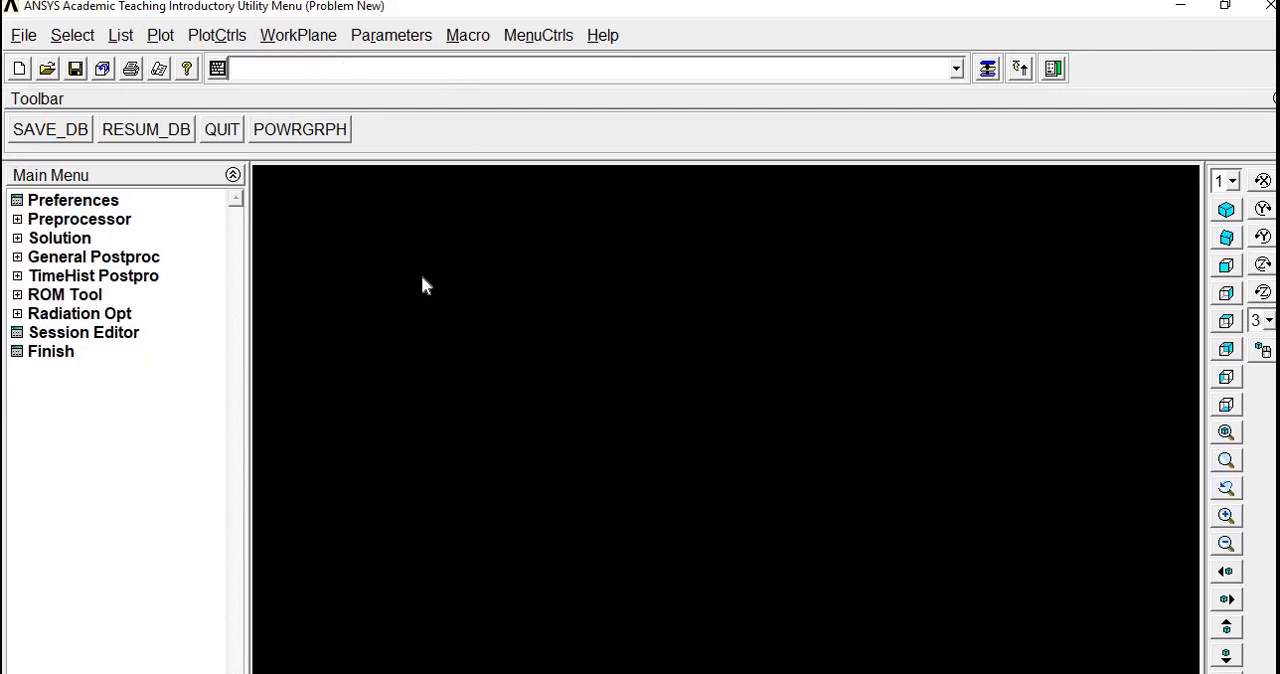
mouse_move(124, 260)
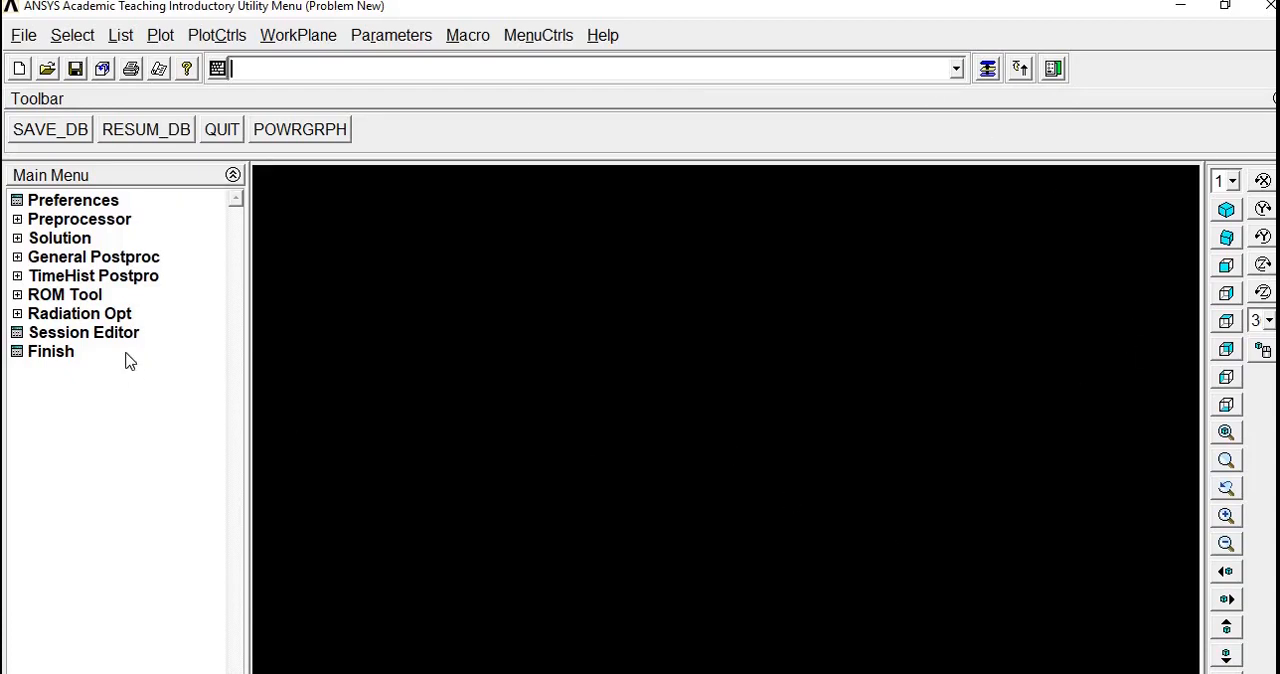
mouse_move(590, 268)
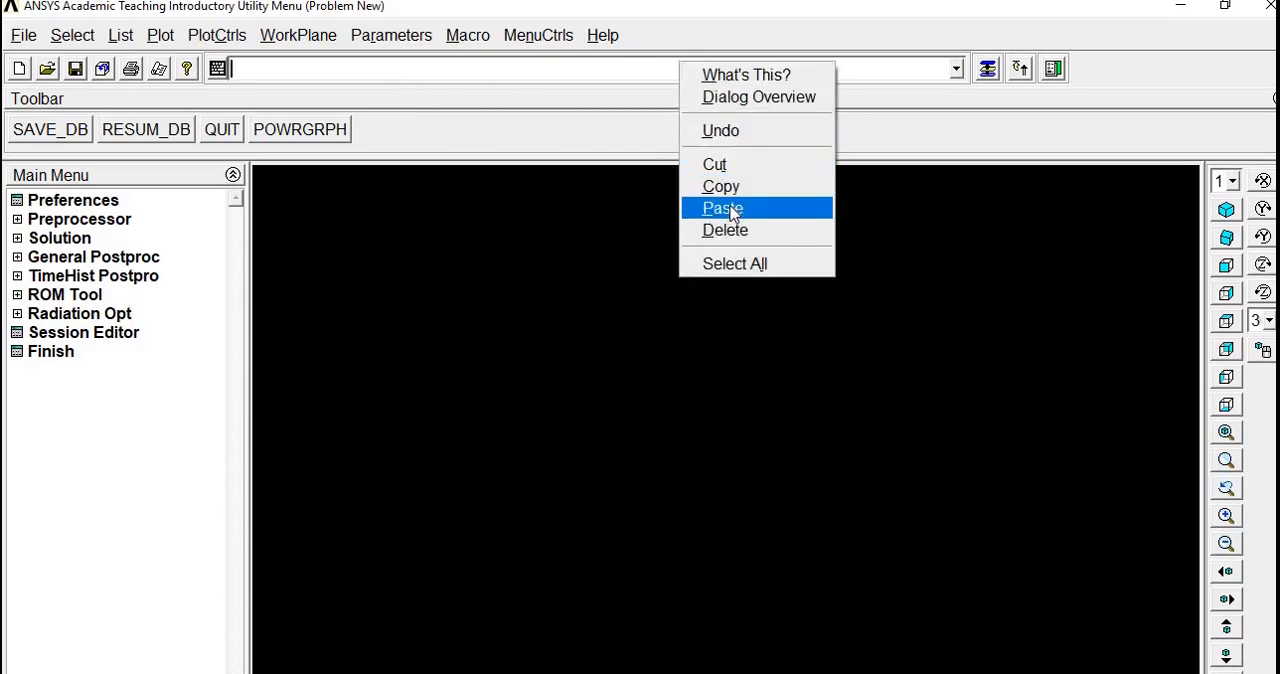
click(724, 208)
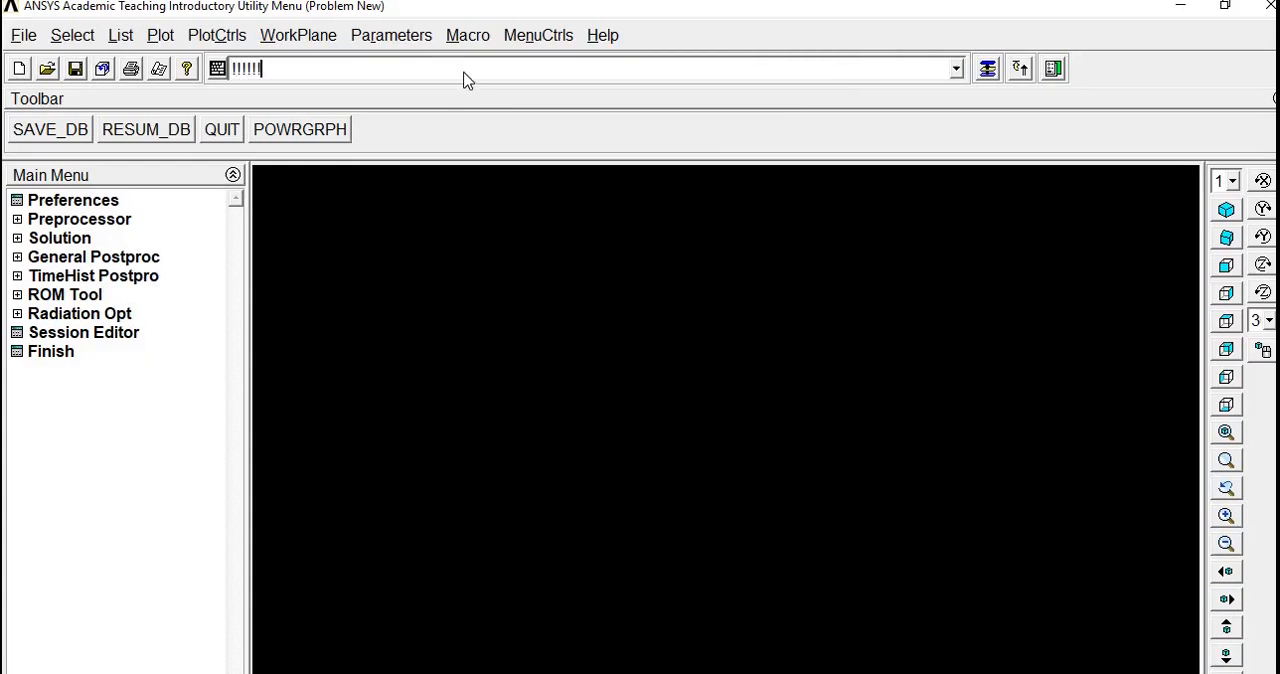
text(||)
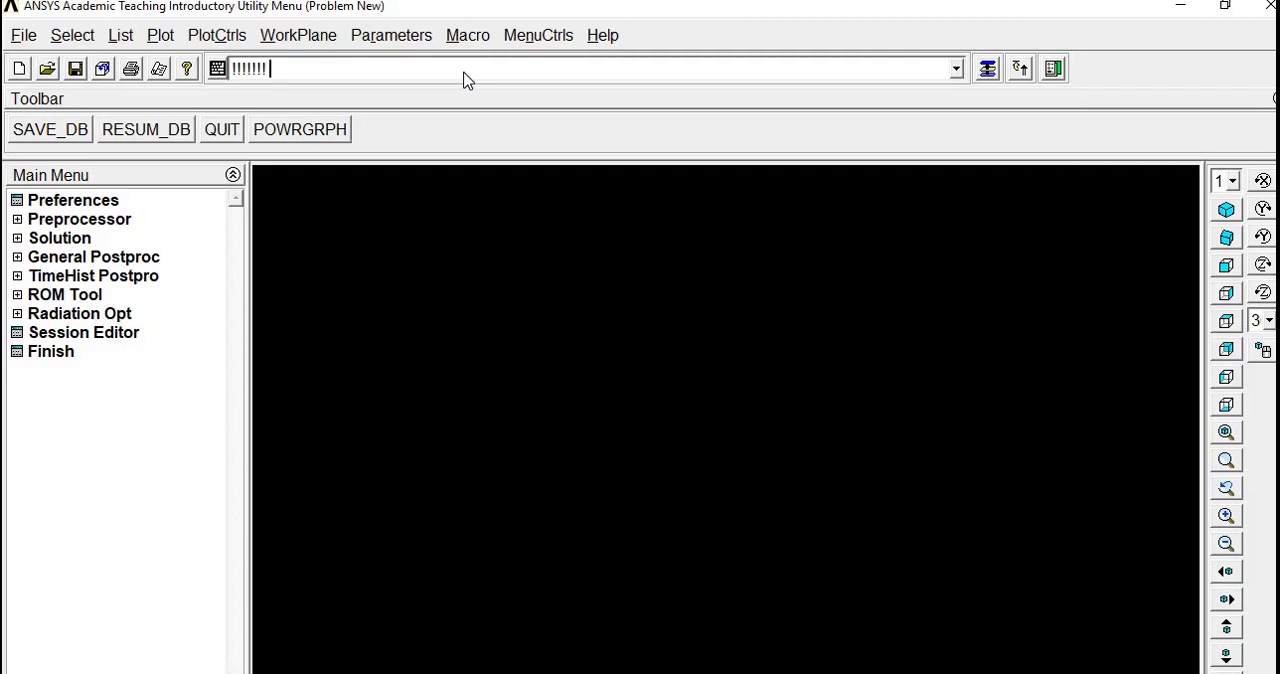
text(is comment)
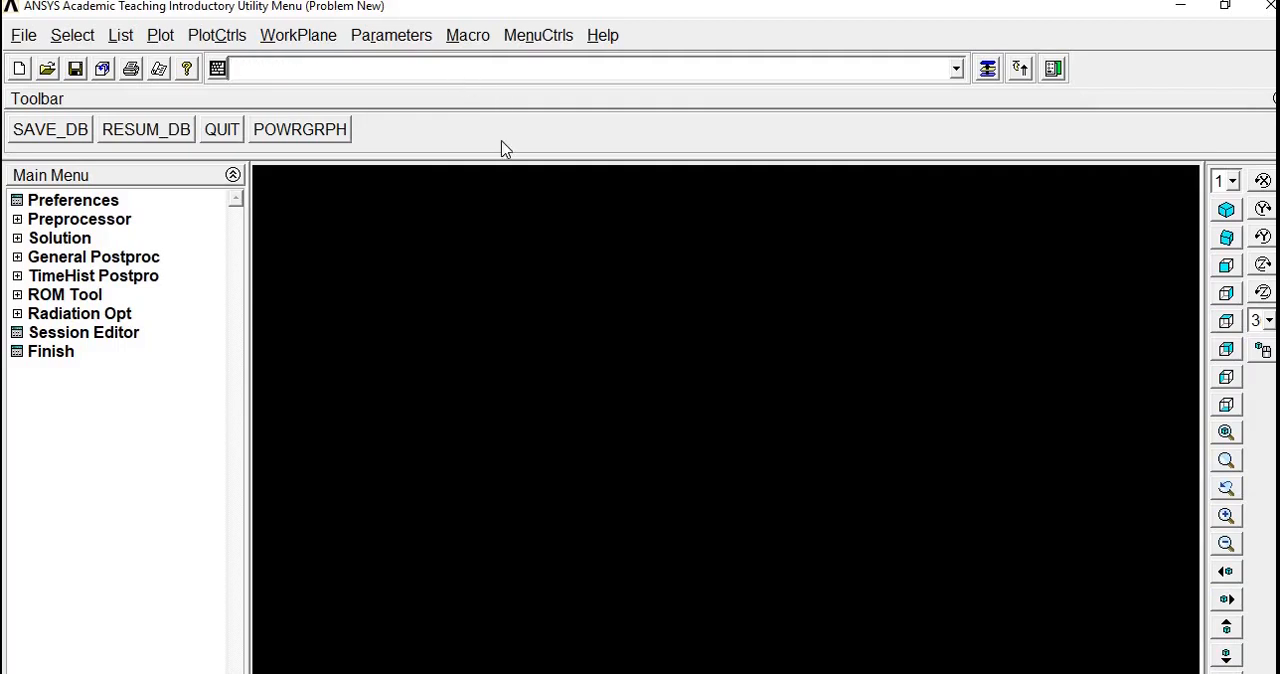
key(alt+tab)
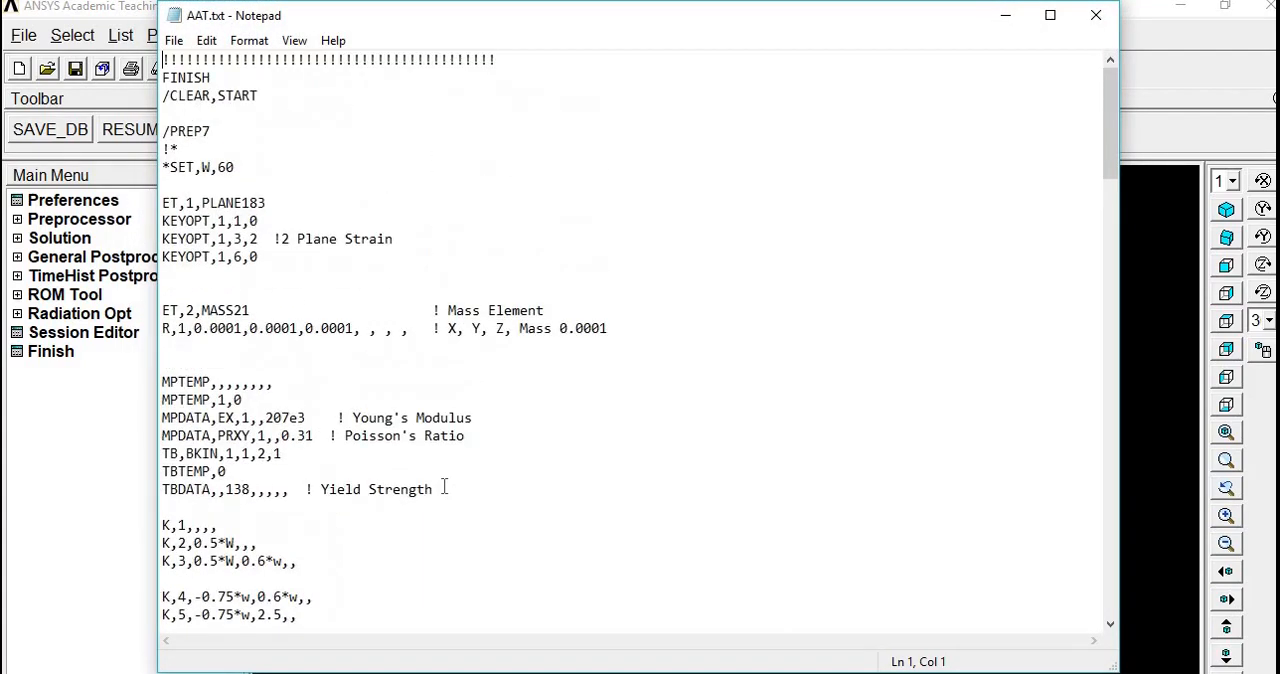
Scroll through the AAT.txt macro to its meshing section and minimize Notepad.
scroll(down, 3)
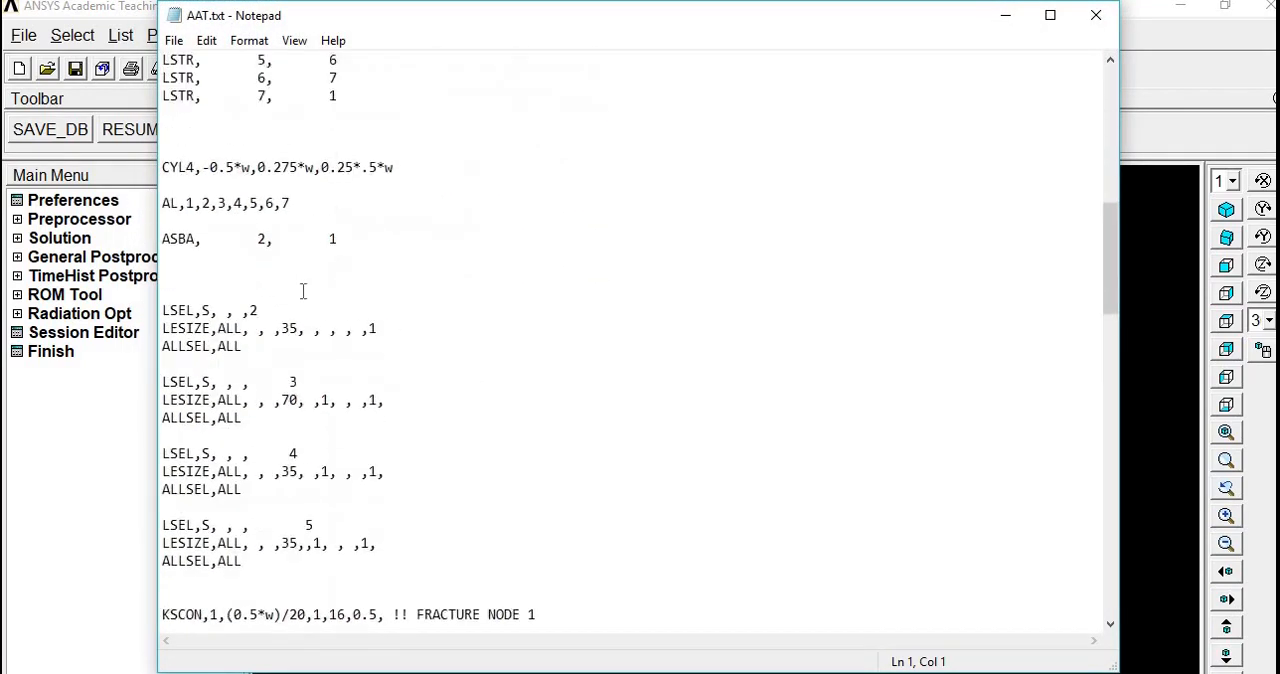
scroll(down, 3)
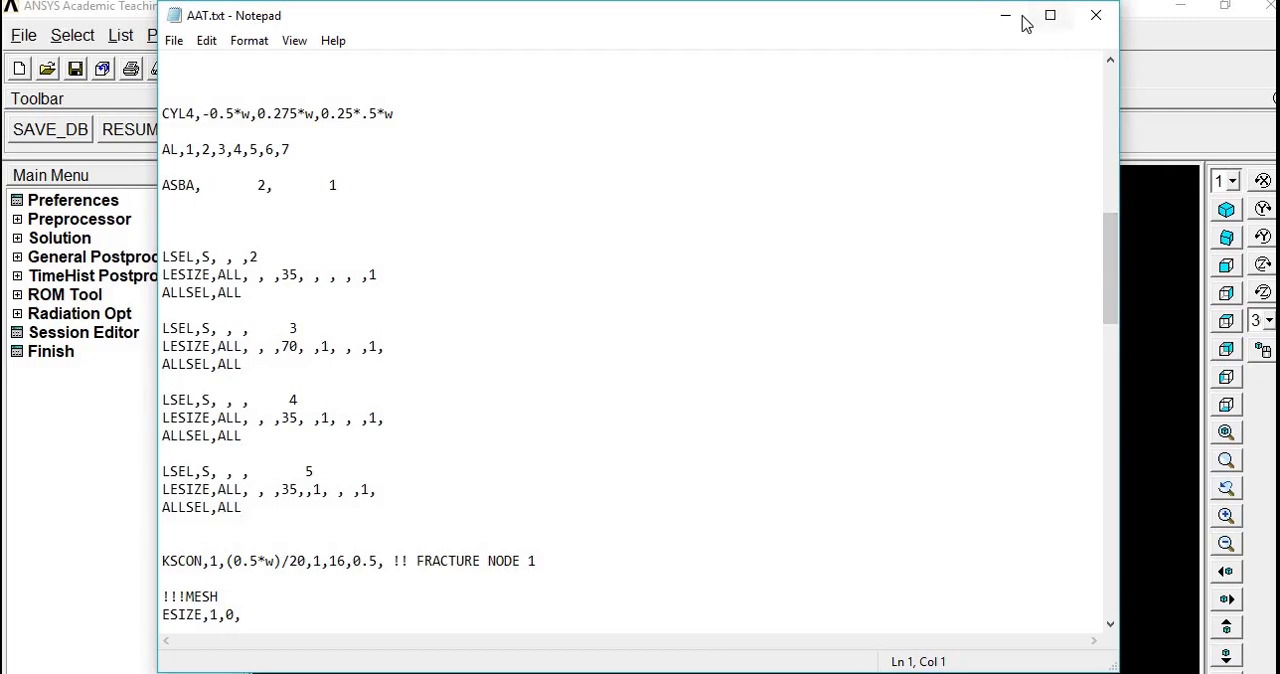
click(1092, 16)
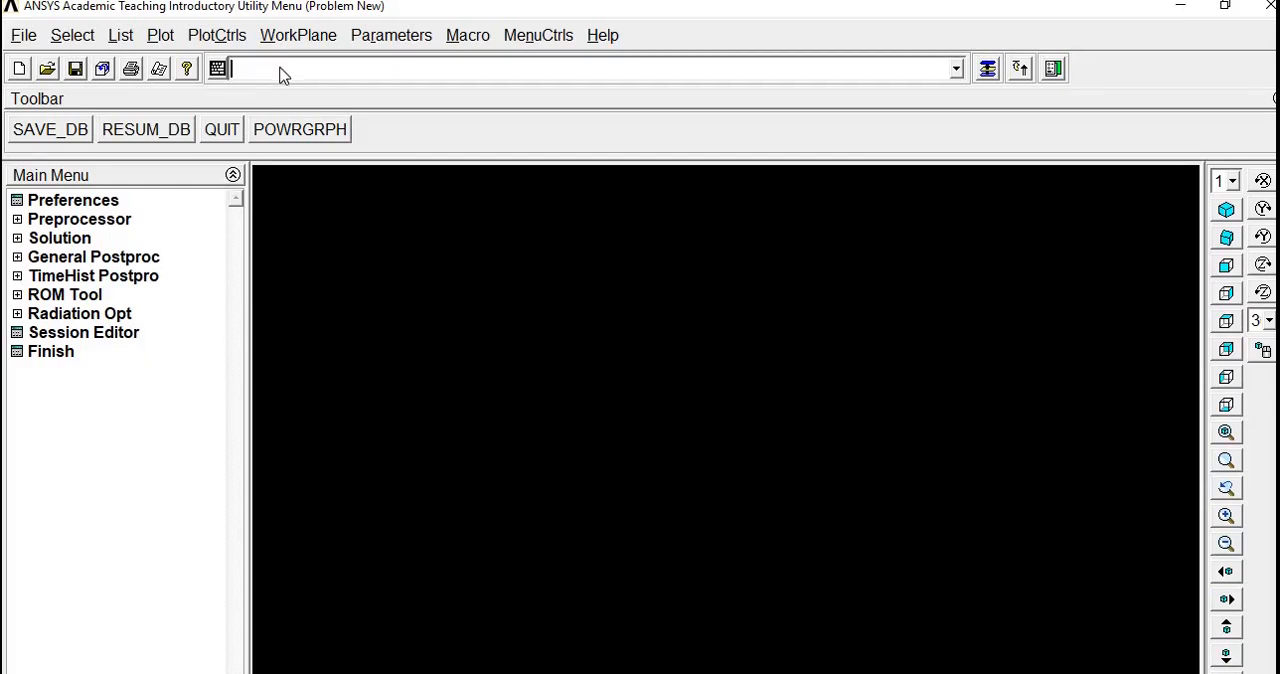
Clear the database and start new via File > Clear & Start New, confirming the Verify prompt.
click(20, 36)
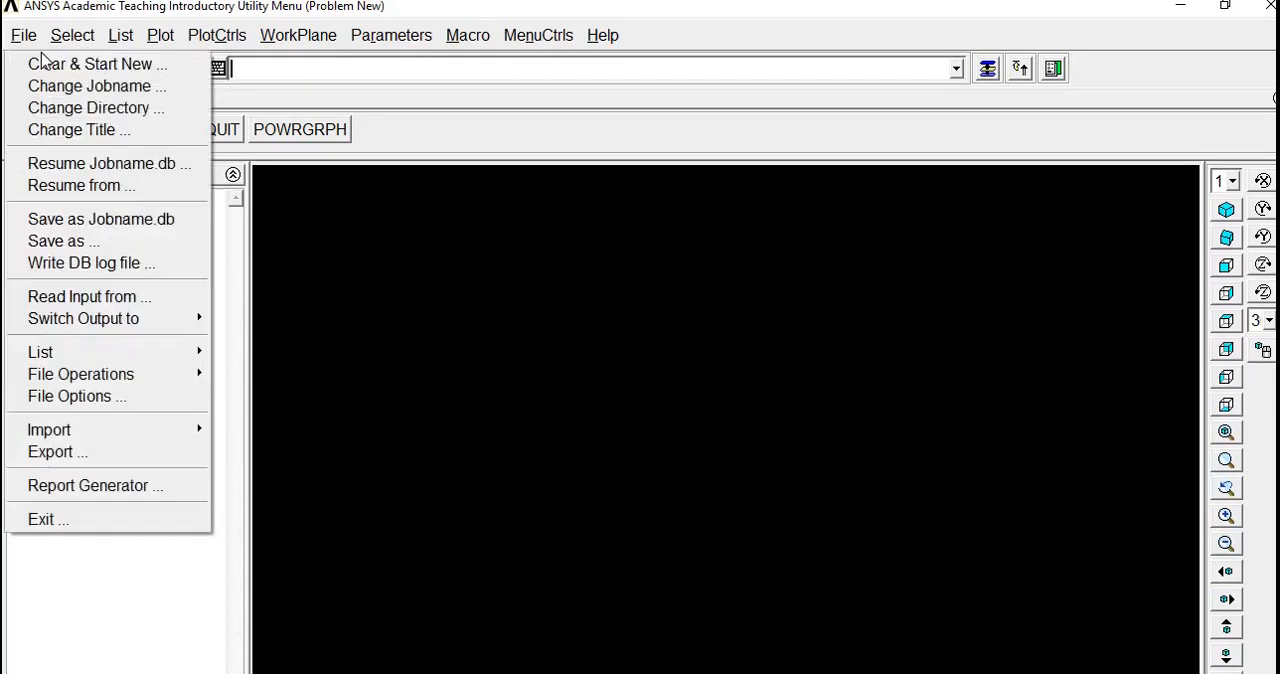
click(98, 62)
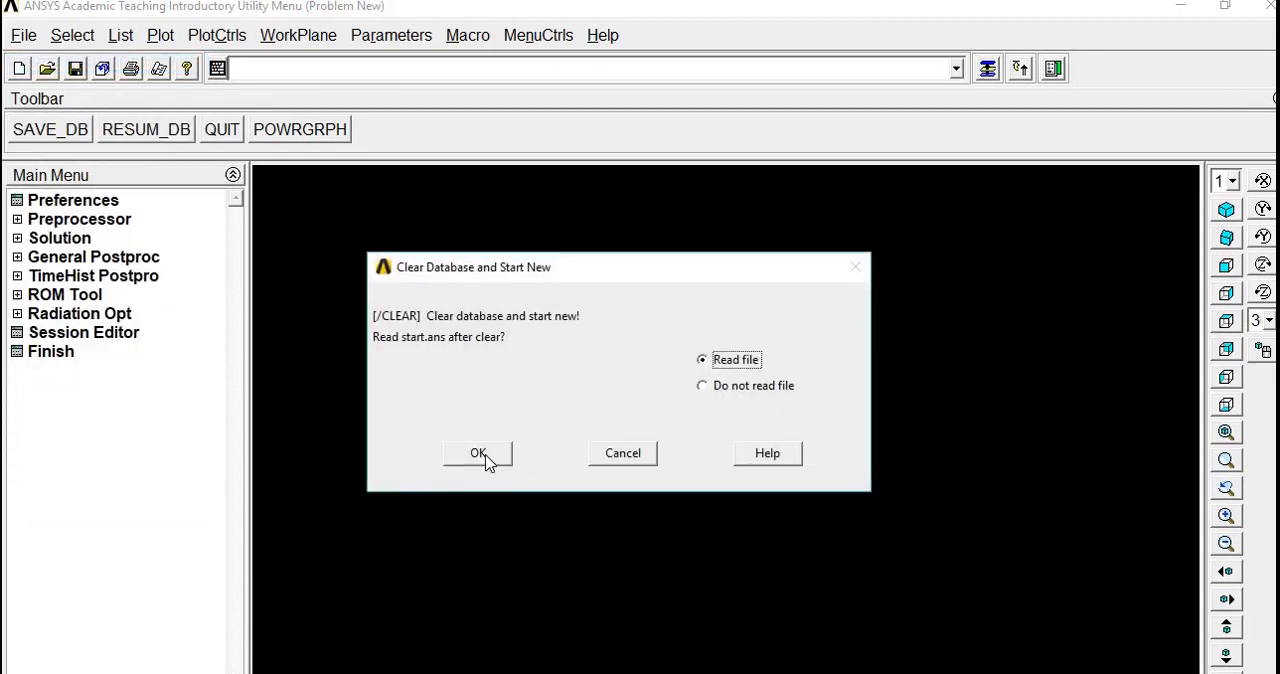
click(476, 452)
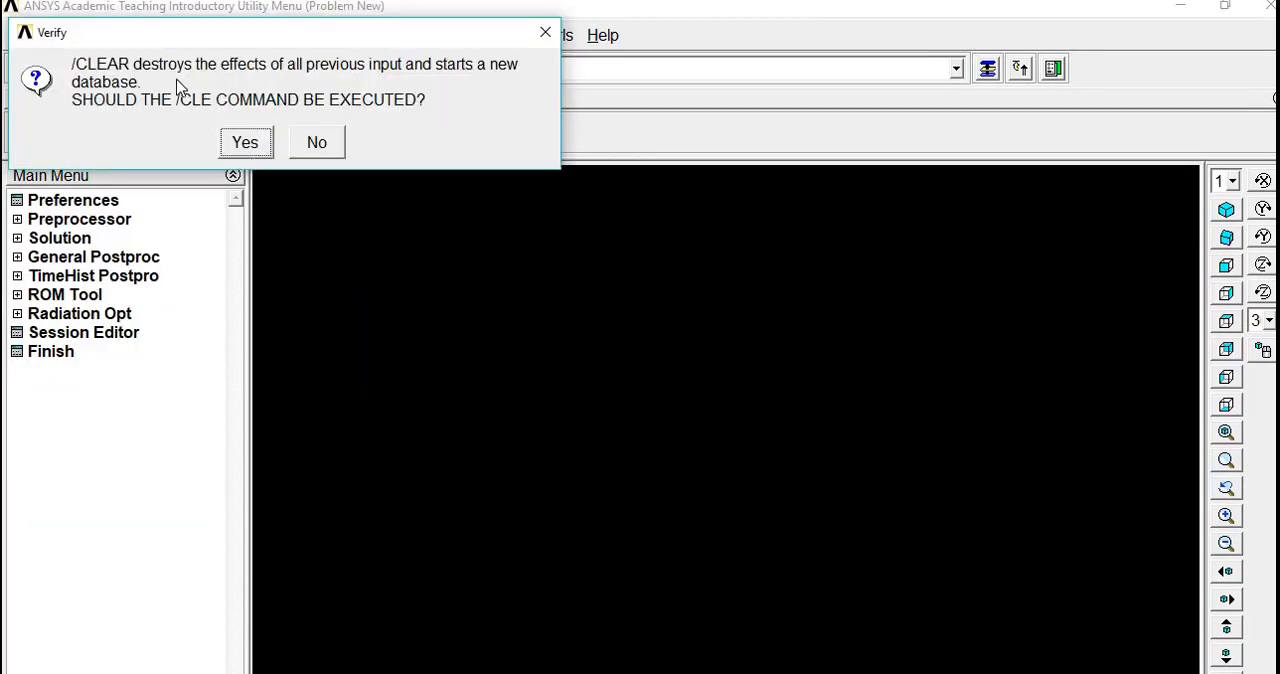
click(244, 140)
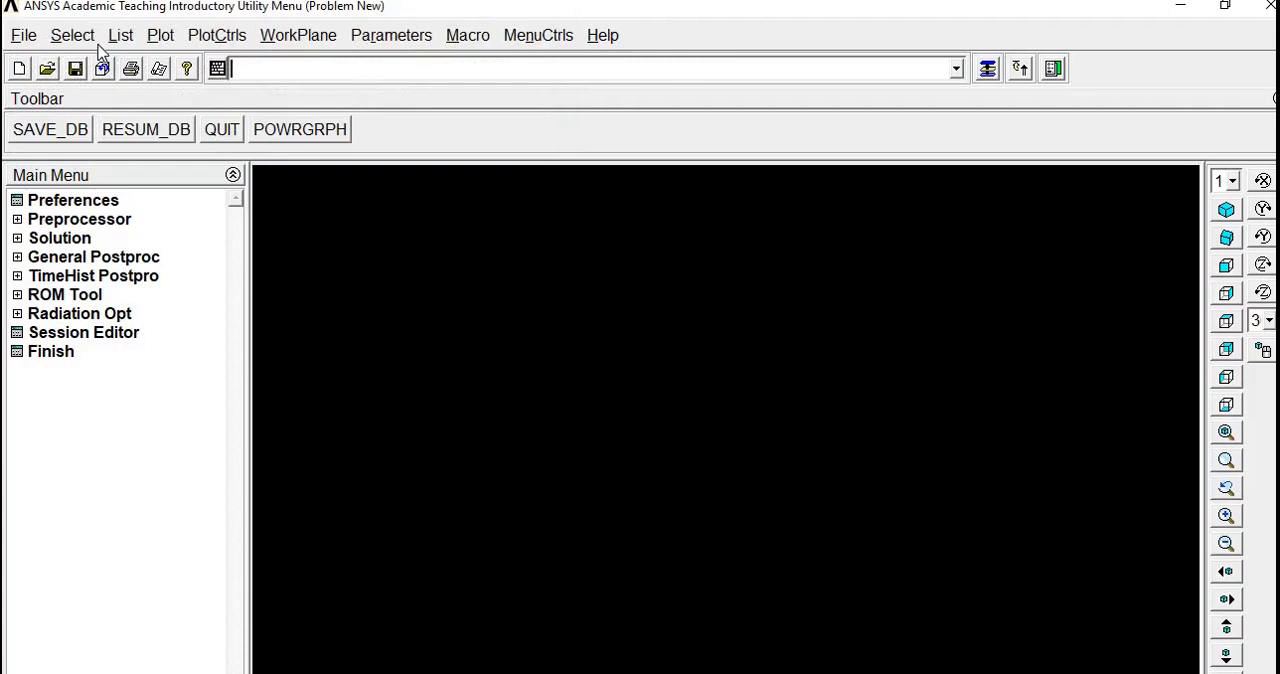
List the session log file and jump to its bottom where /CLEAR,START appears.
click(122, 36)
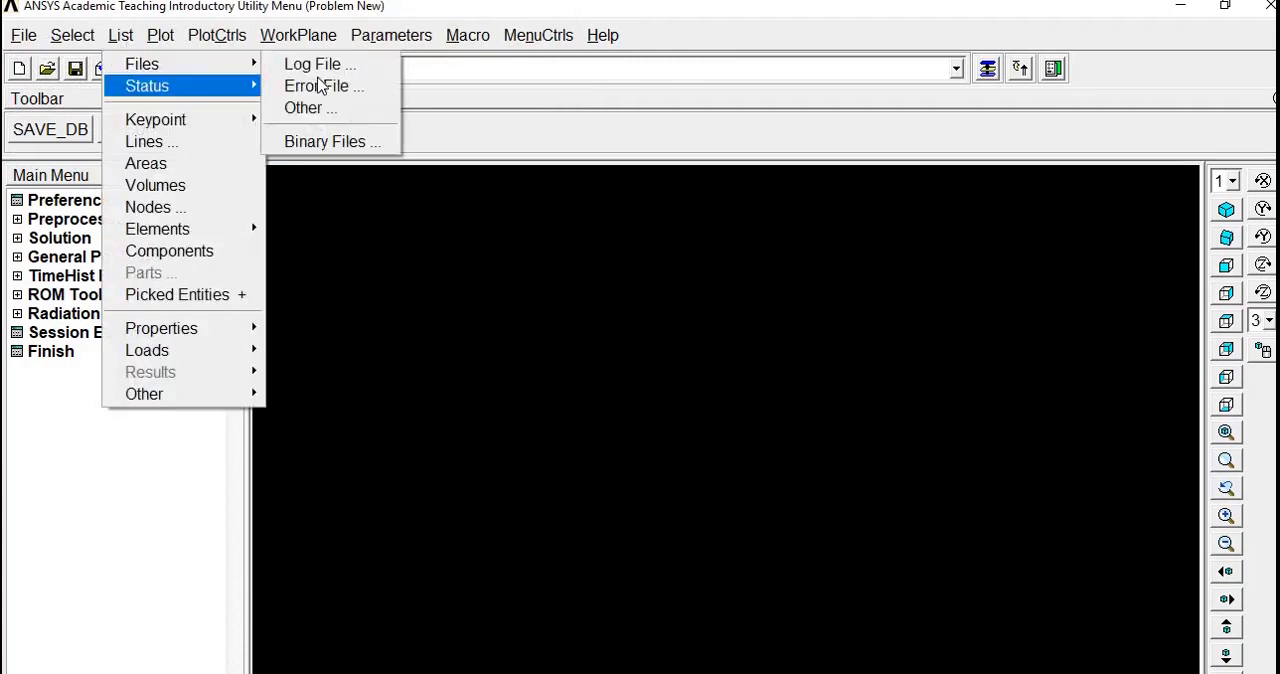
click(312, 62)
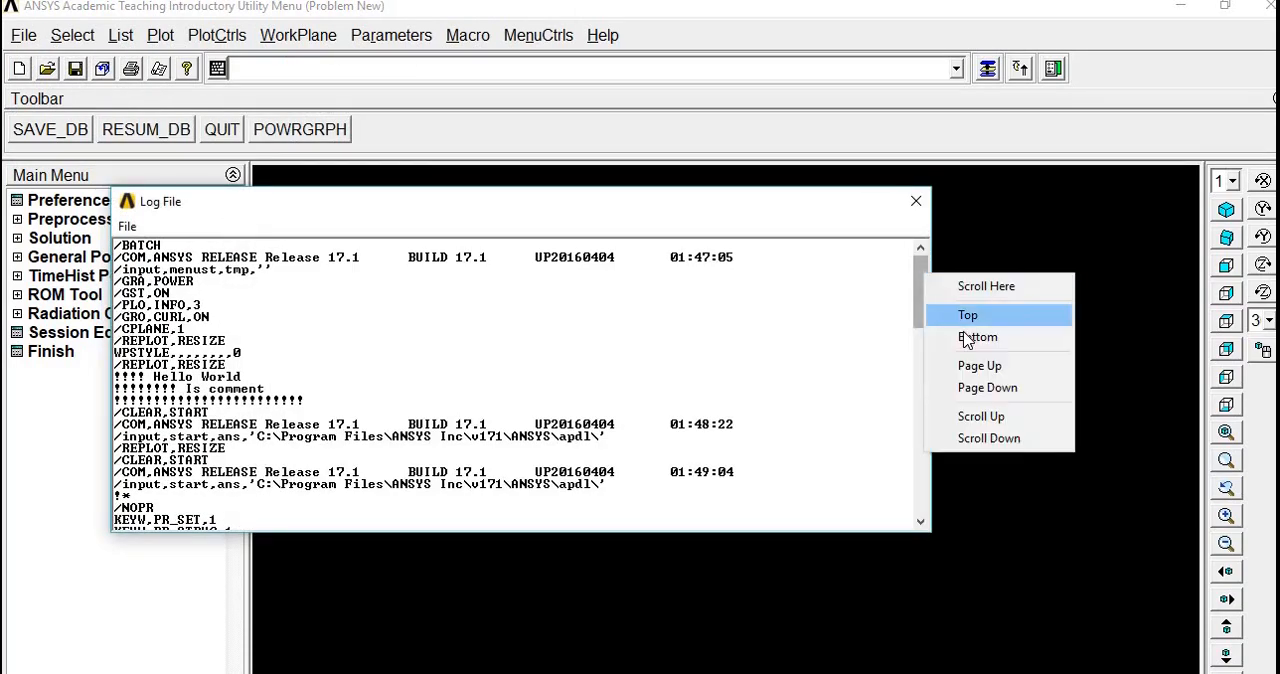
click(976, 336)
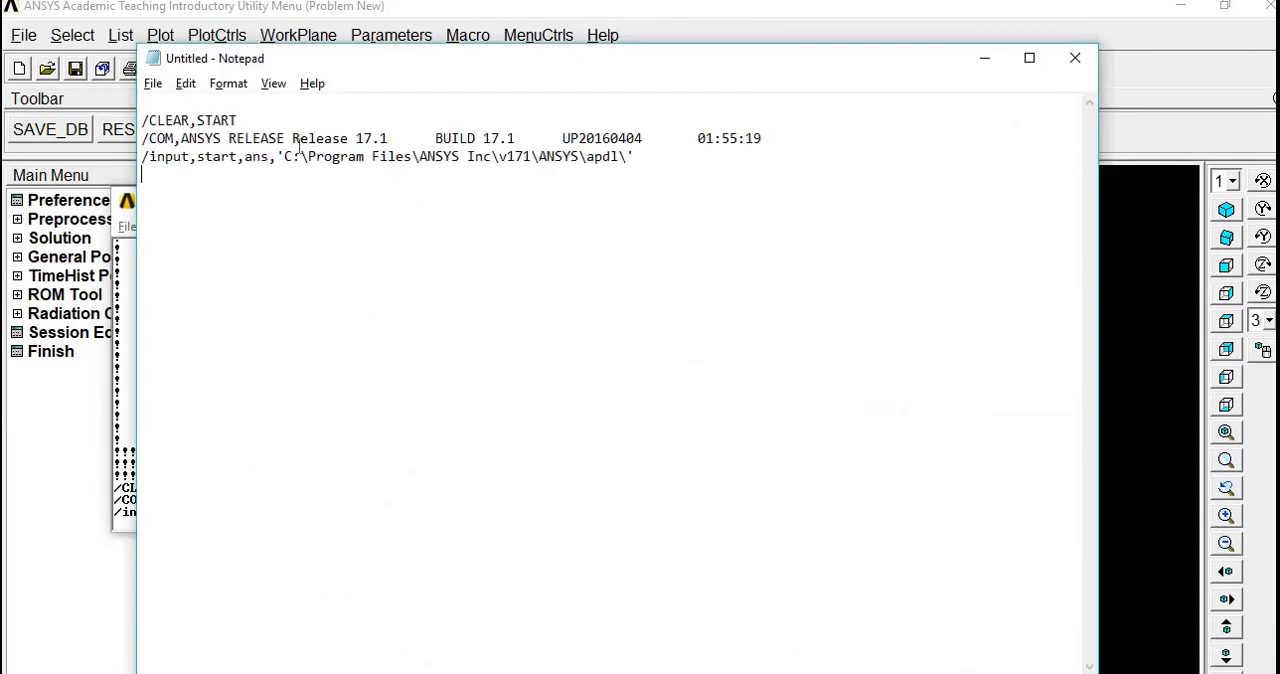
Trim the Notepad note to just /CLEAR,START and return to the ANSYS command input.
drag(144, 138, 644, 160)
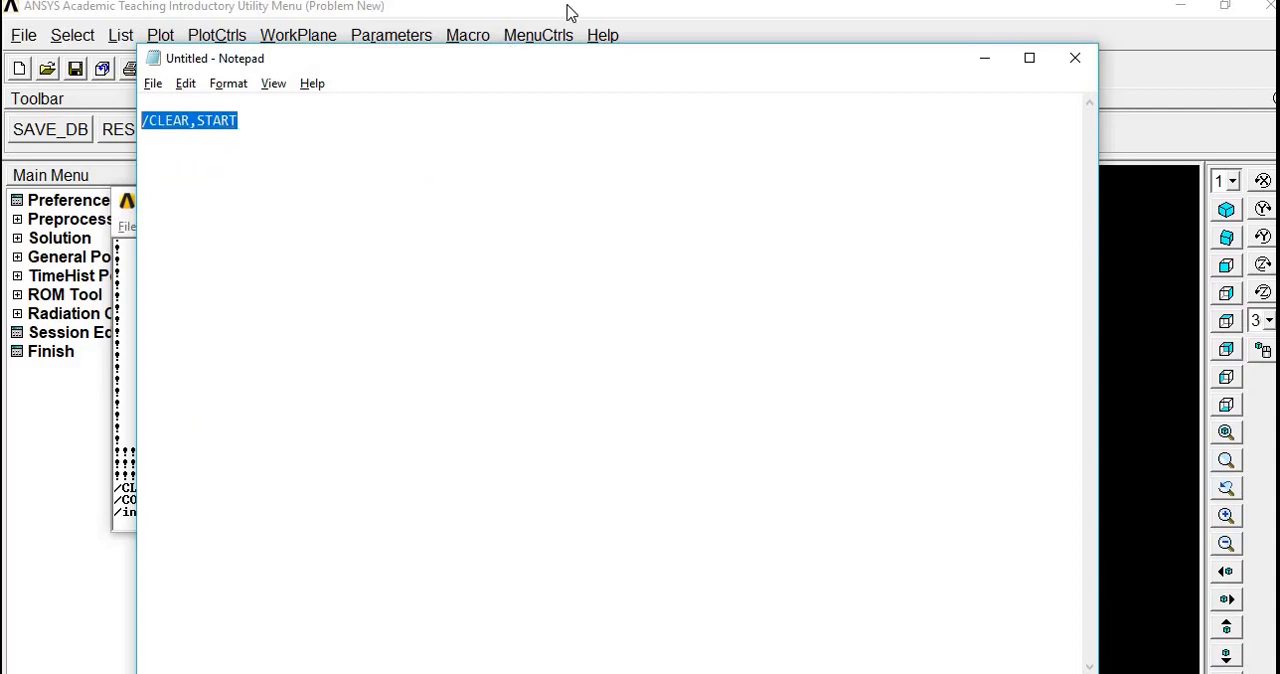
click(1068, 58)
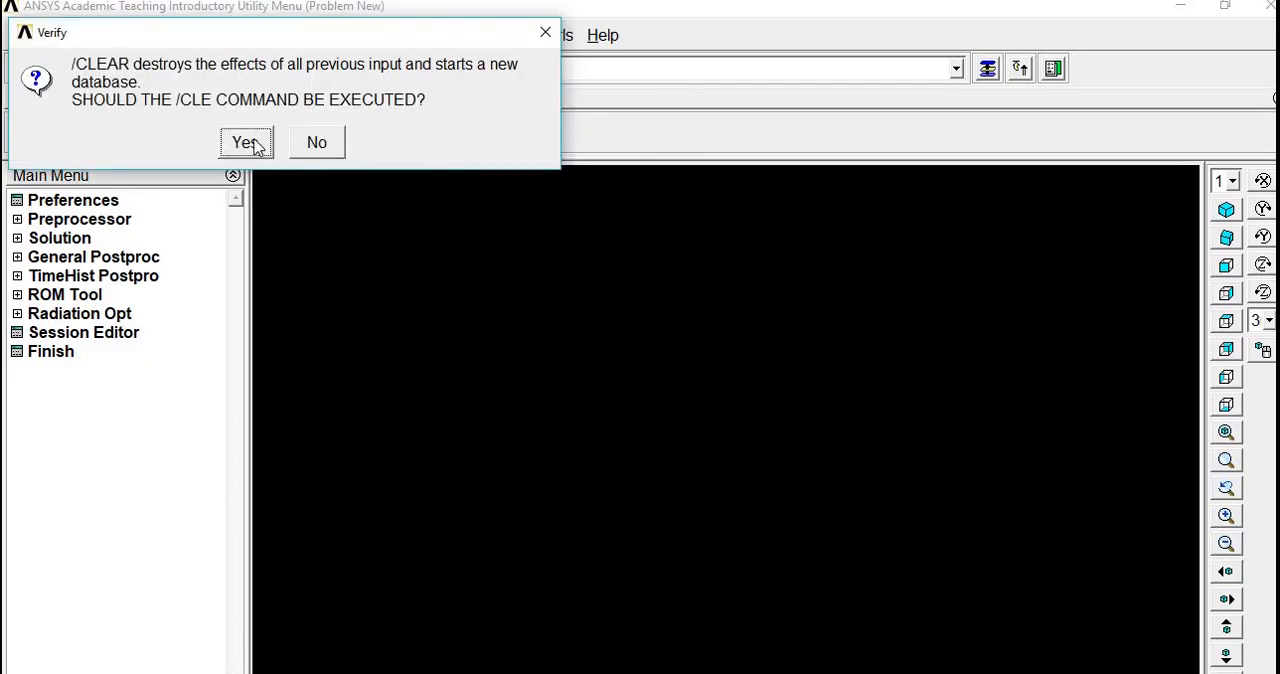
Confirm the Verify prompt so /CLEAR,START runs and the database is emptied.
click(244, 142)
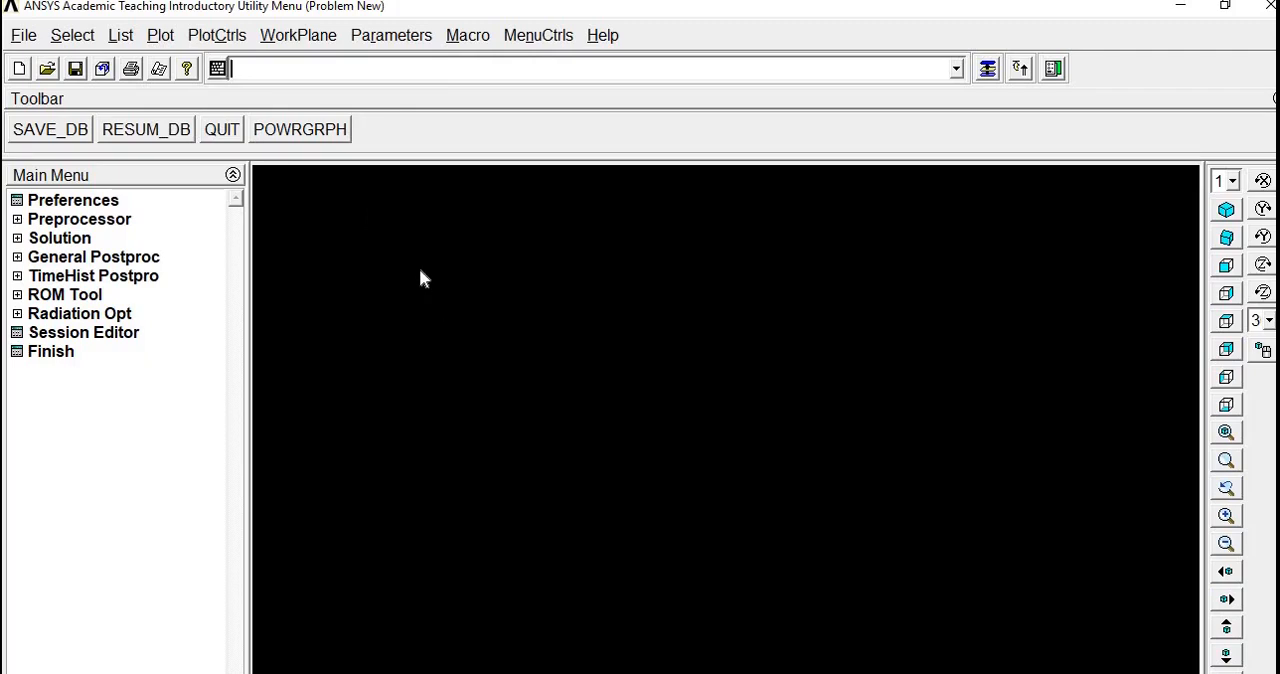
mouse_move(98, 228)
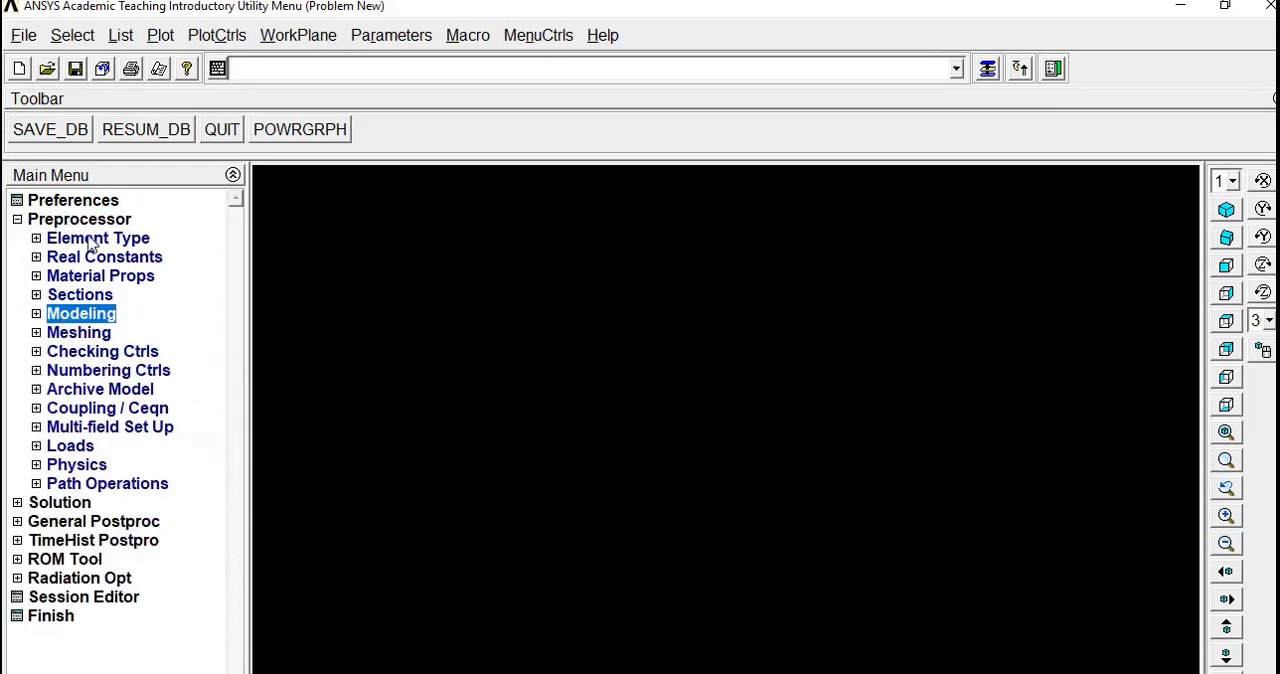
Define element type 1 as LINK180 (3D finit stn 180) and close the element types list.
click(576, 68)
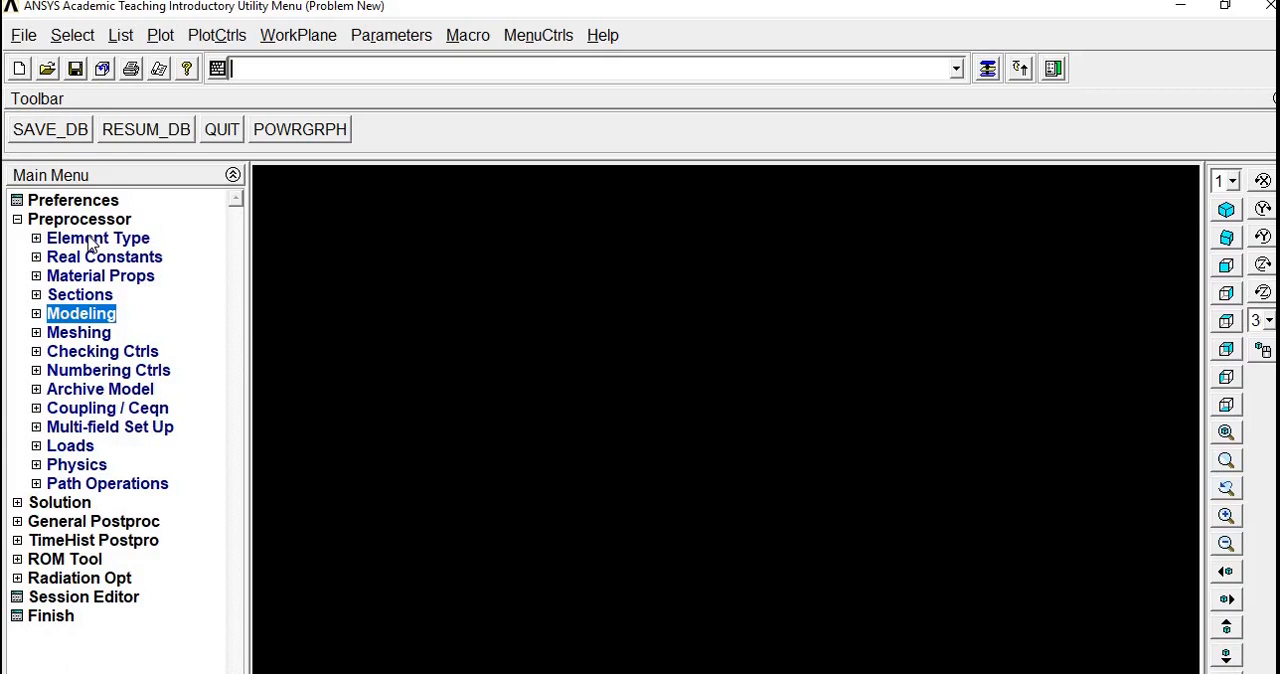
click(98, 238)
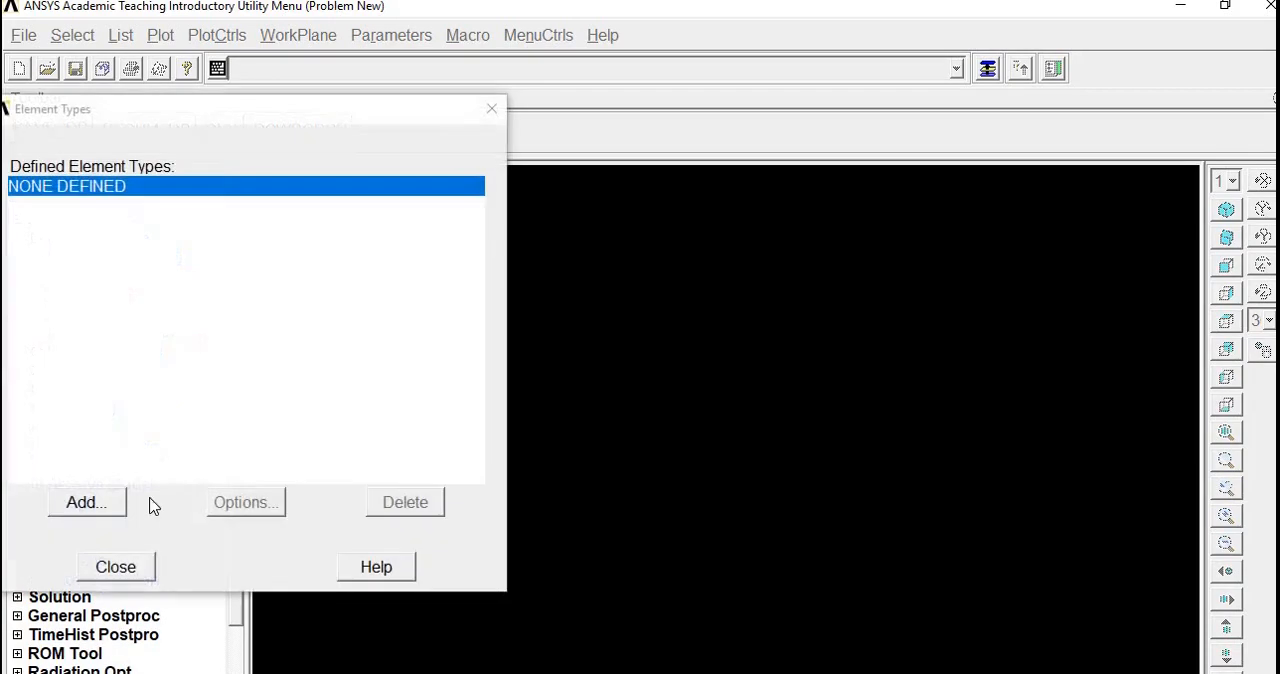
click(84, 502)
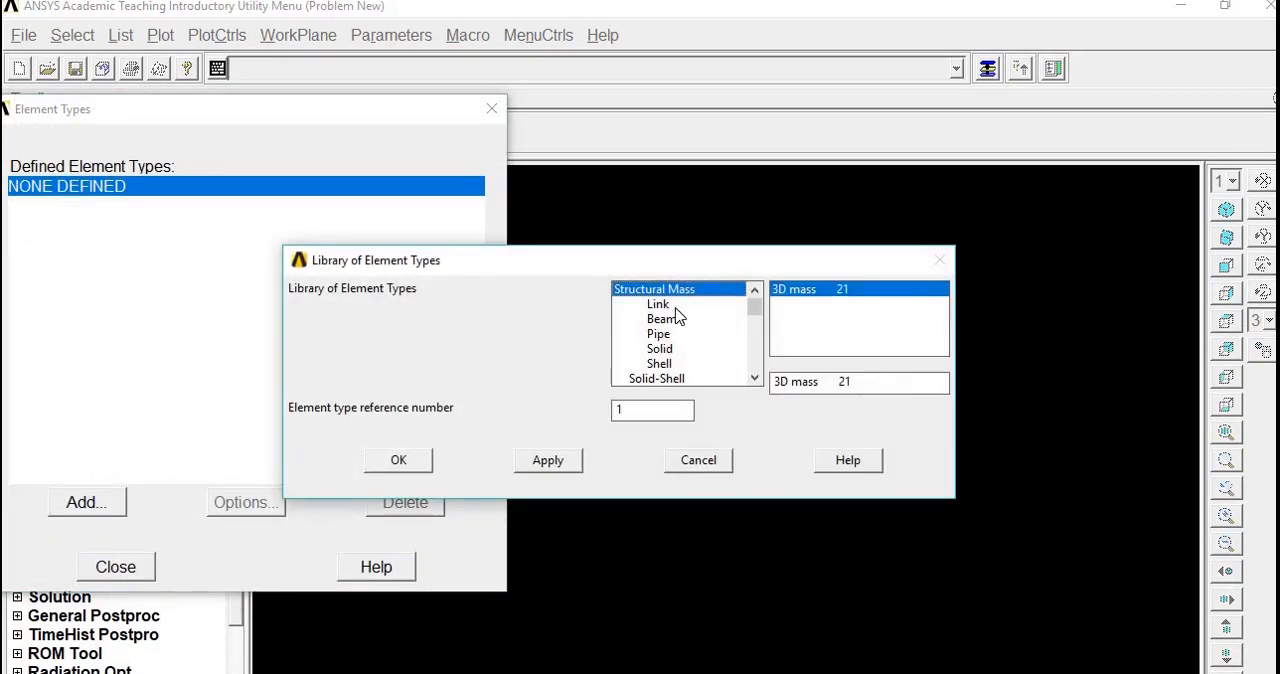
click(398, 460)
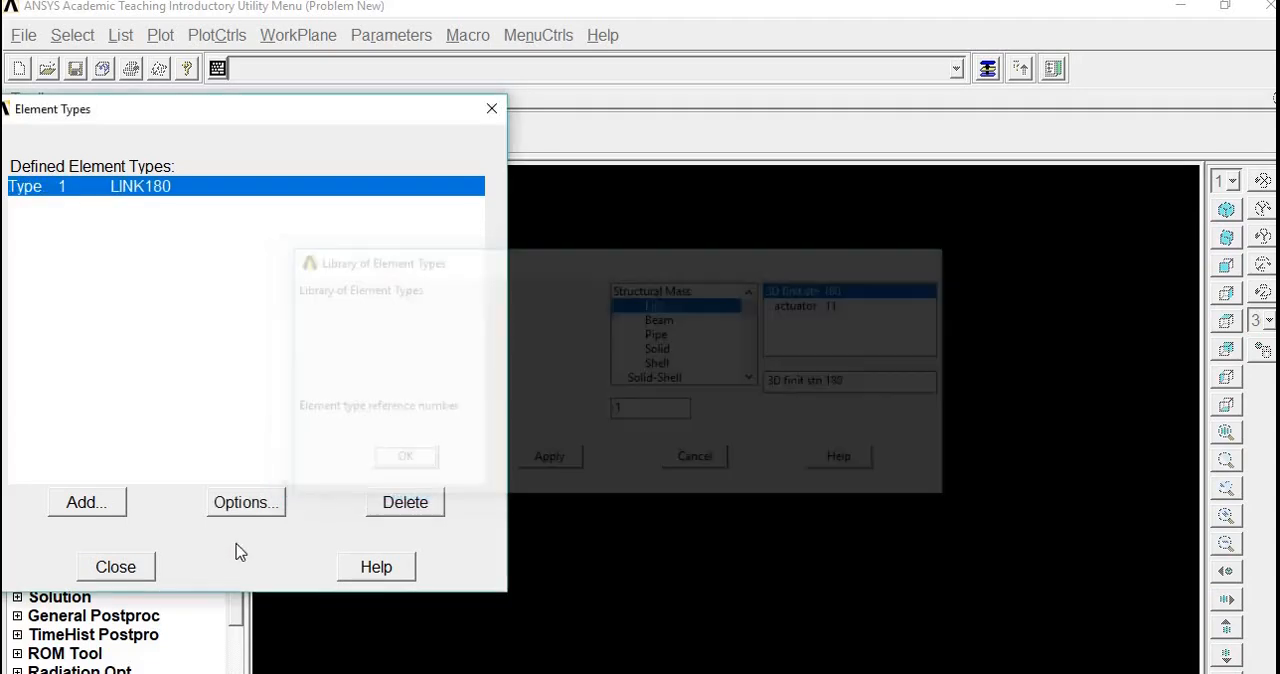
click(116, 566)
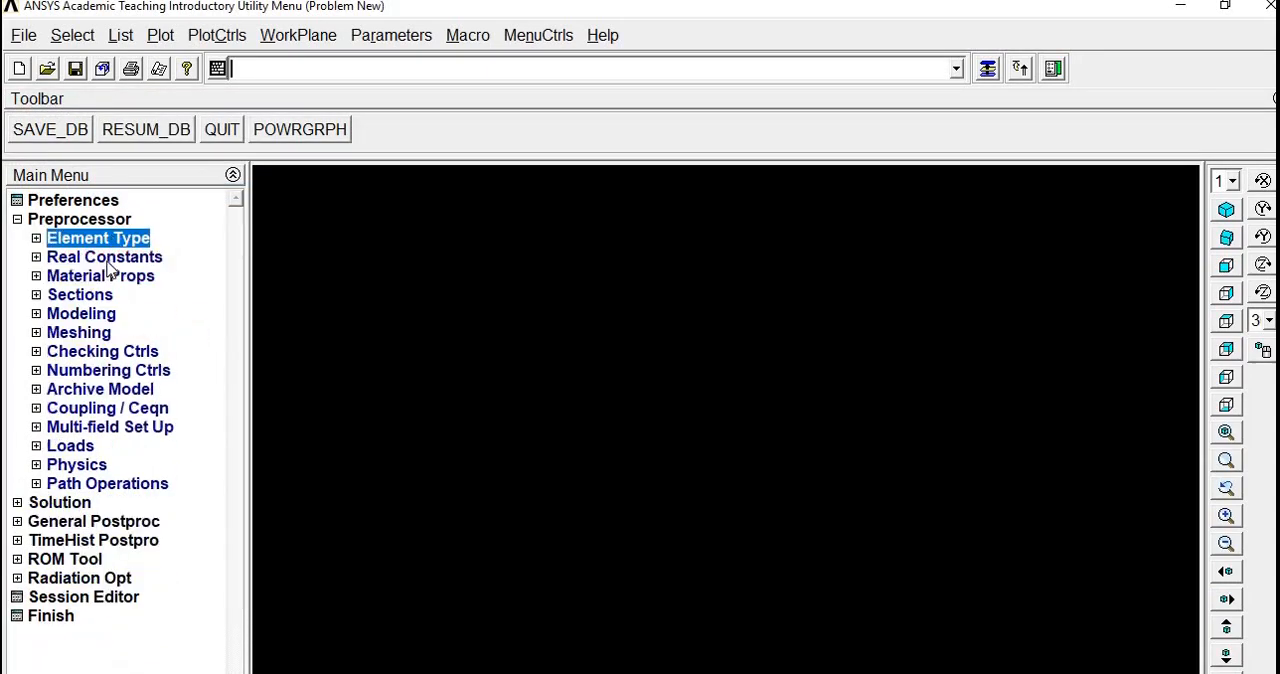
click(100, 276)
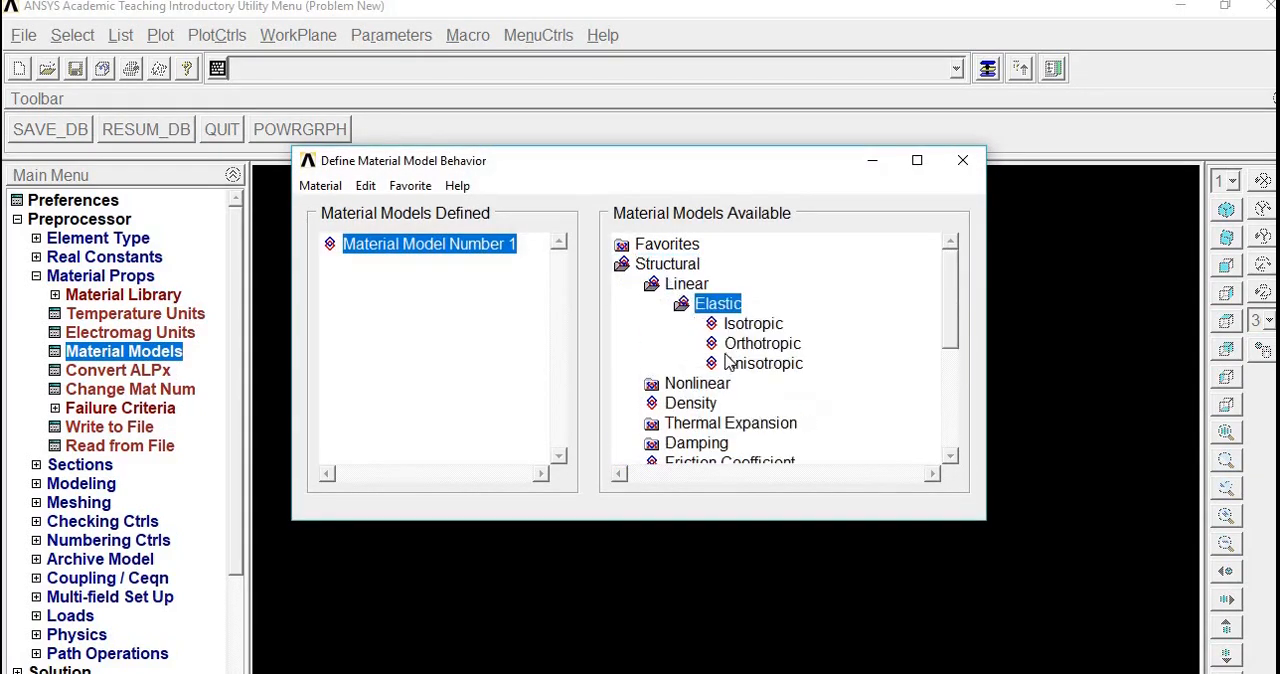
Define material 1 as linear isotropic elastic with EX 200e3 and PRXY 0.3.
double_click(754, 324)
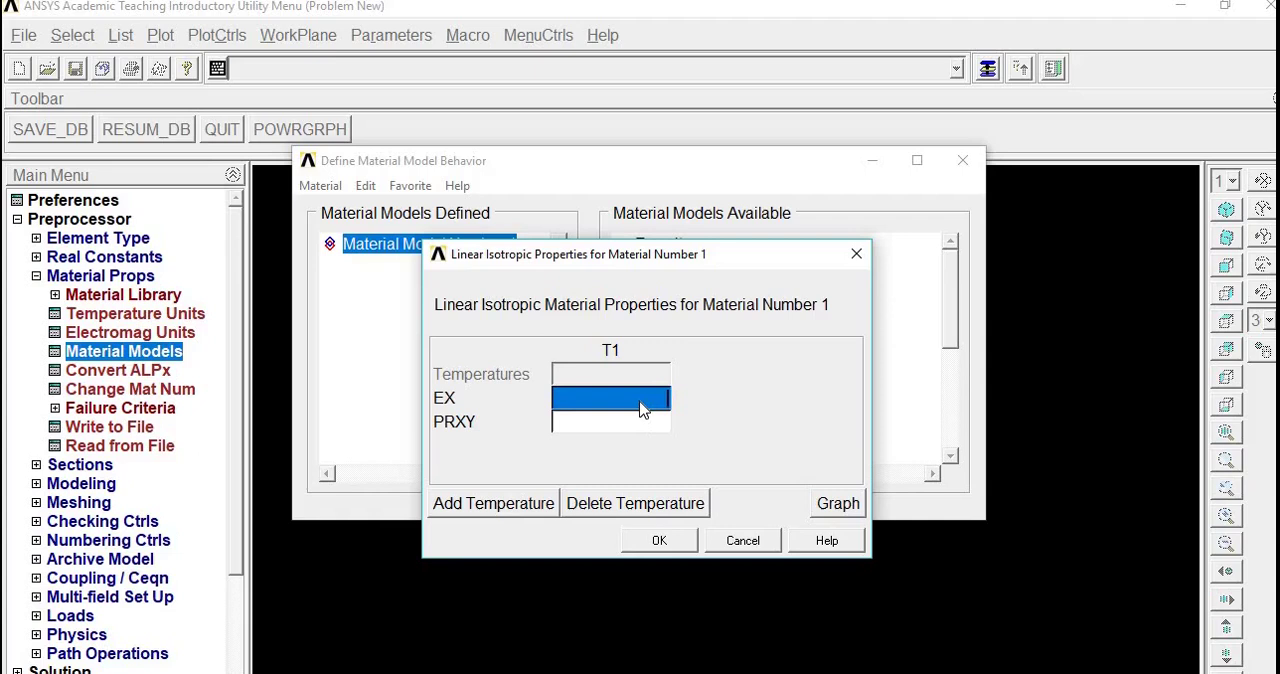
text(200e3)
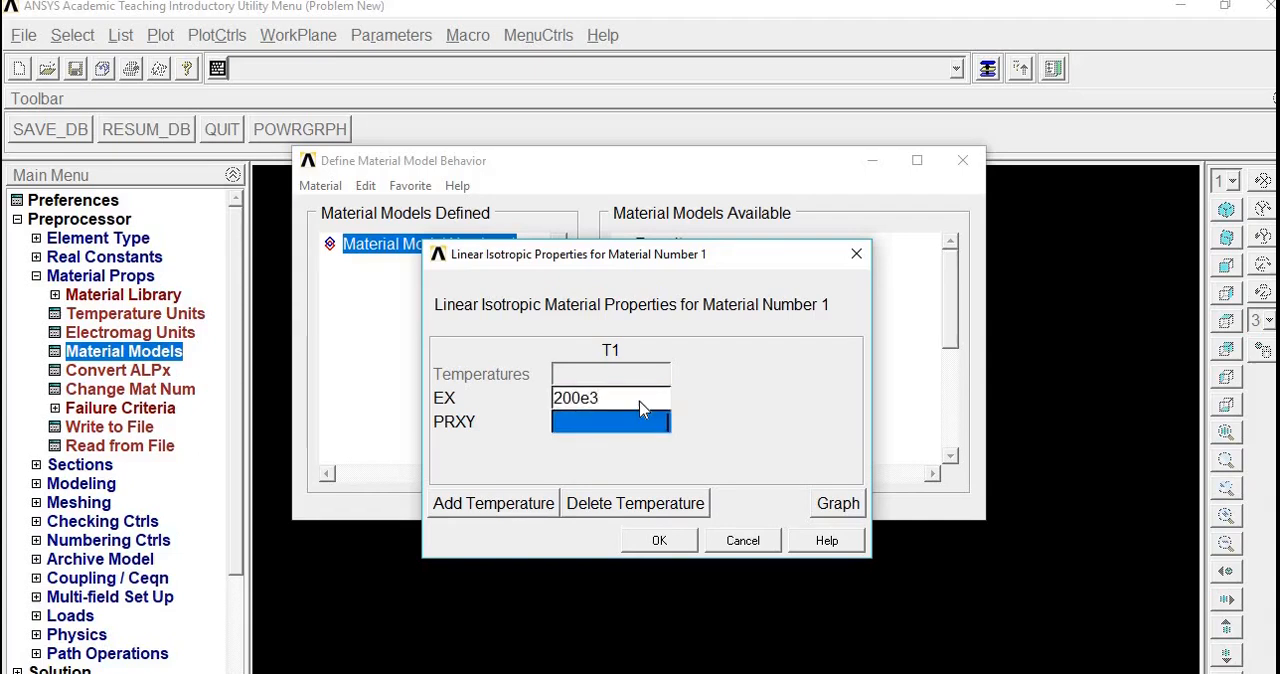
text(0.3)
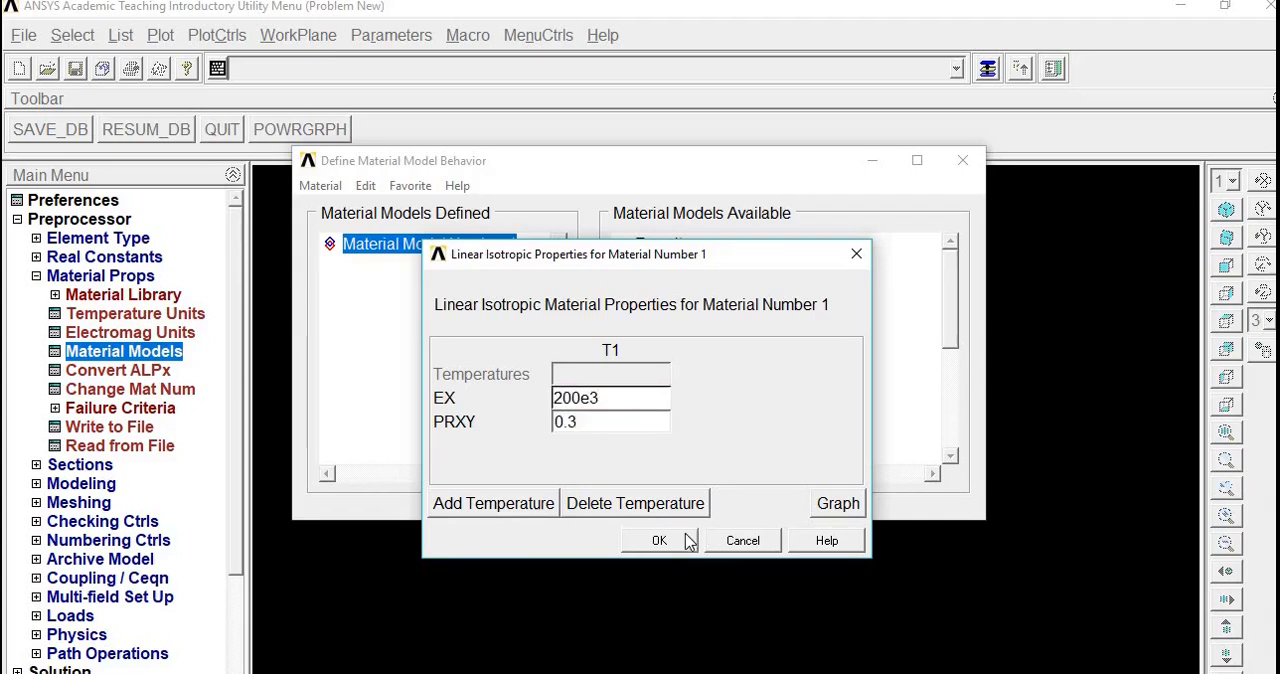
click(660, 540)
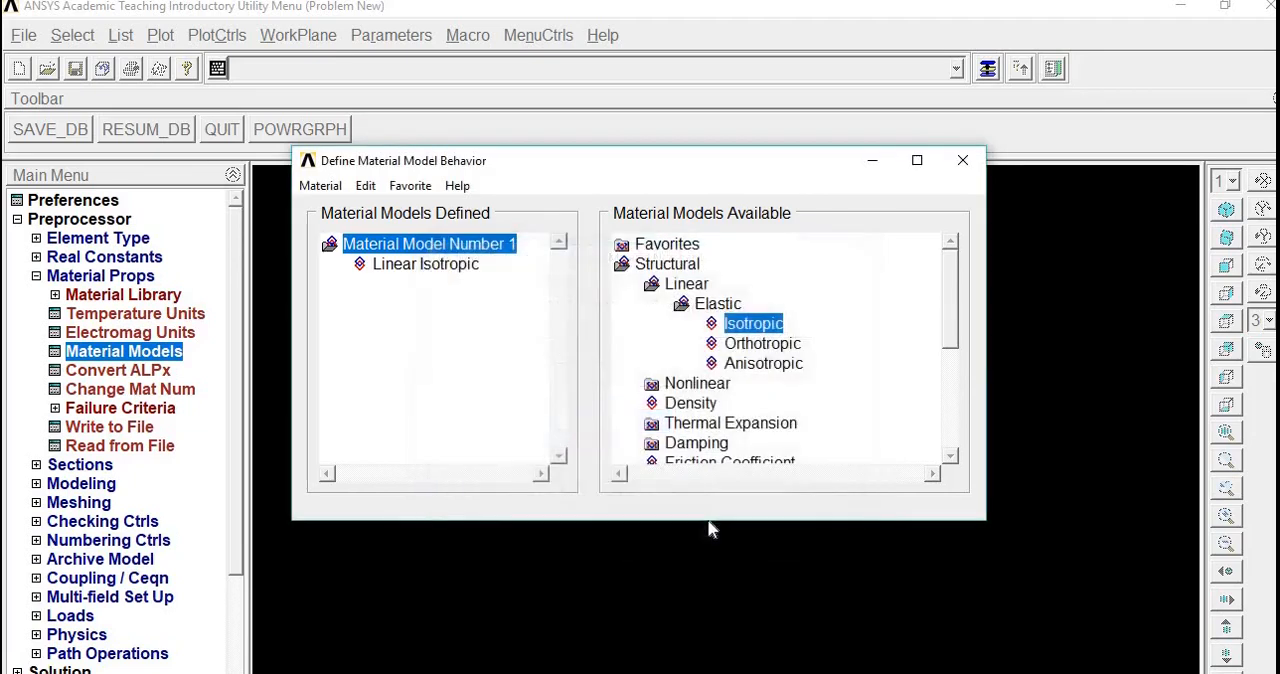
click(962, 160)
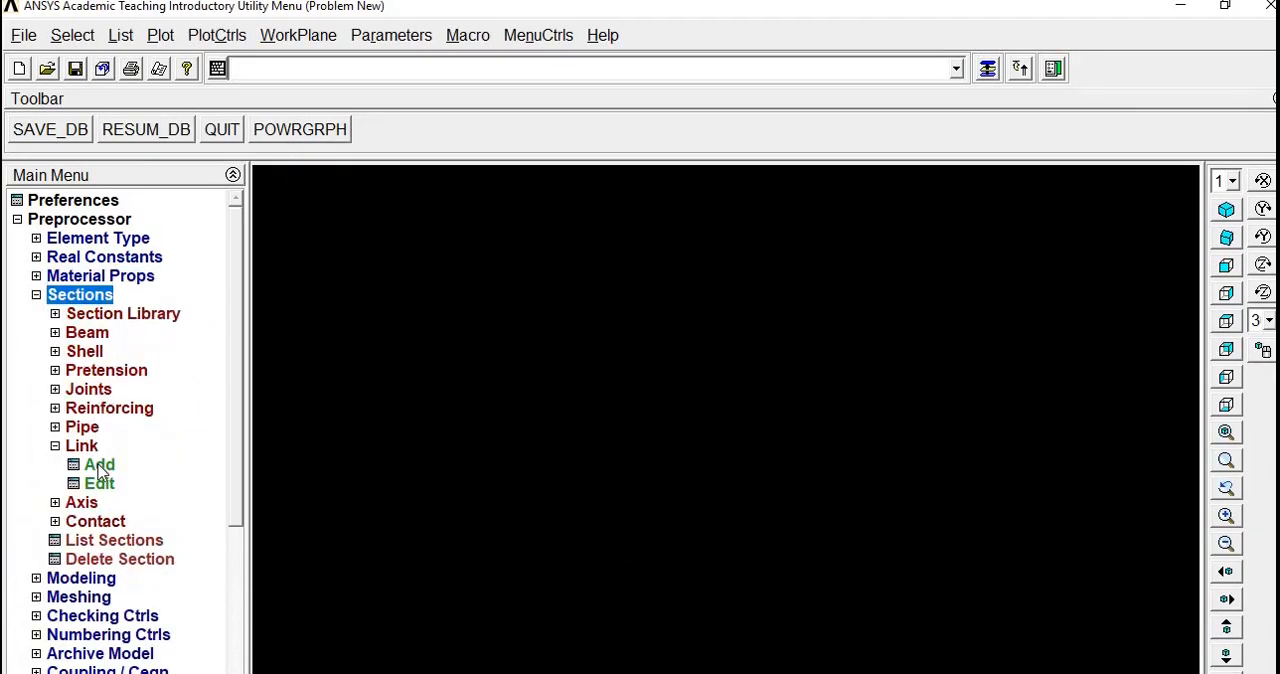
Add link section ID 1 named Sq with a link area of 2.
click(98, 464)
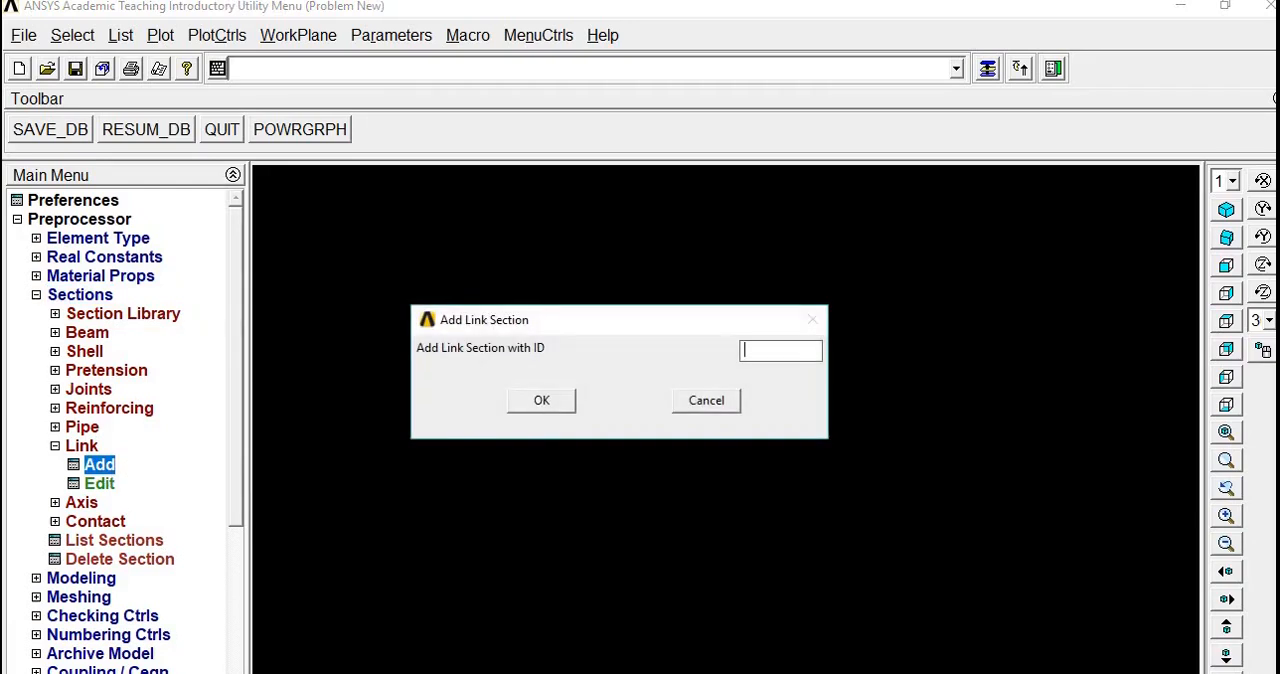
click(540, 400)
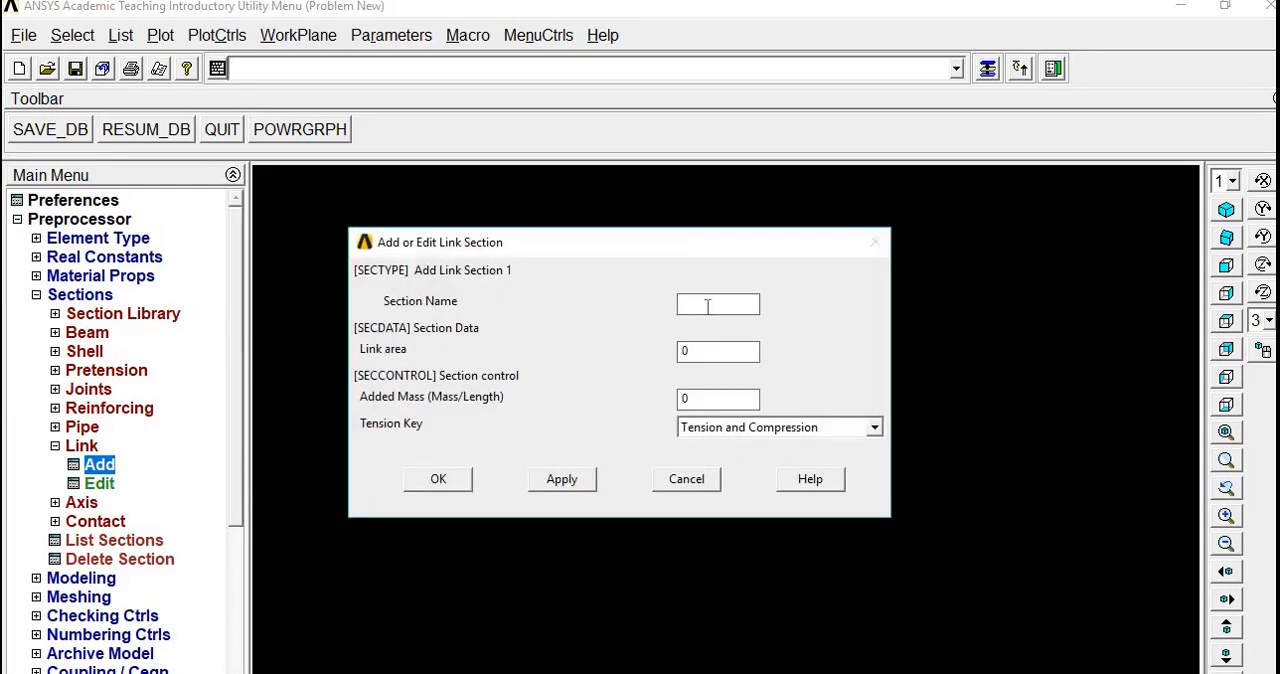
text(S)
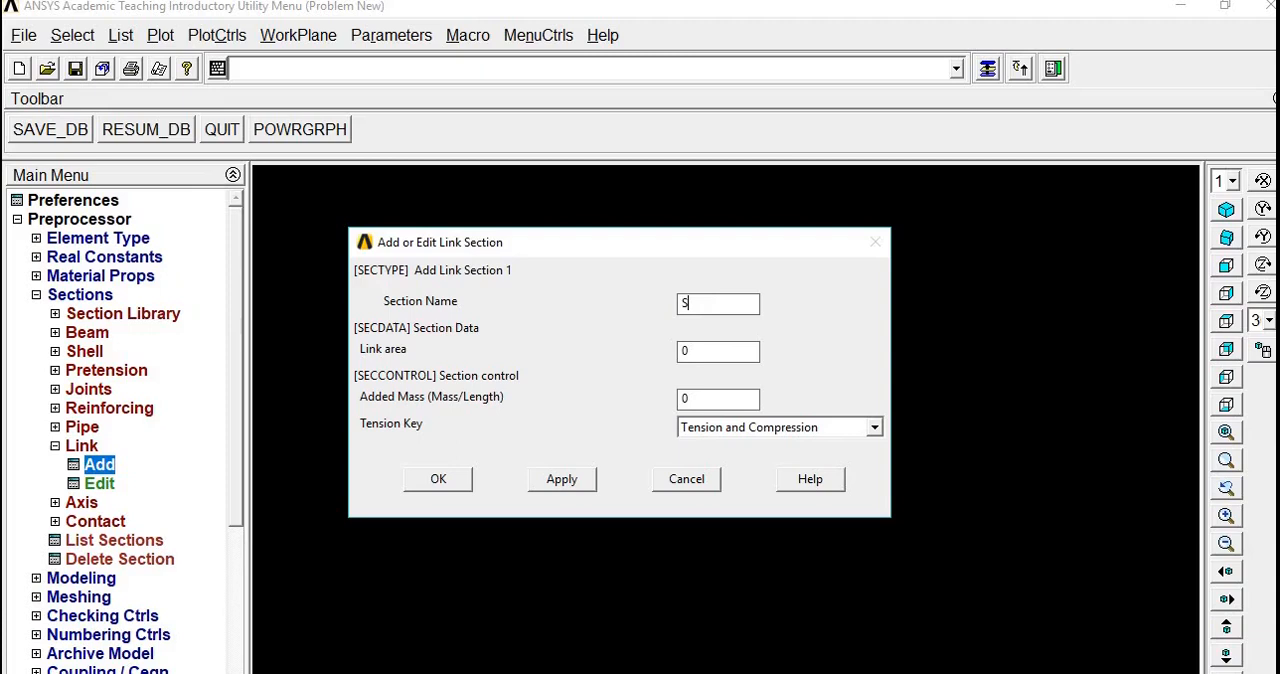
text(q)
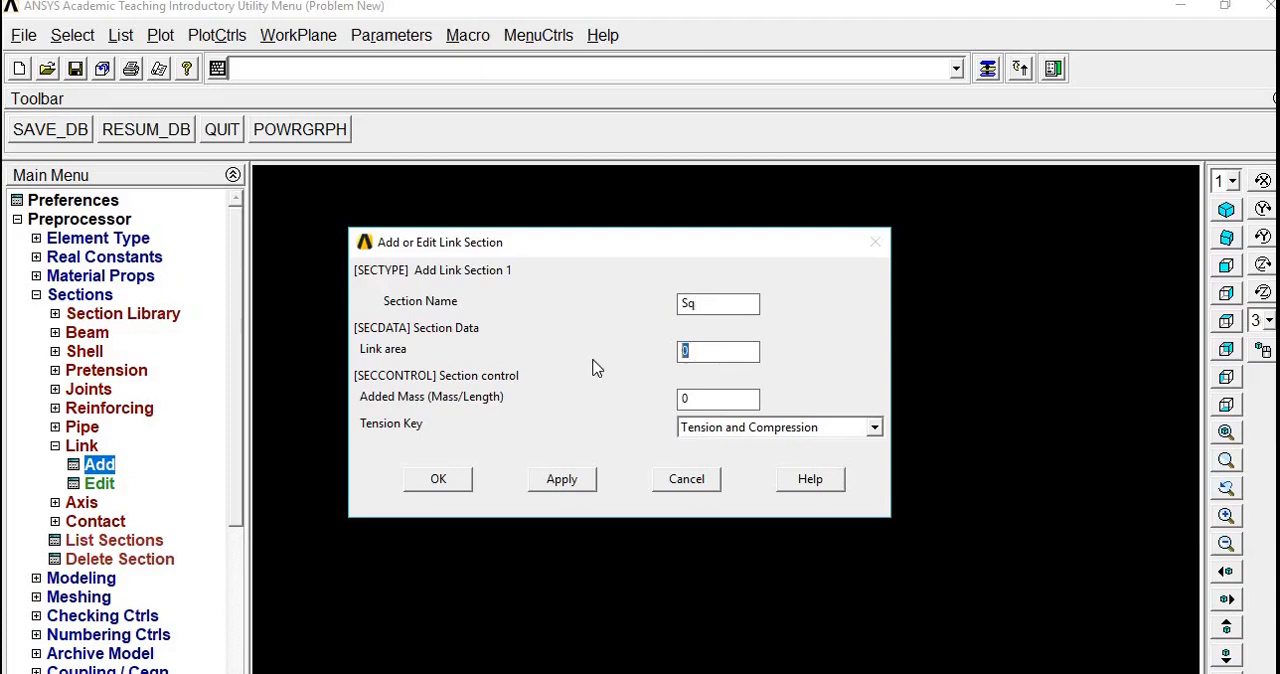
text(2)
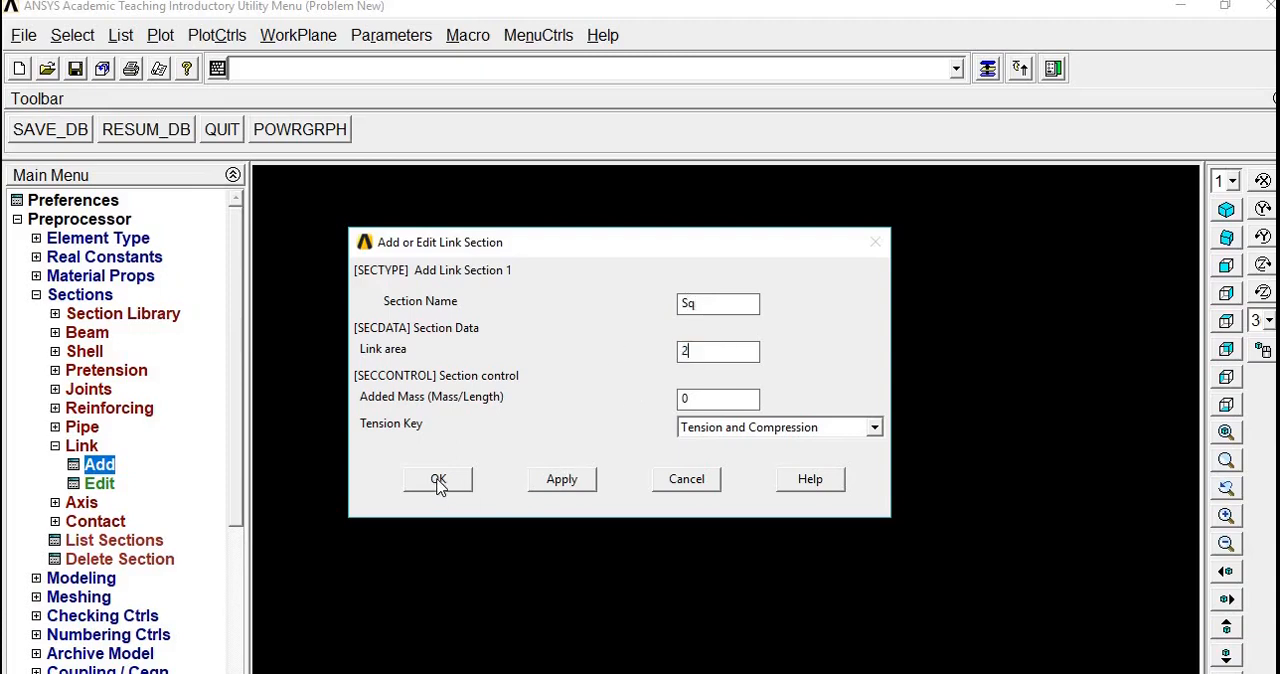
click(438, 478)
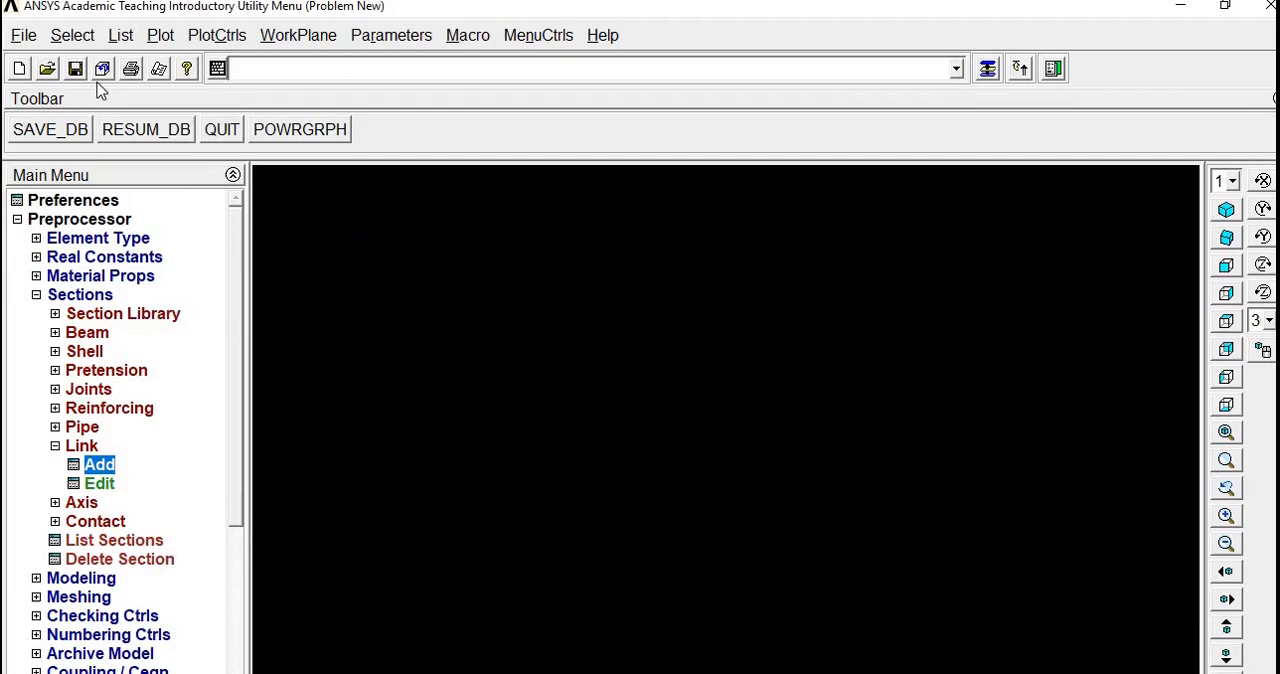
List the session log, scroll to its end and copy the /PREP7 through SECCONTROL commands.
click(80, 294)
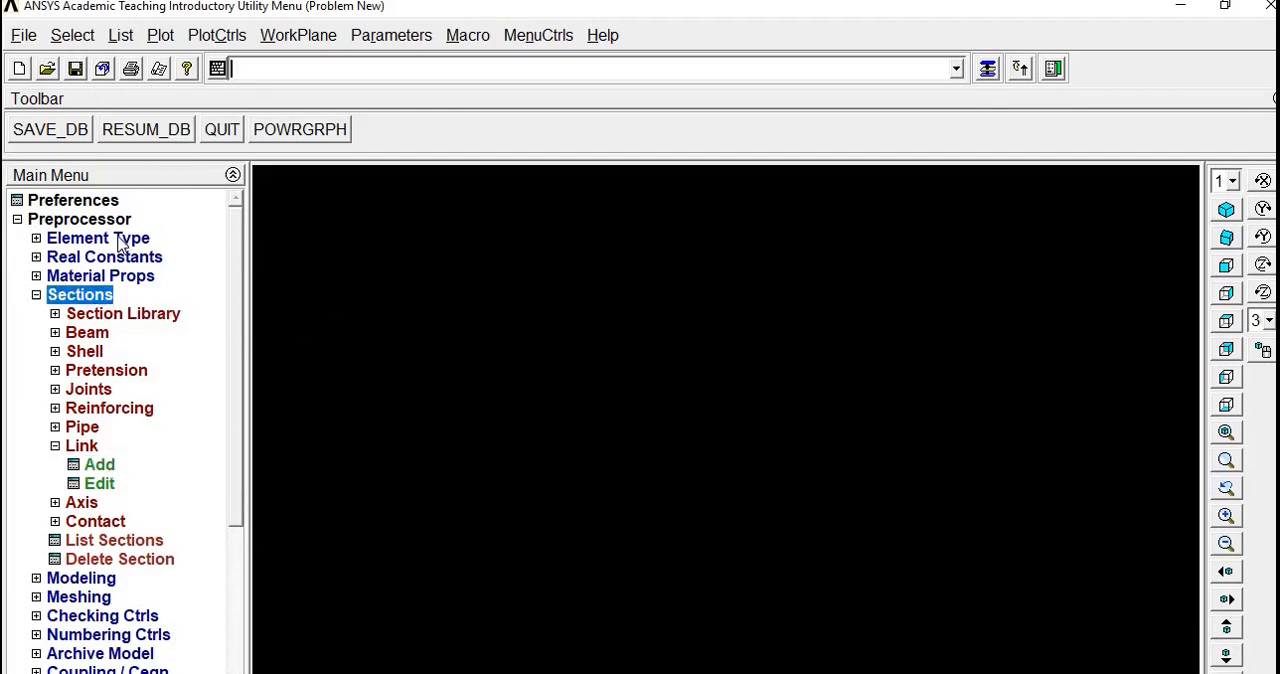
click(120, 36)
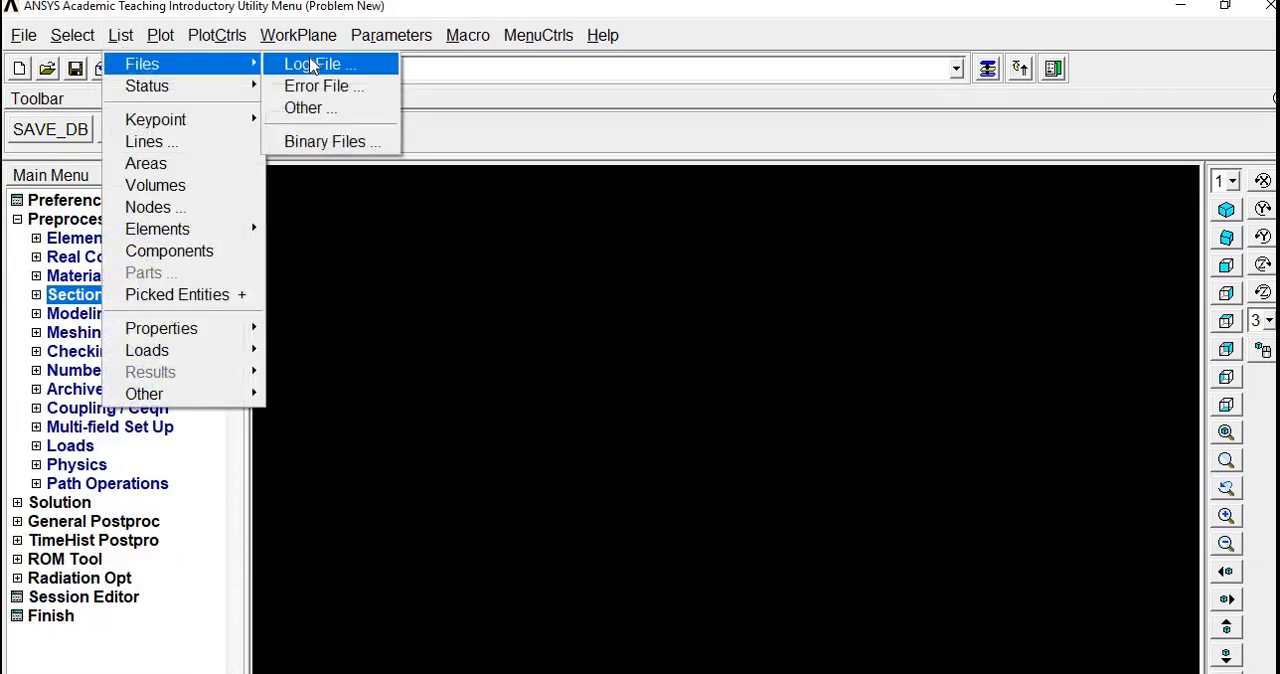
click(310, 62)
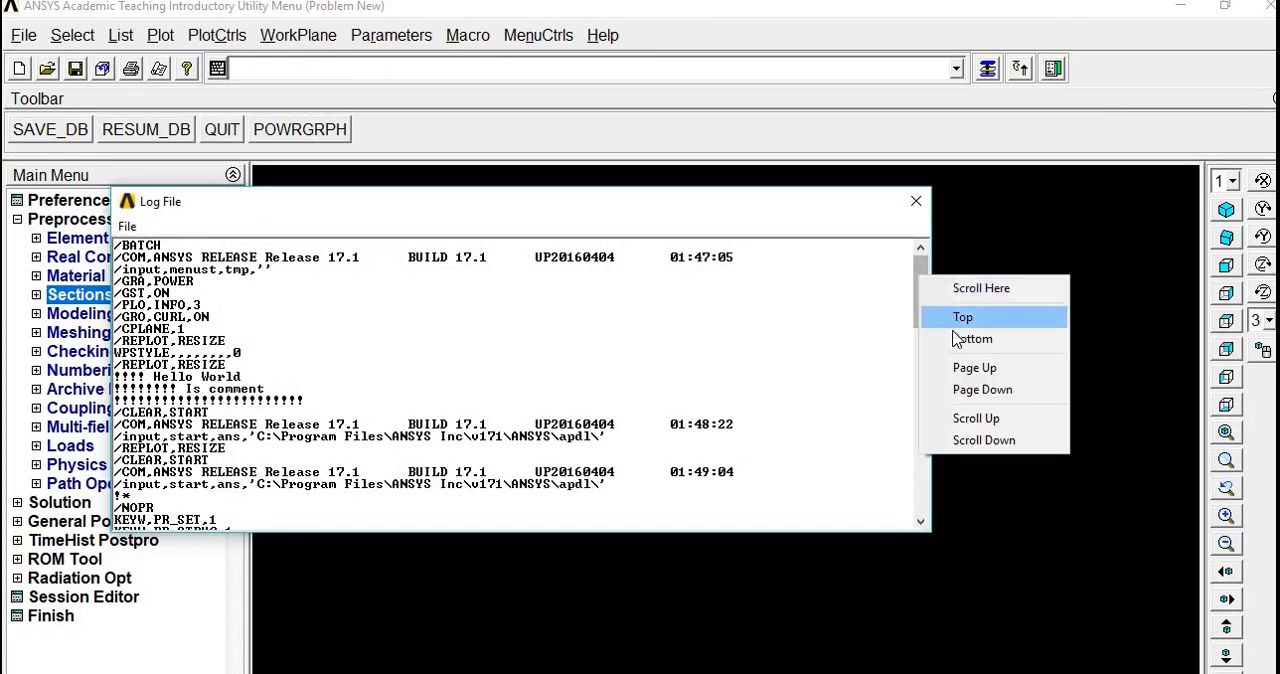
click(976, 338)
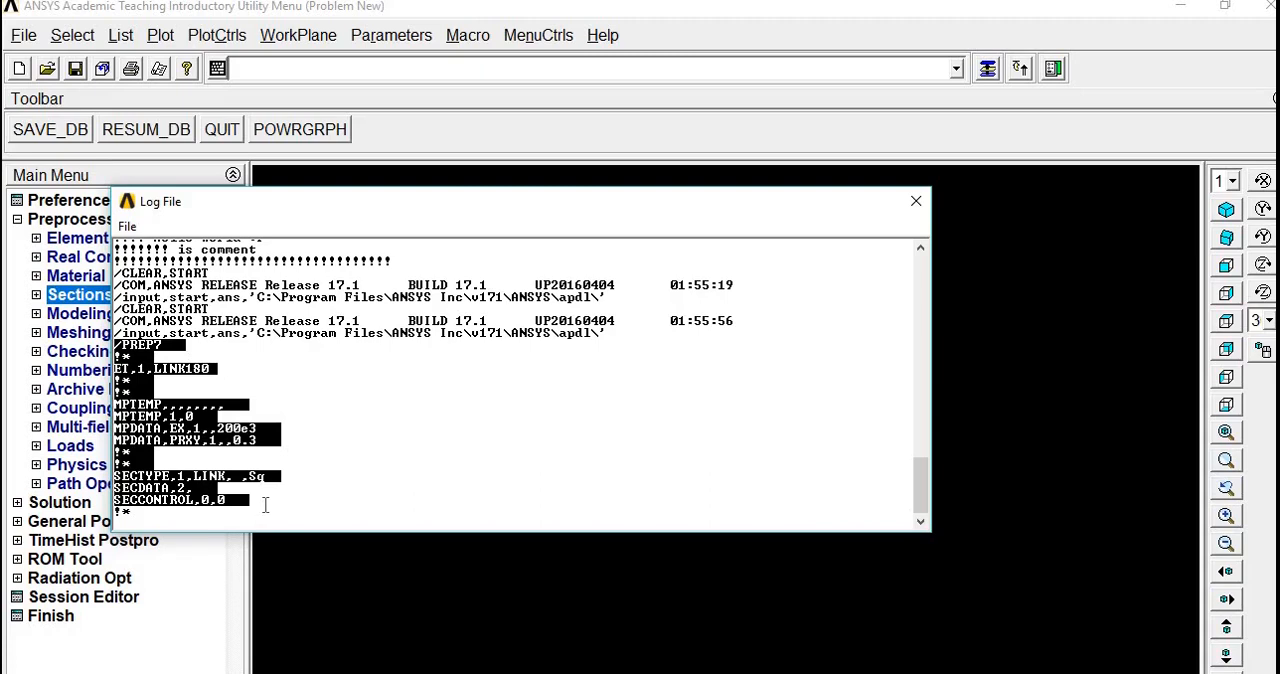
key(alt+tab)
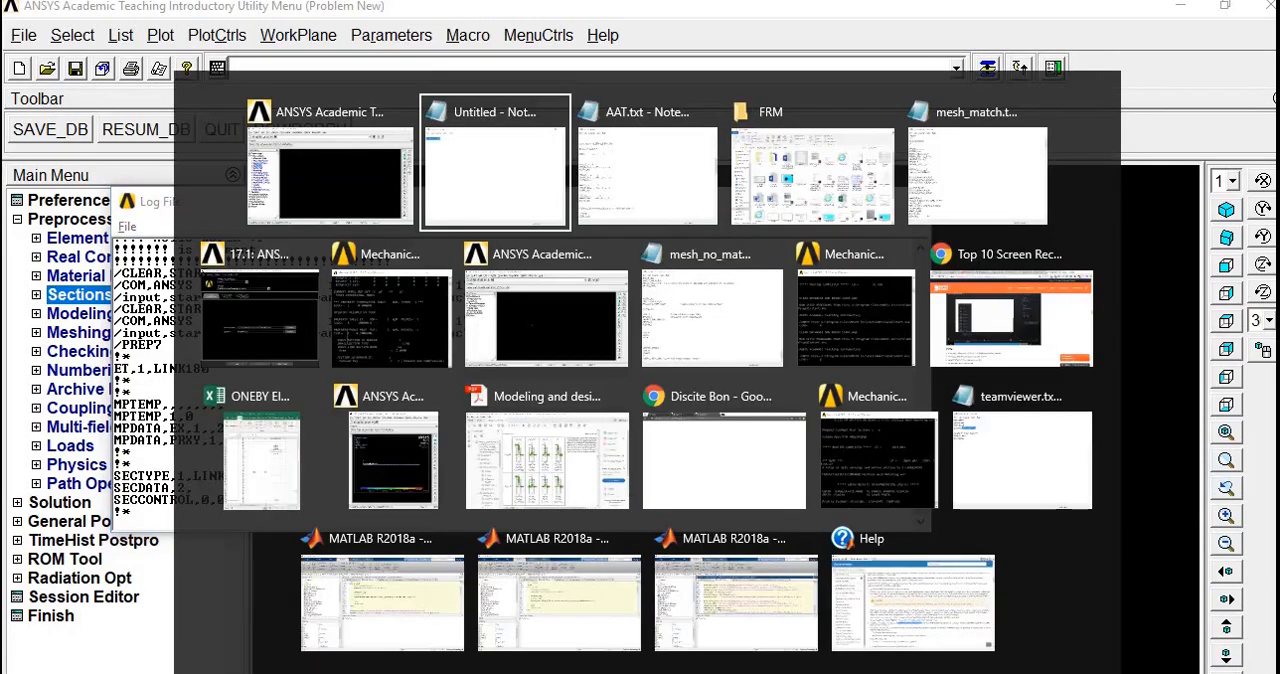
Check the 200e3 modulus and link area 2 values in the Notepad macro, then return to ANSYS.
click(494, 162)
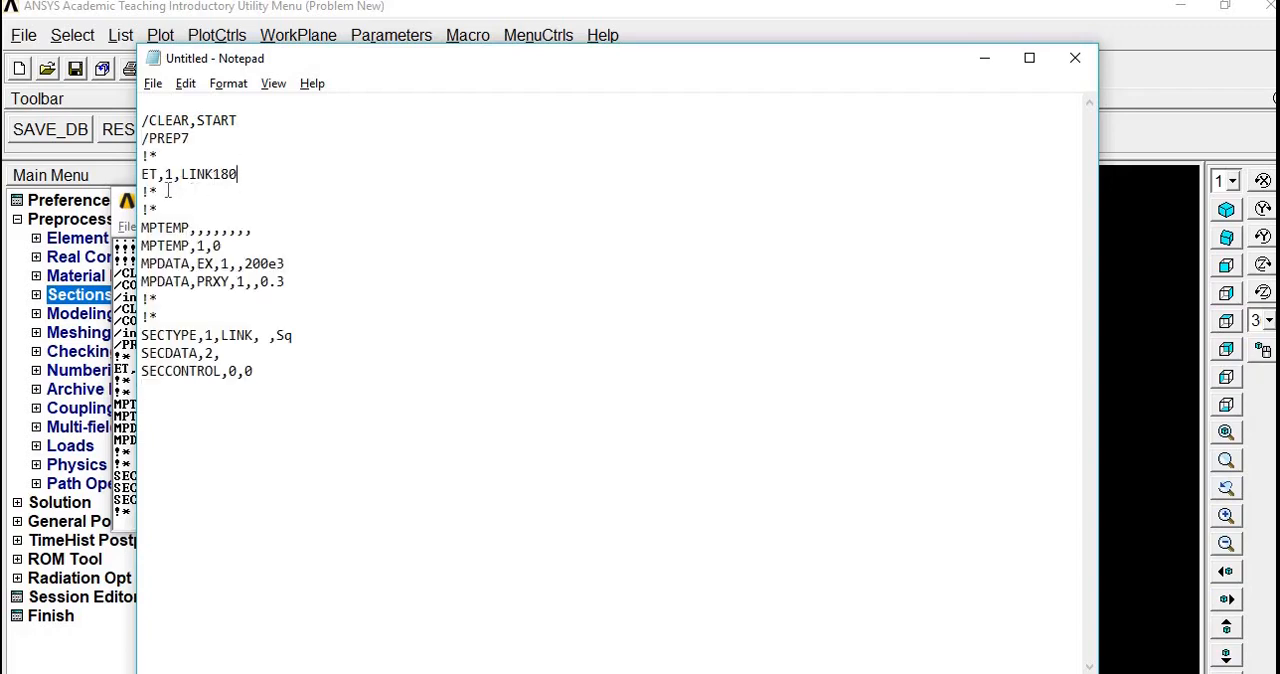
double_click(156, 228)
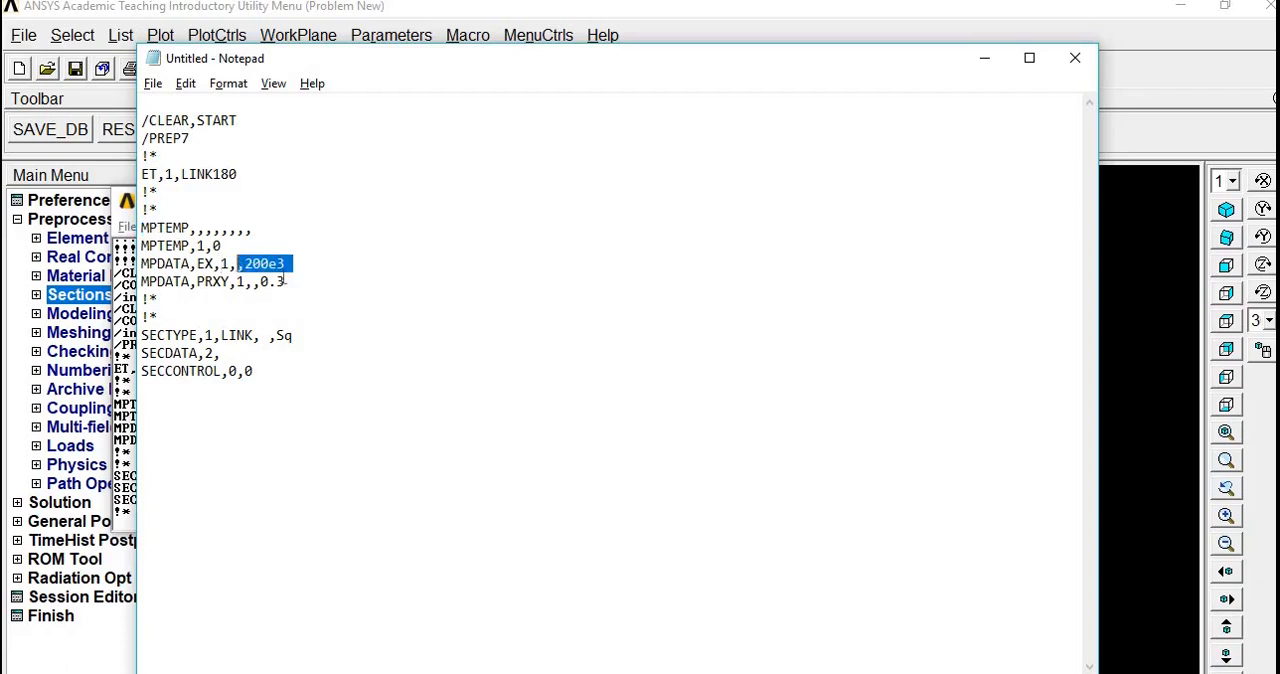
double_click(268, 280)
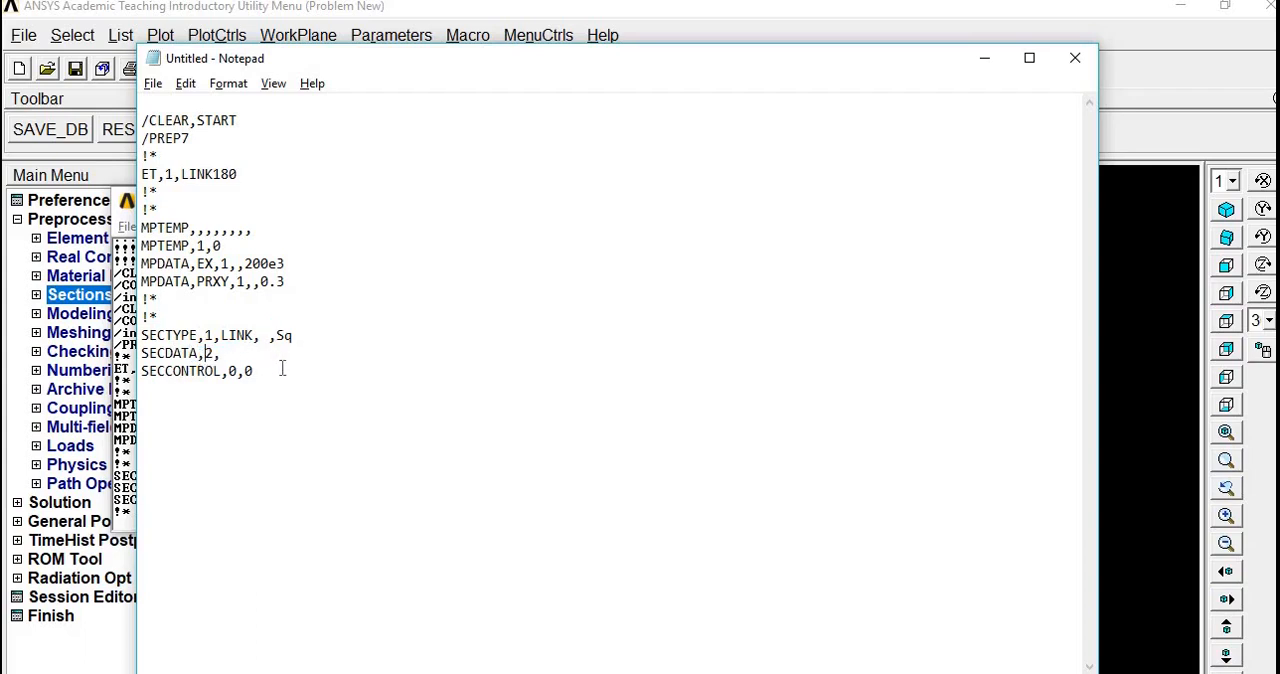
click(1072, 58)
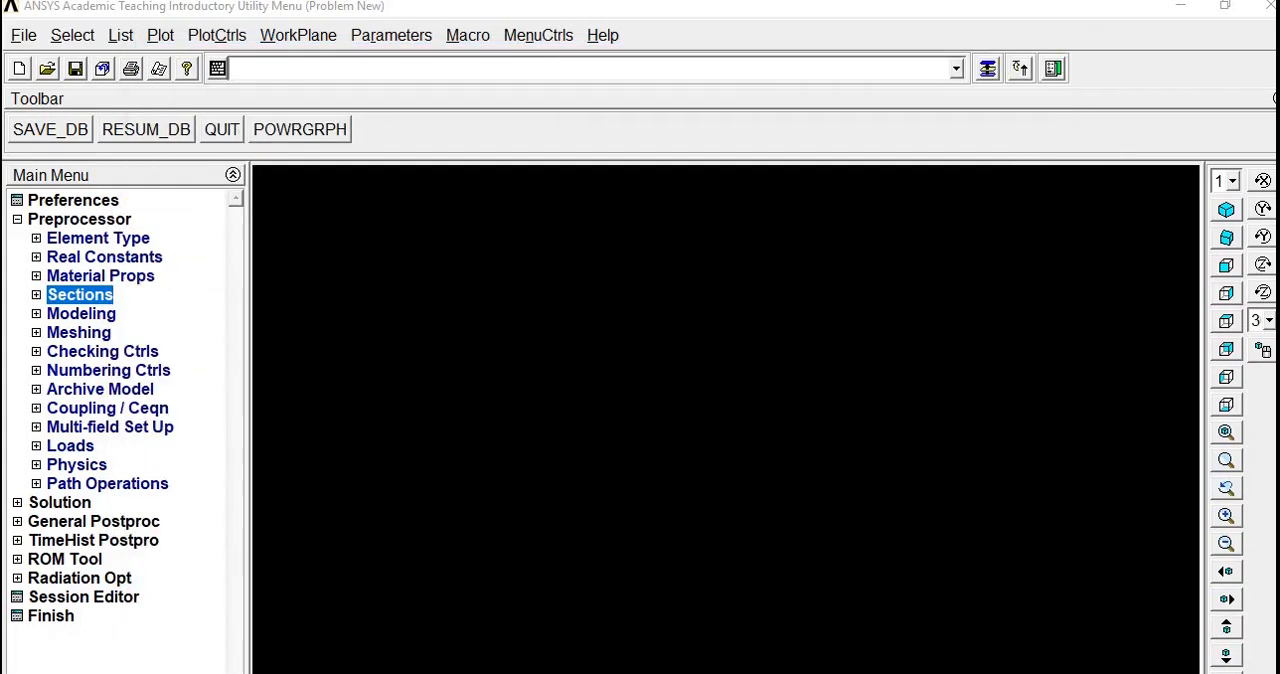
mouse_move(56, 318)
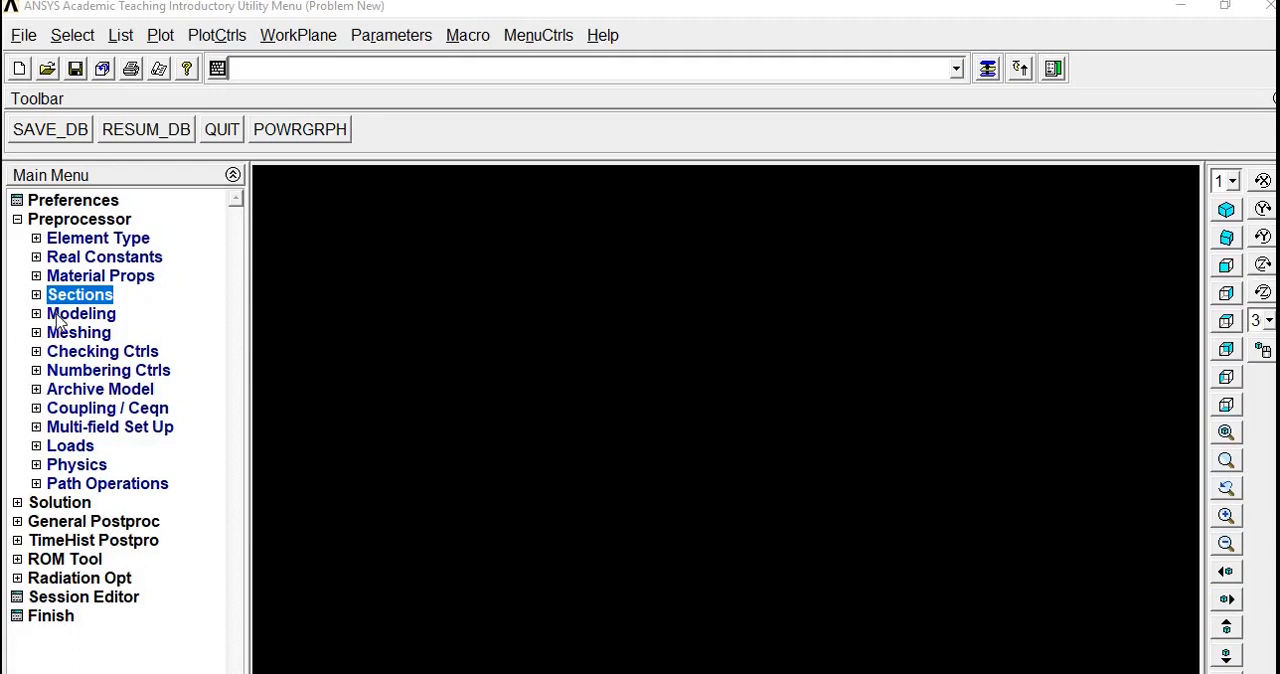
Create keypoints in the active CS at x = 5 and x = 10.
click(80, 312)
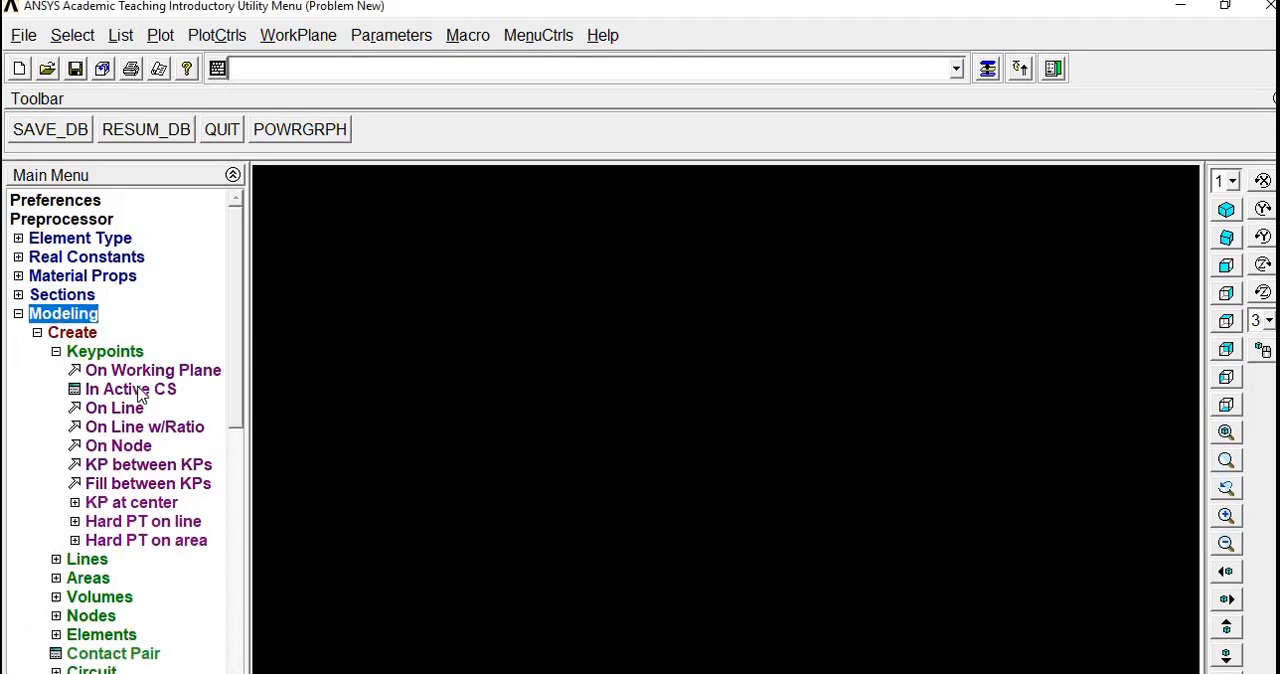
mouse_move(370, 82)
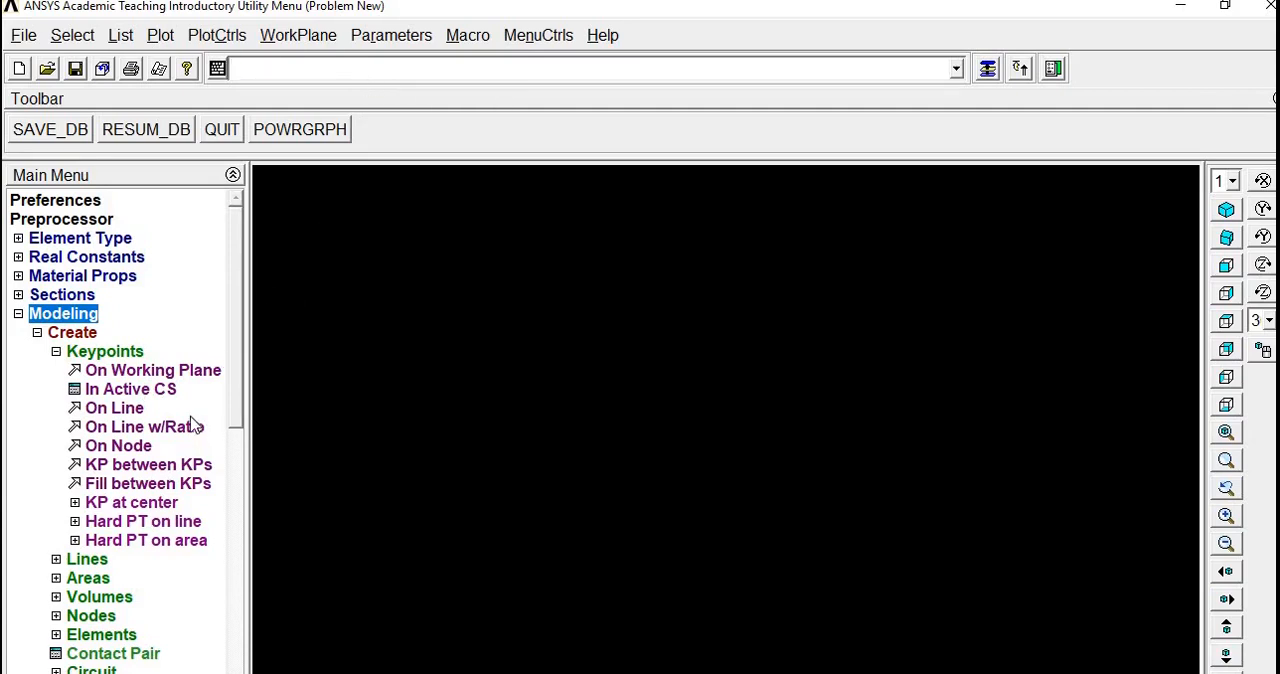
click(128, 388)
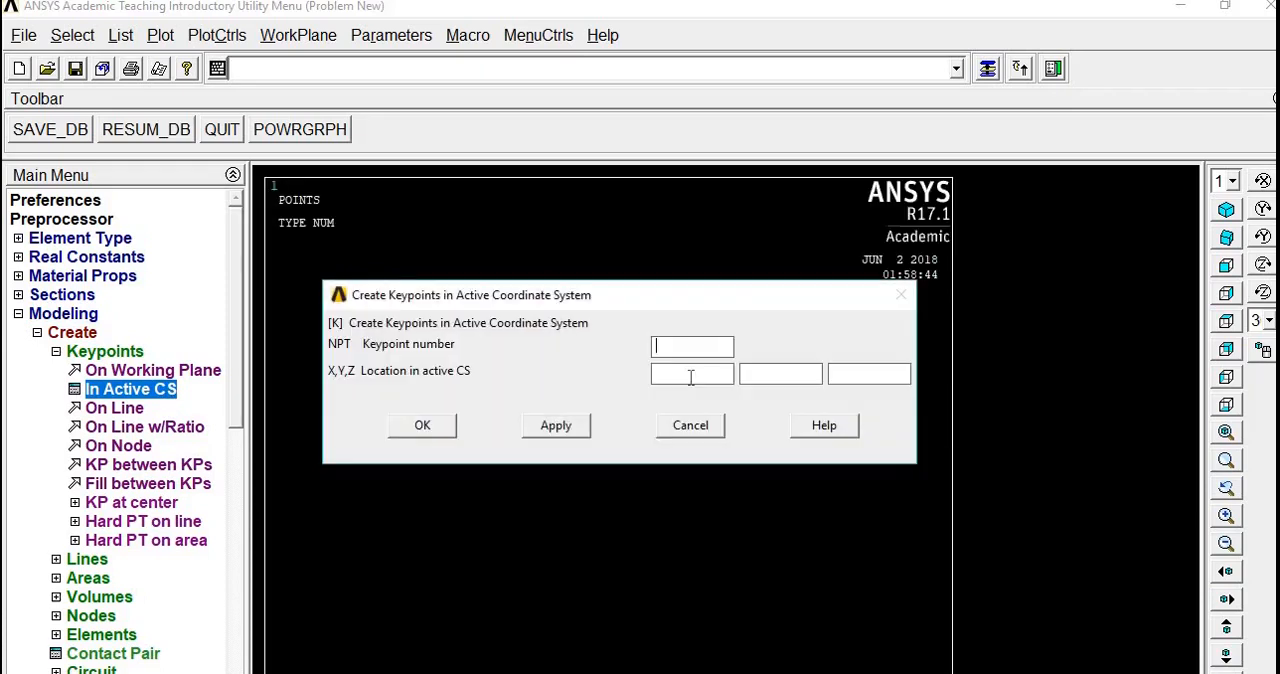
text(5)
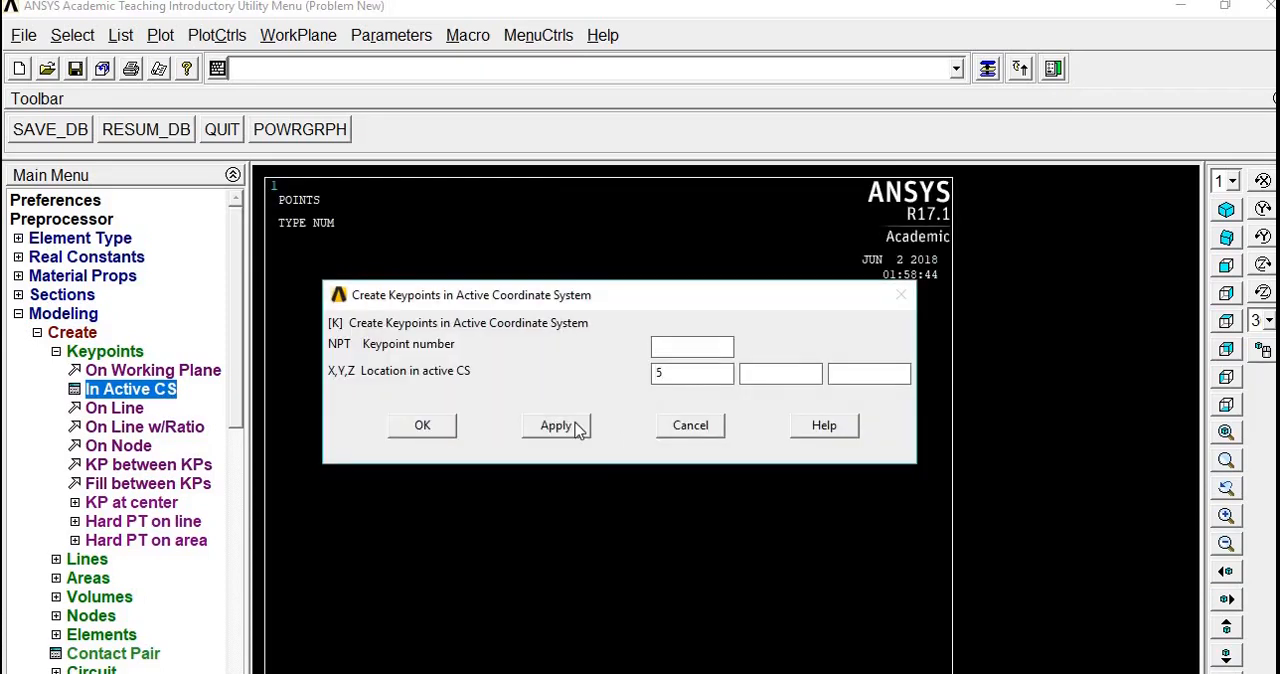
click(556, 424)
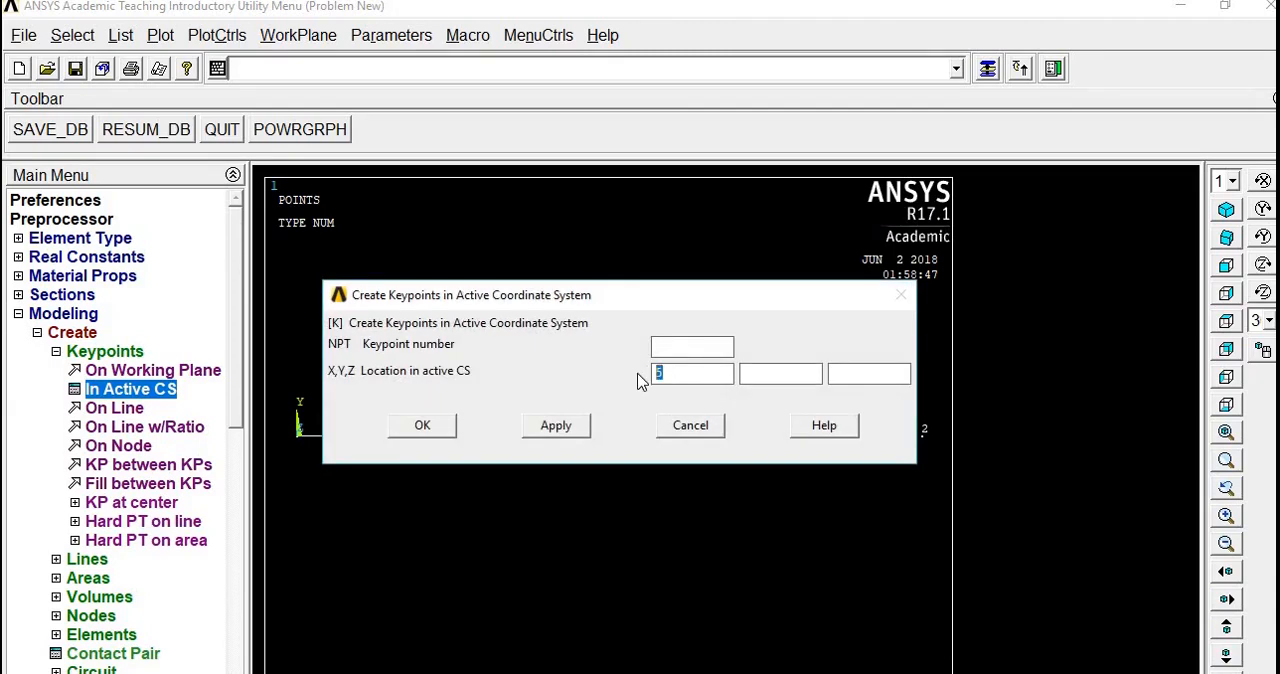
text(10)
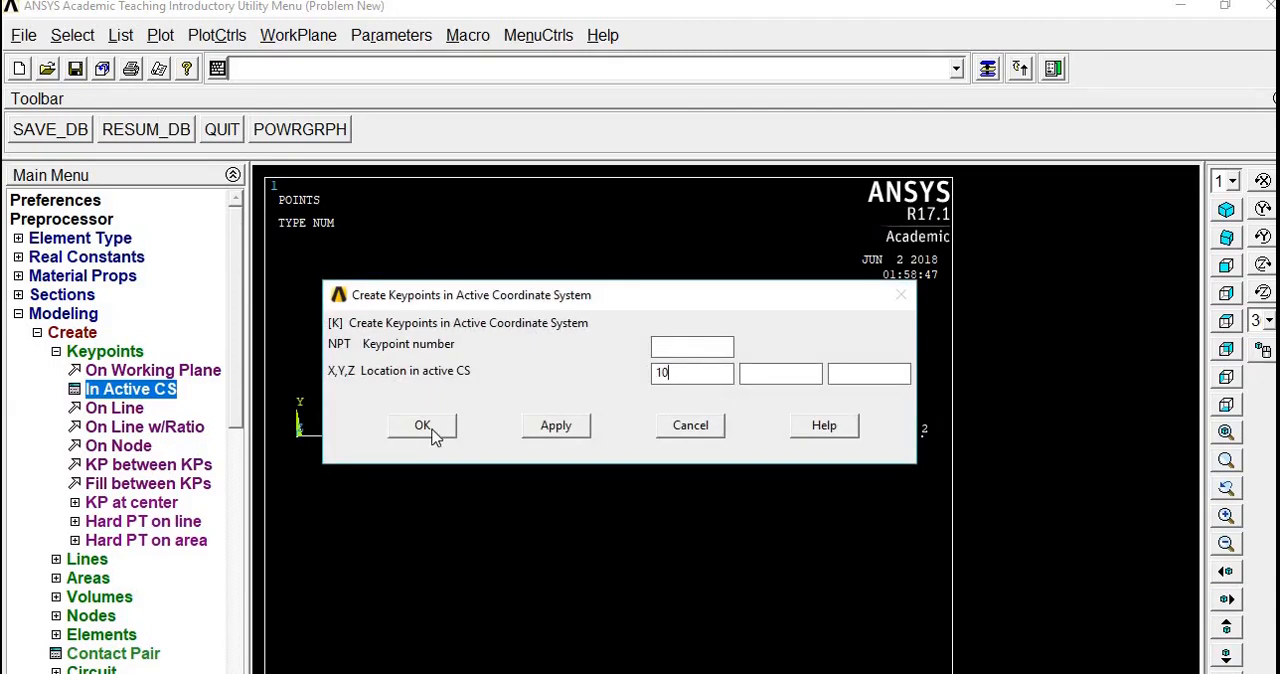
click(420, 424)
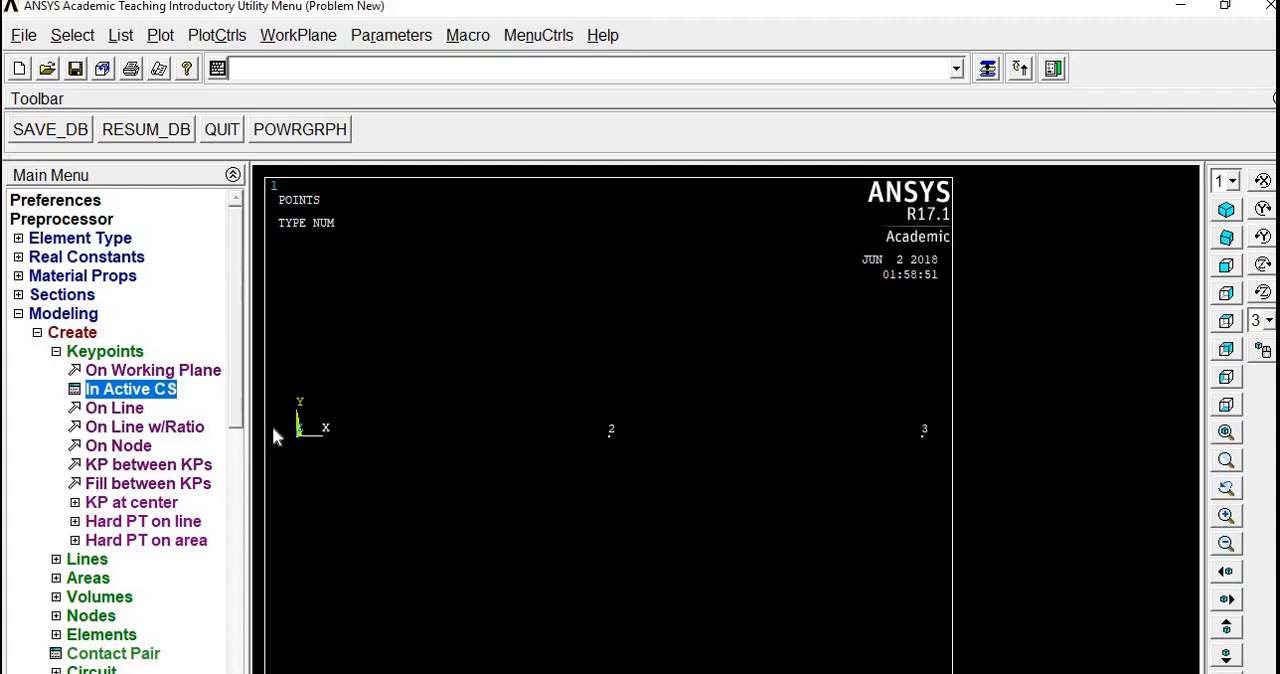
Create straight lines between keypoints 1-2 and 2-3 to form the bar.
click(104, 352)
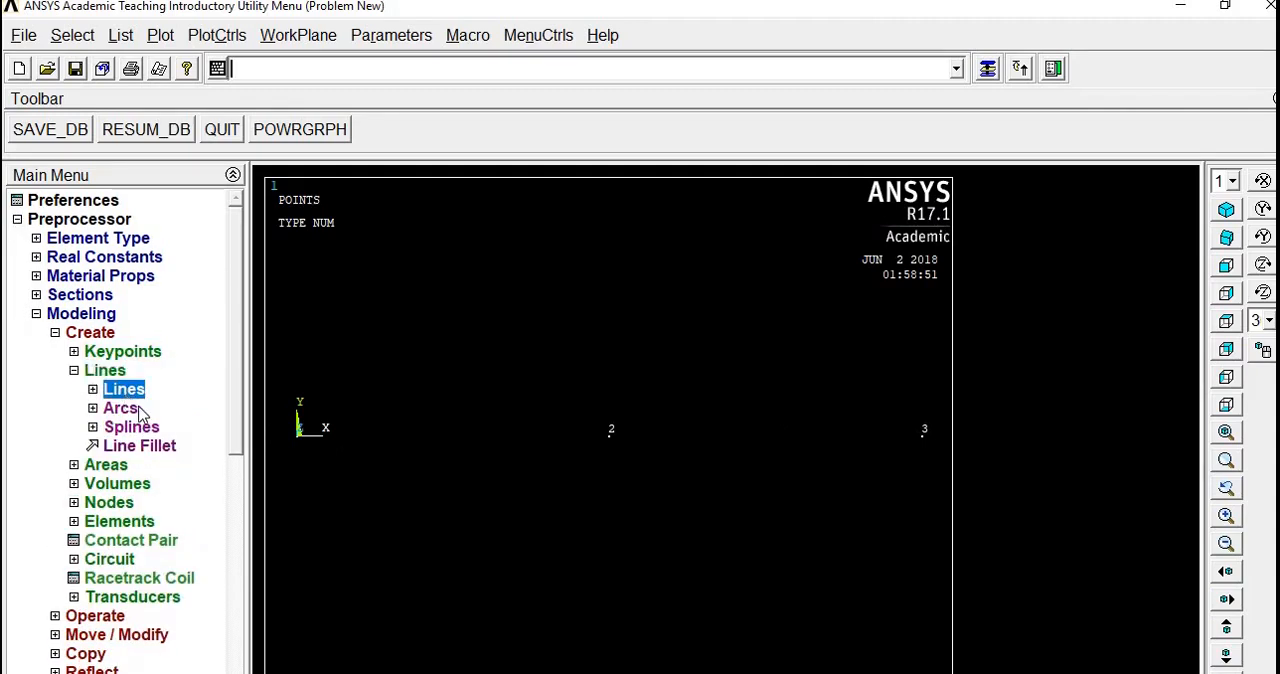
click(124, 388)
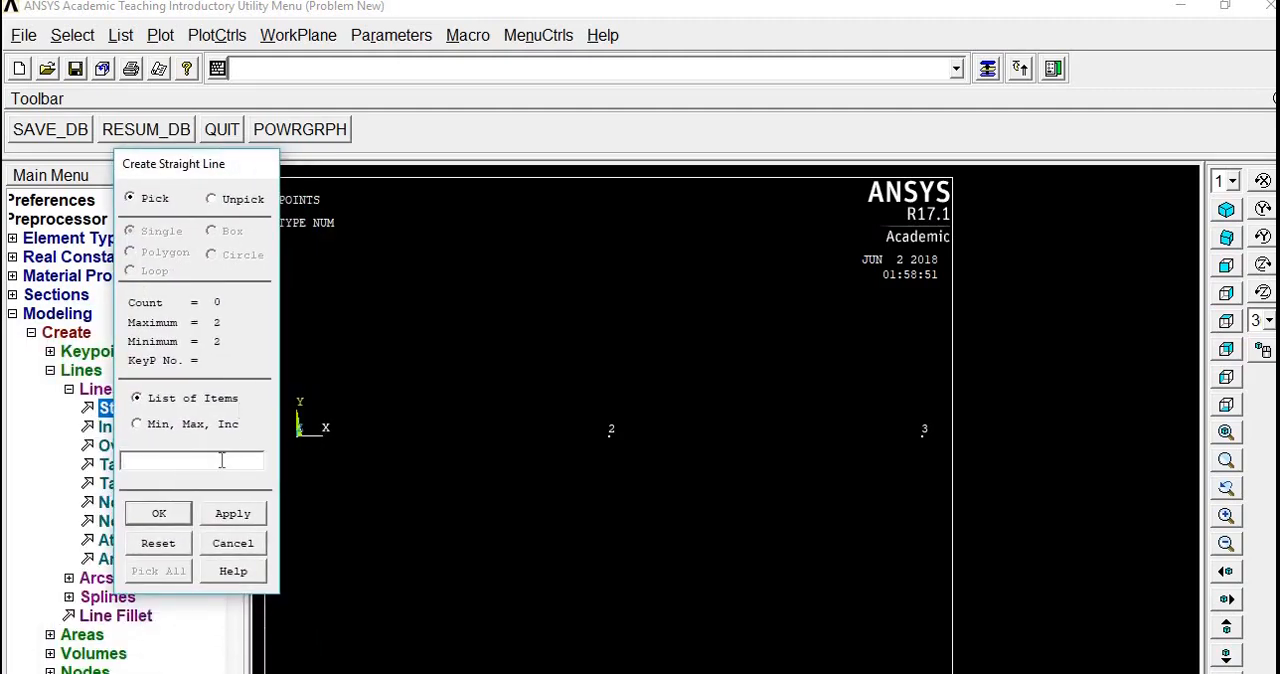
text(1,2)
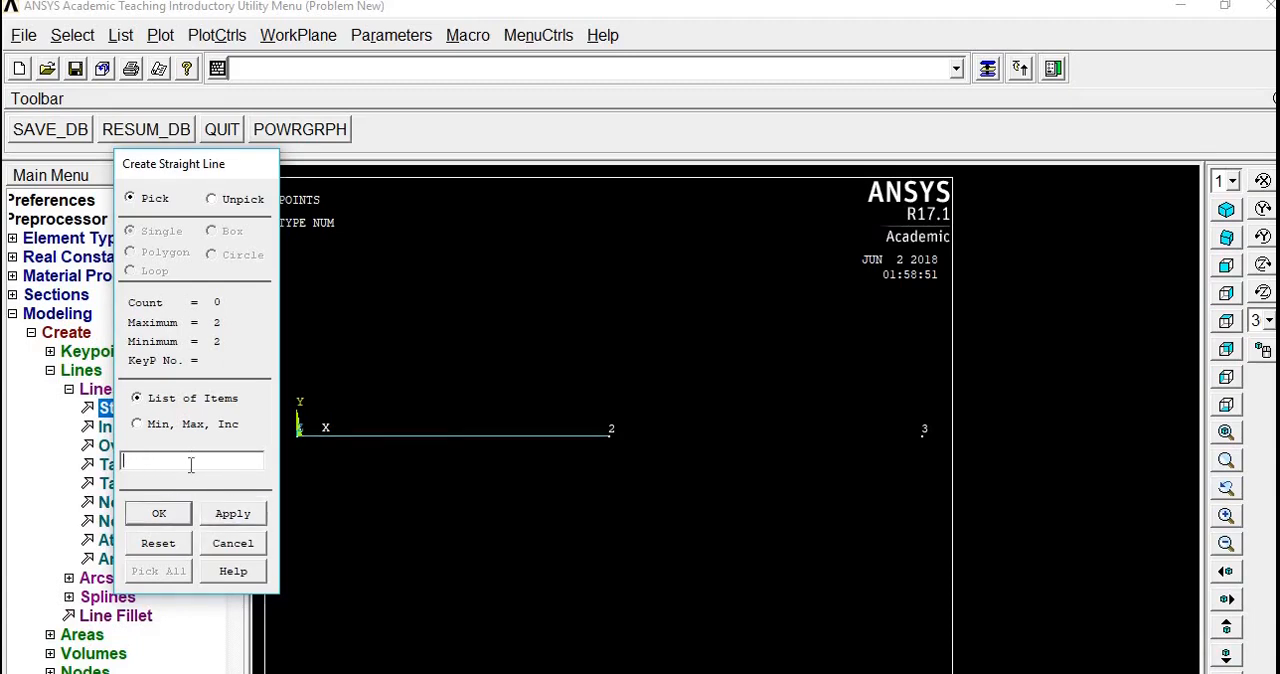
text(2,3)
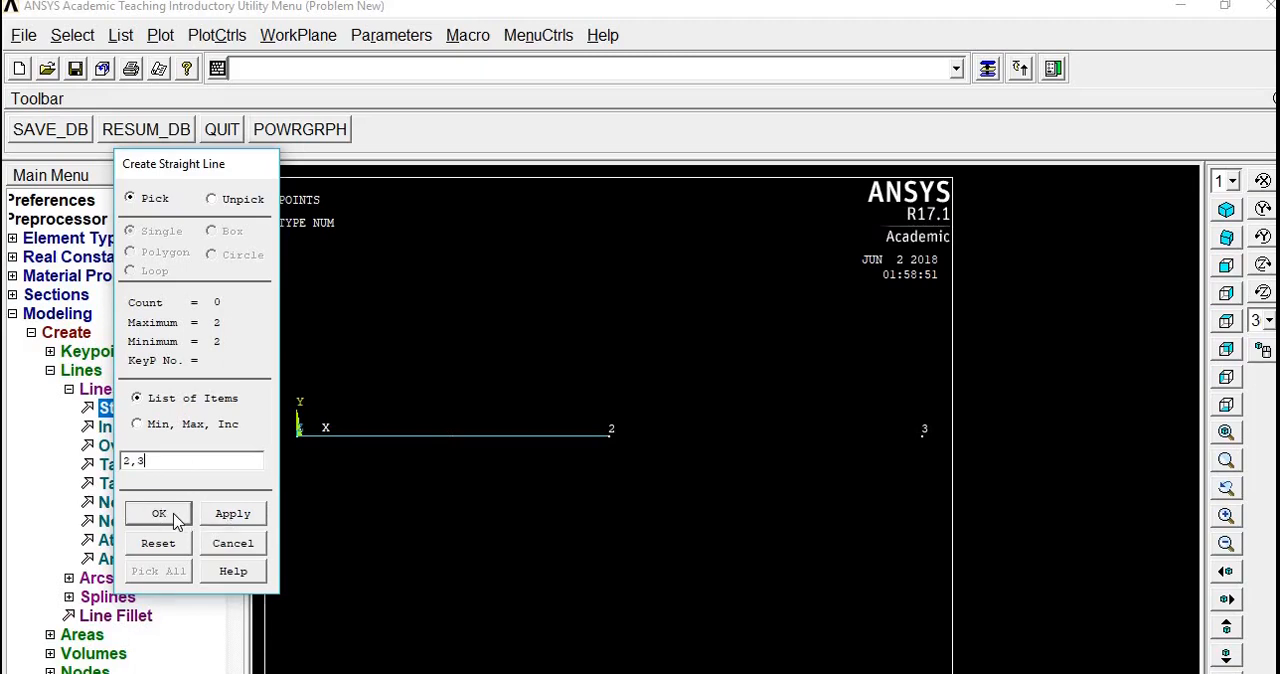
click(158, 512)
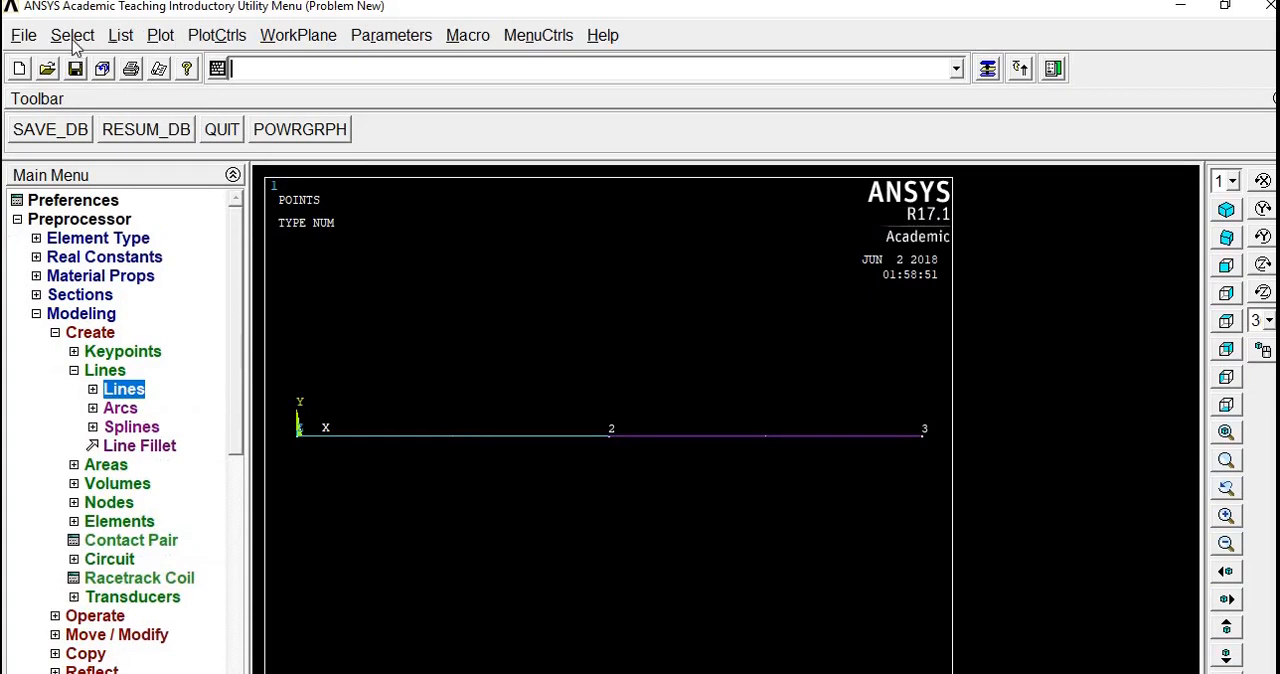
List the session log and add a '!! Model' comment line heading the K and LSTR commands.
click(122, 36)
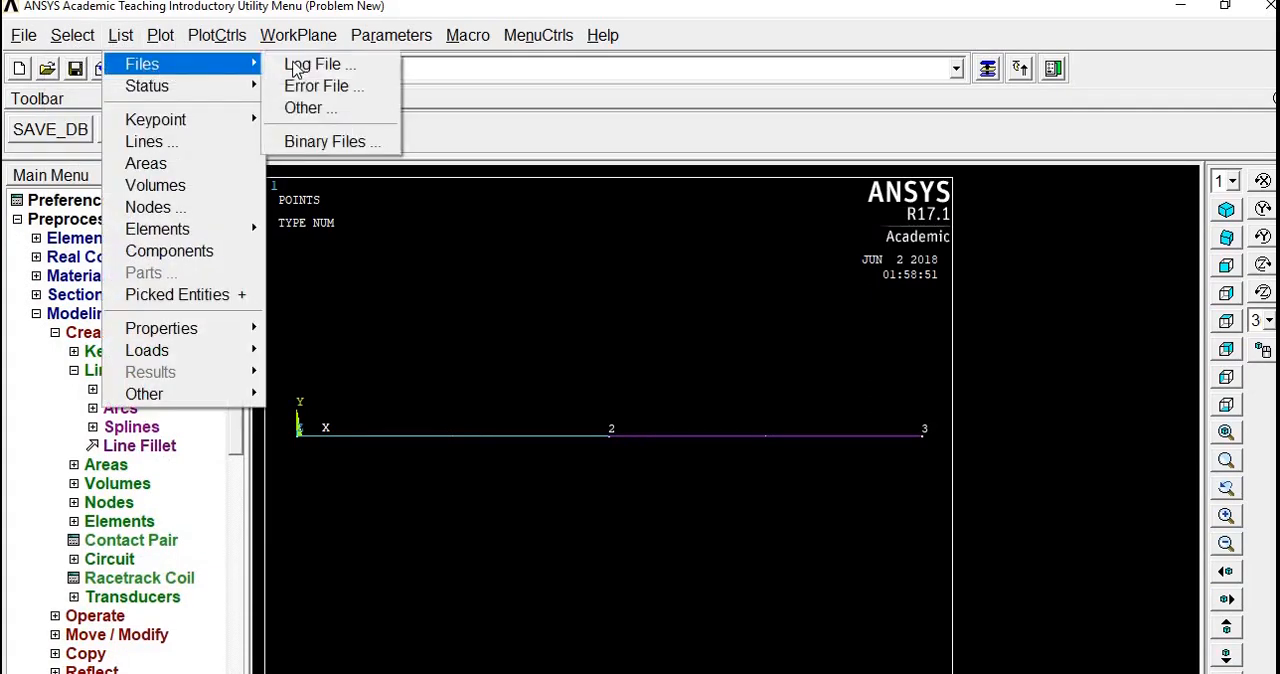
click(312, 64)
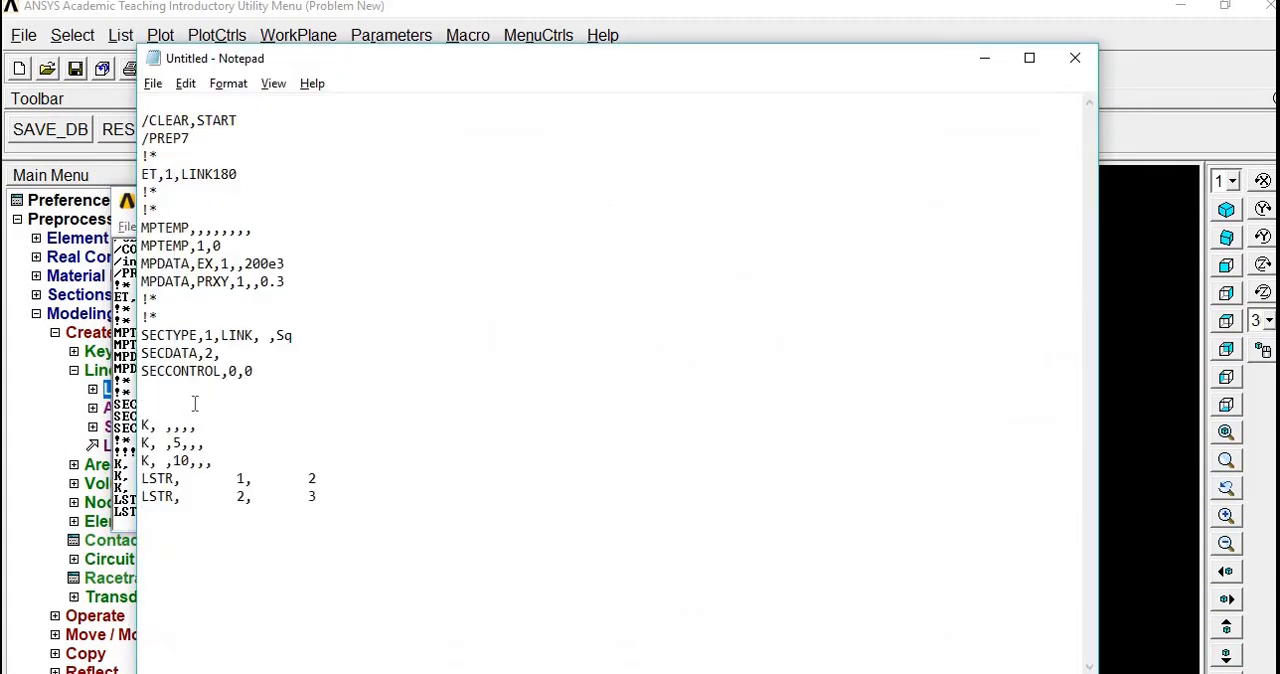
text(!!)
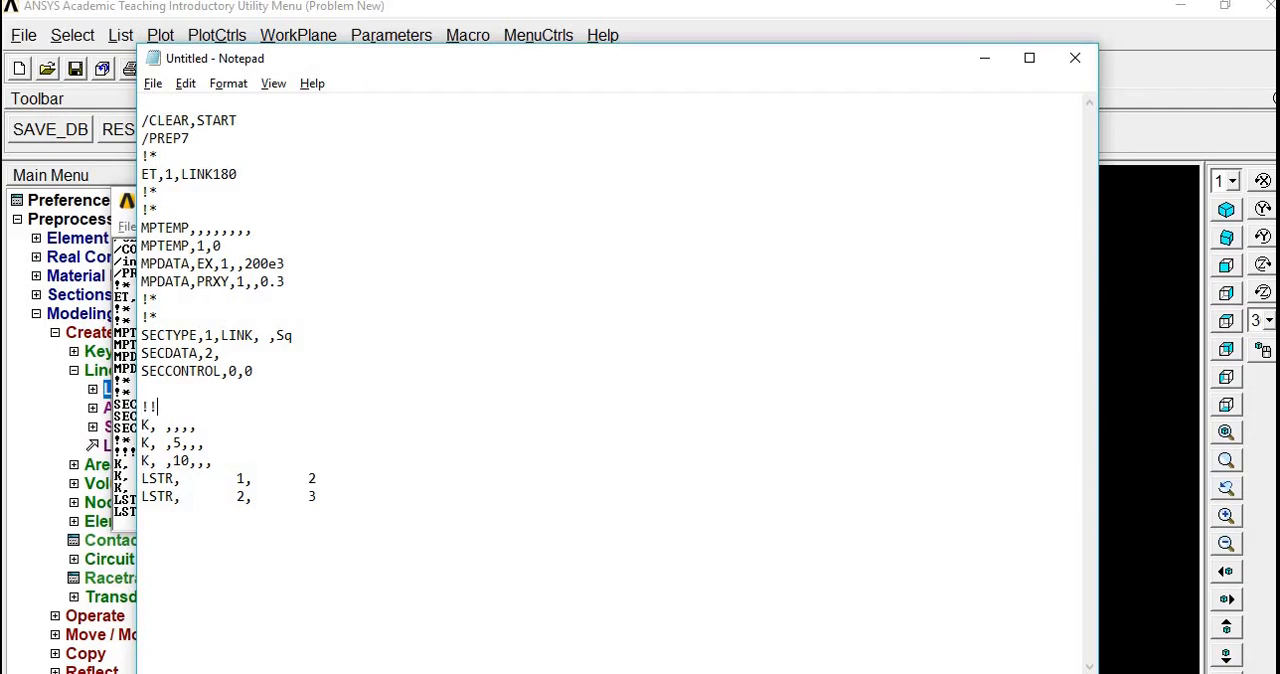
text(Model)
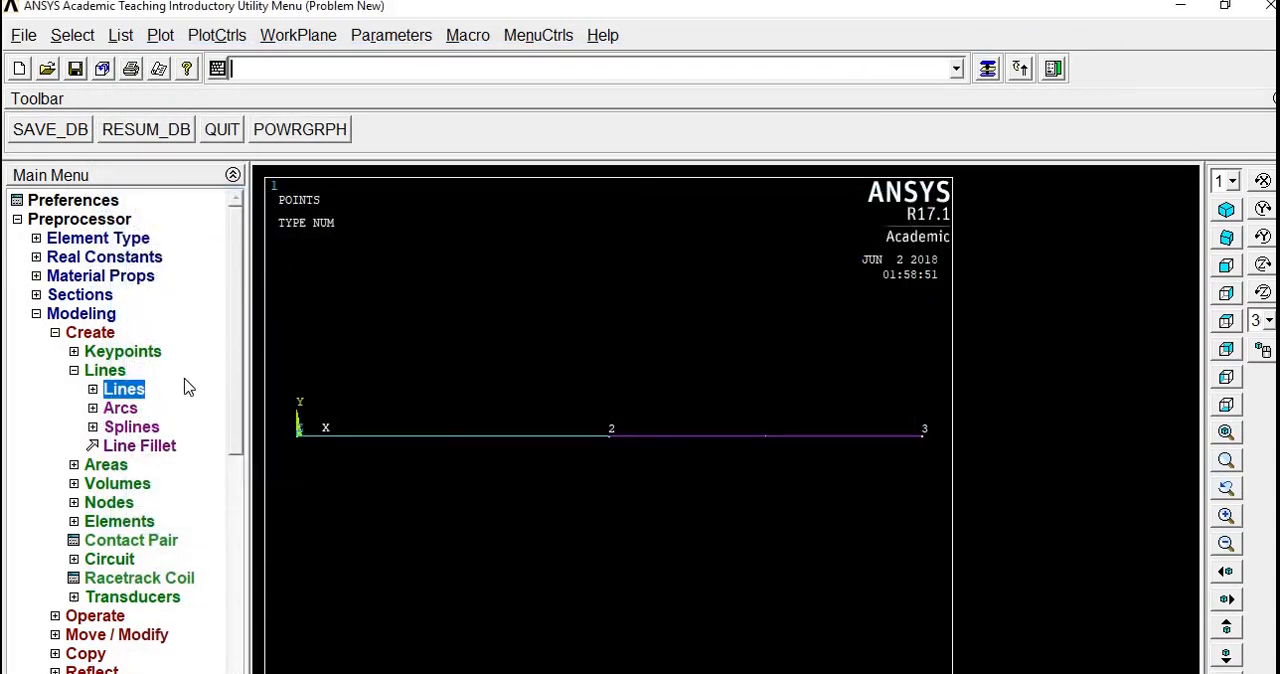
Set manual size controls on all lines with NDIV 2 element divisions.
click(104, 370)
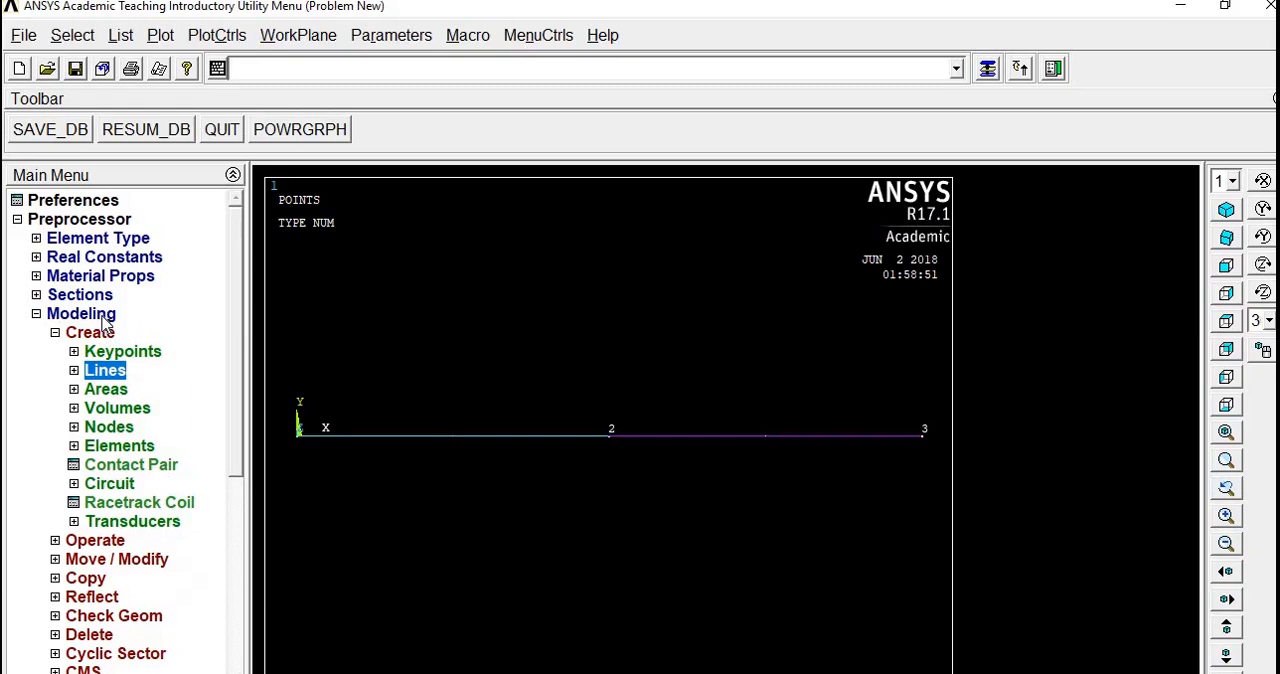
click(80, 332)
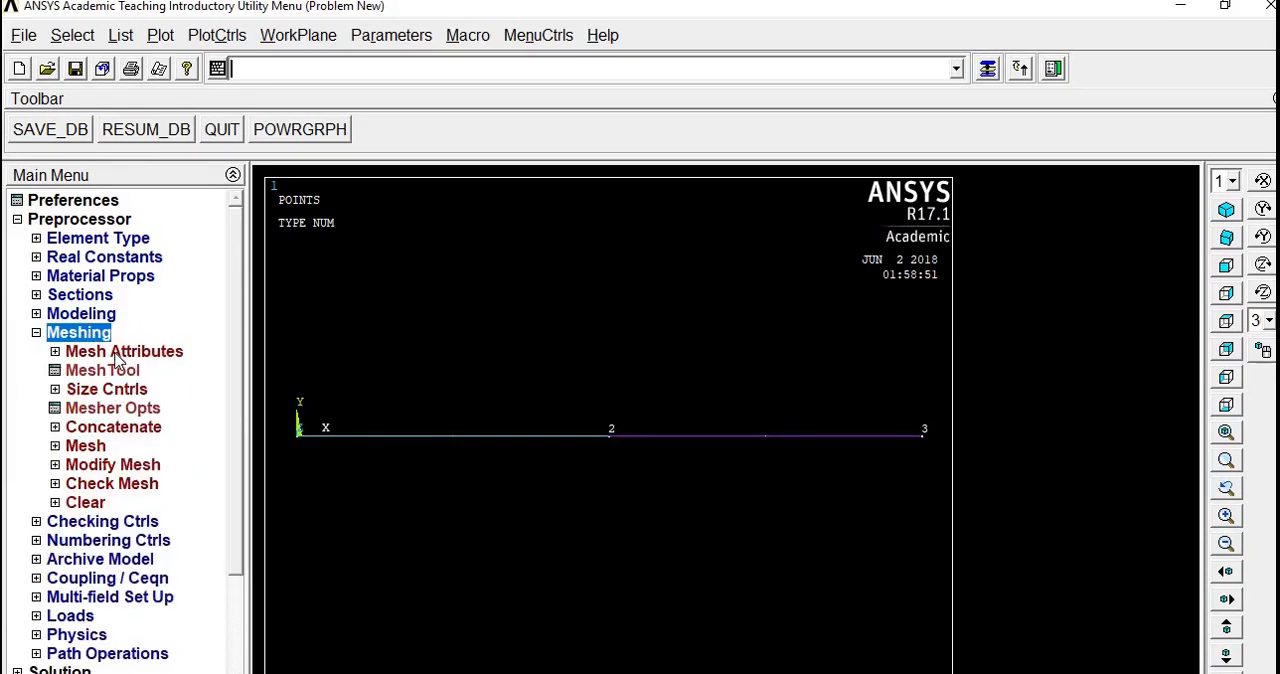
click(124, 352)
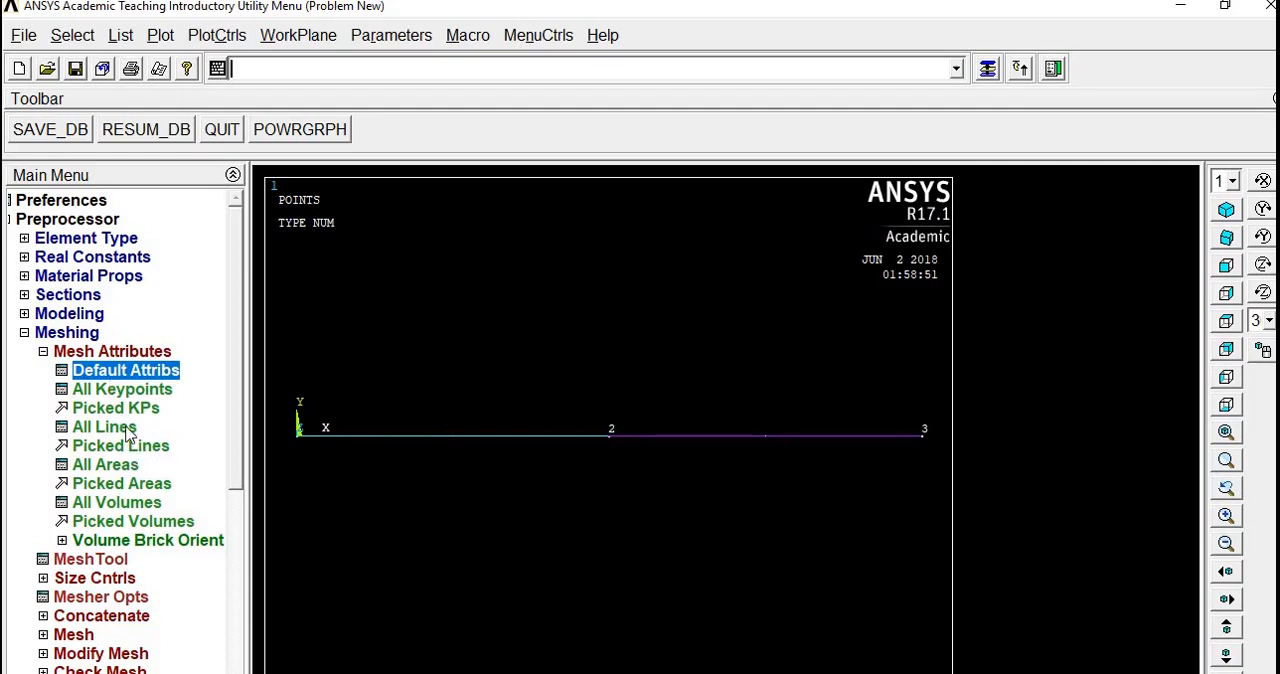
click(112, 352)
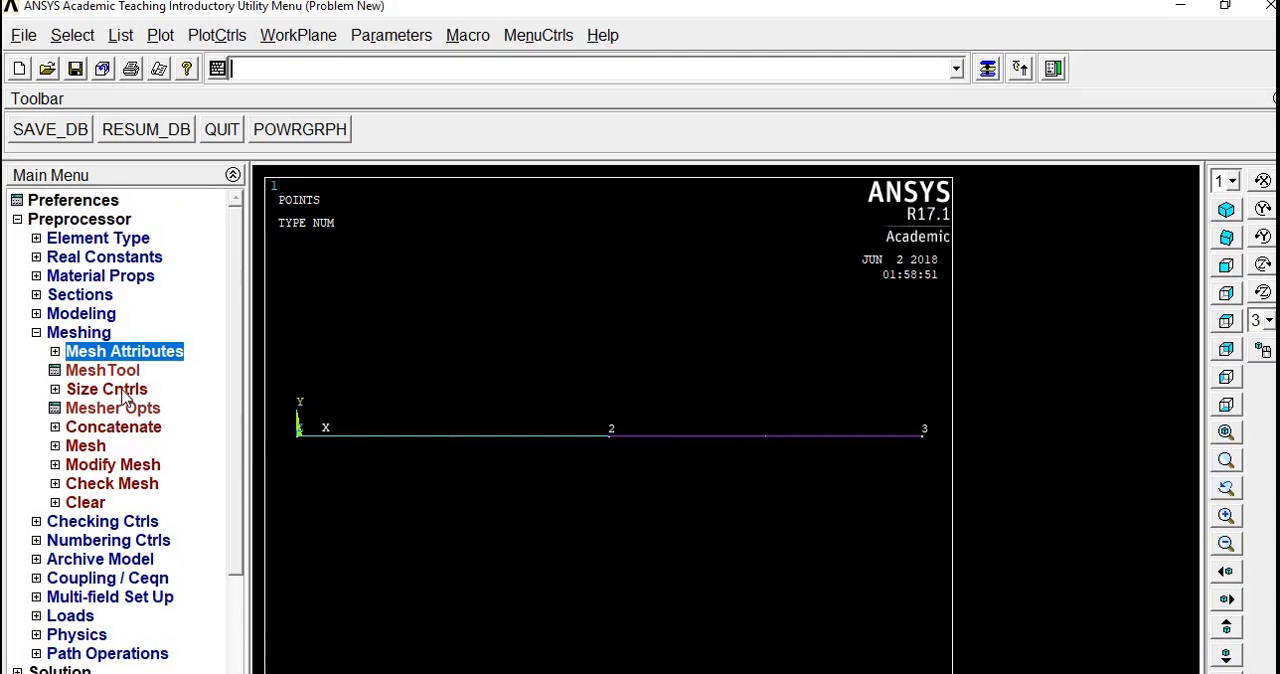
click(106, 388)
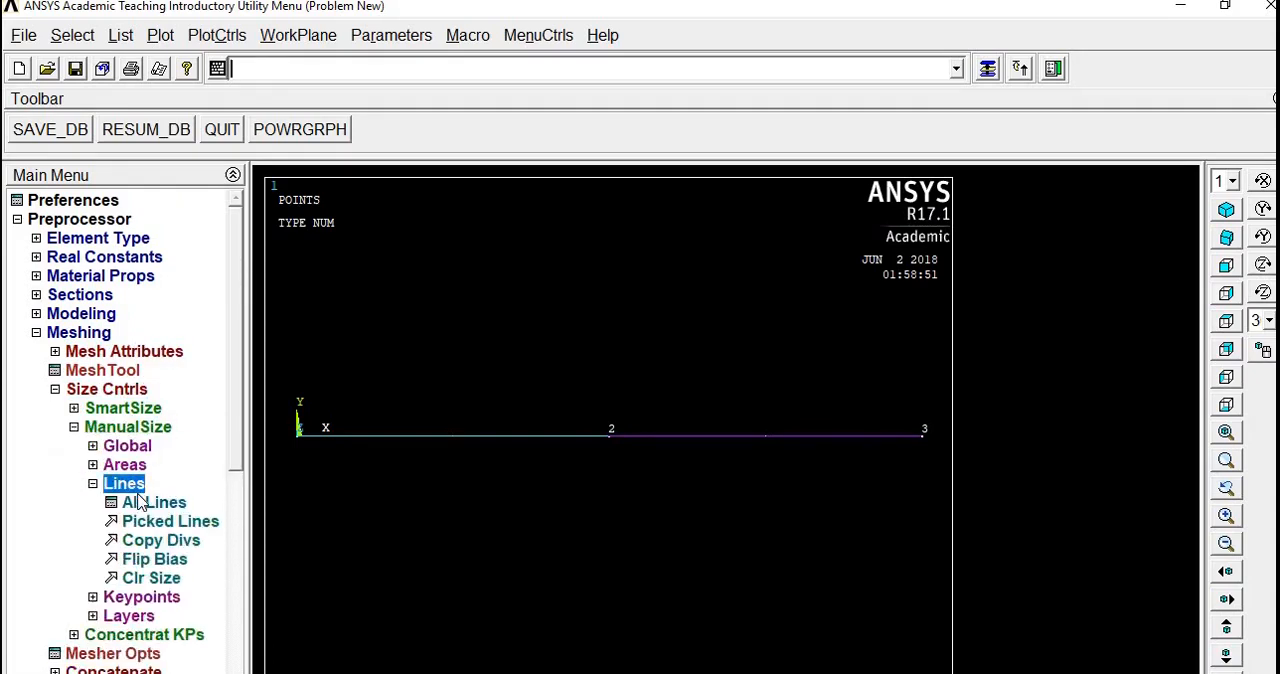
click(152, 502)
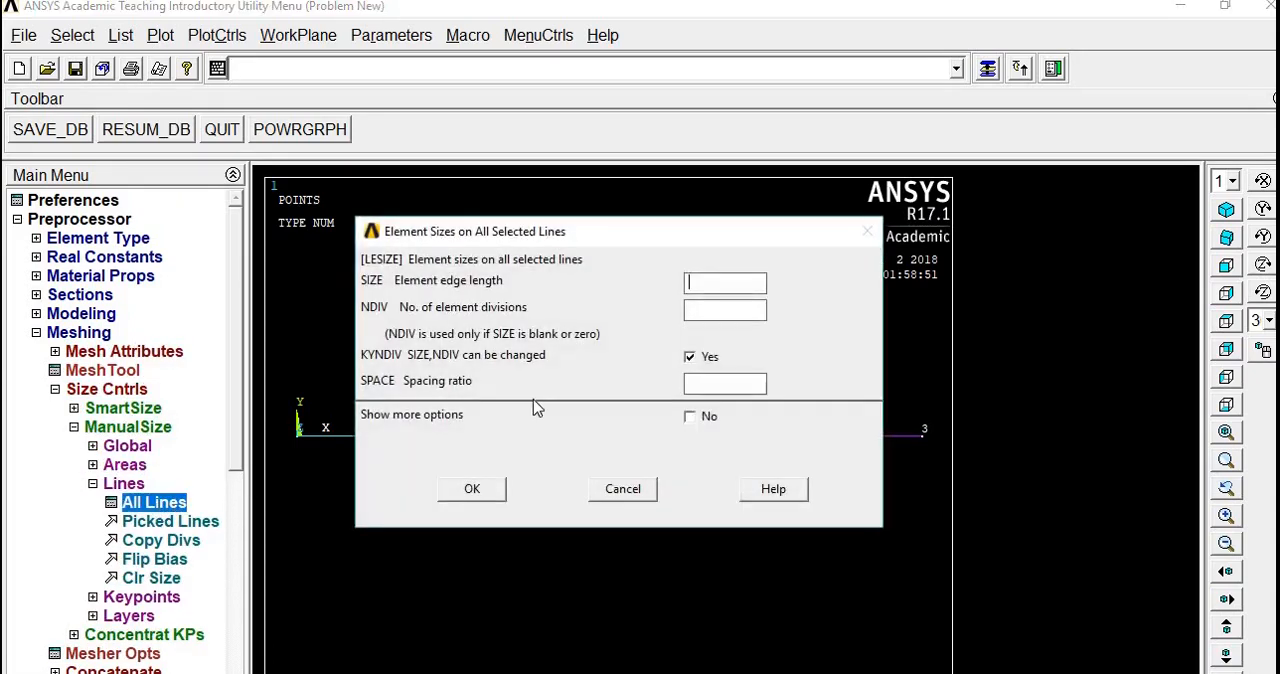
click(724, 308)
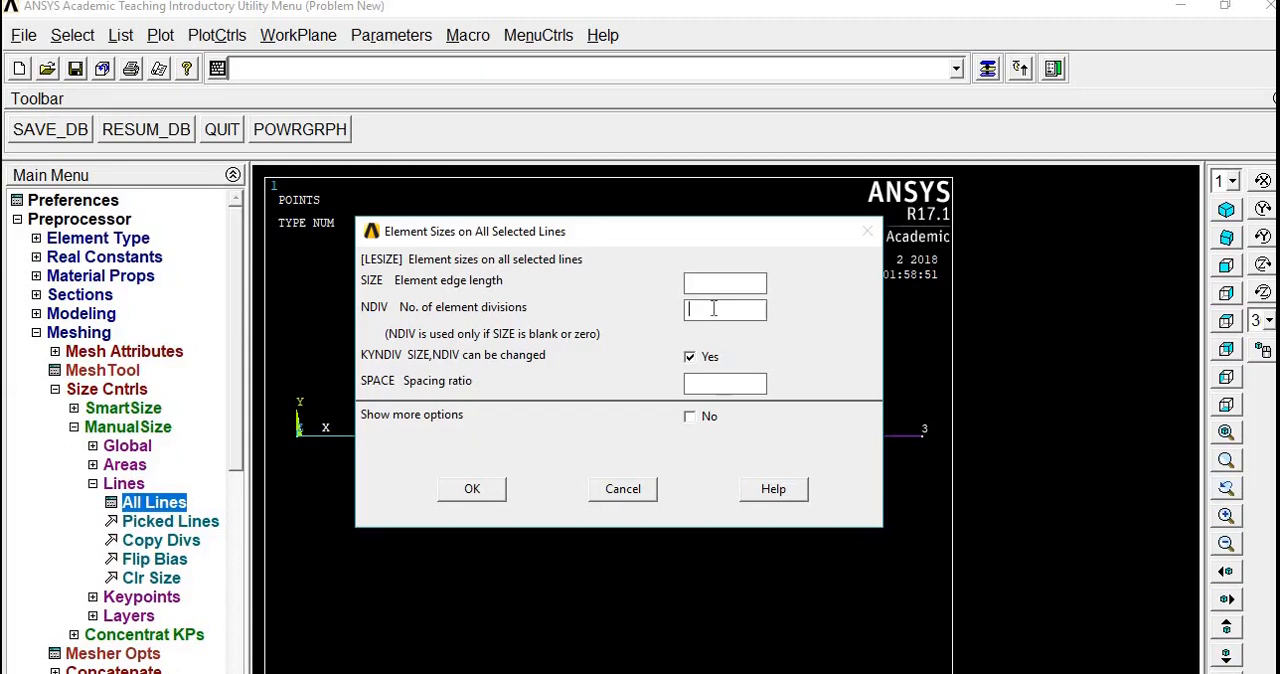
text(2)
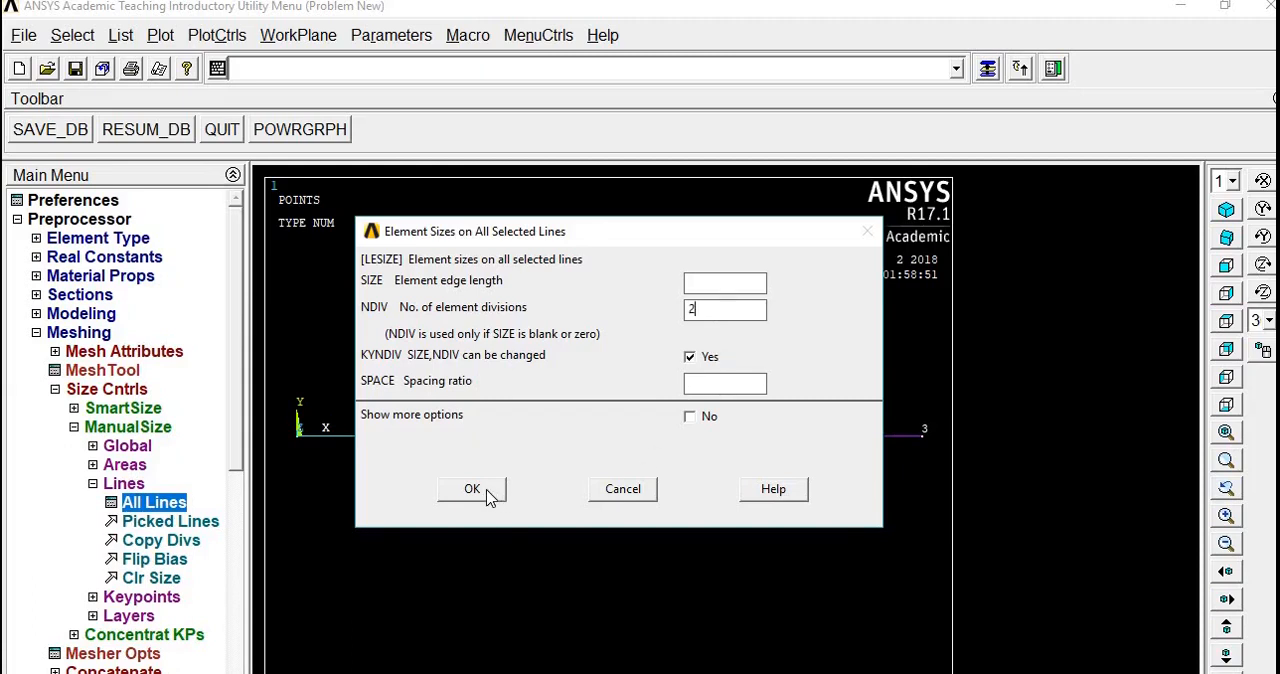
click(472, 488)
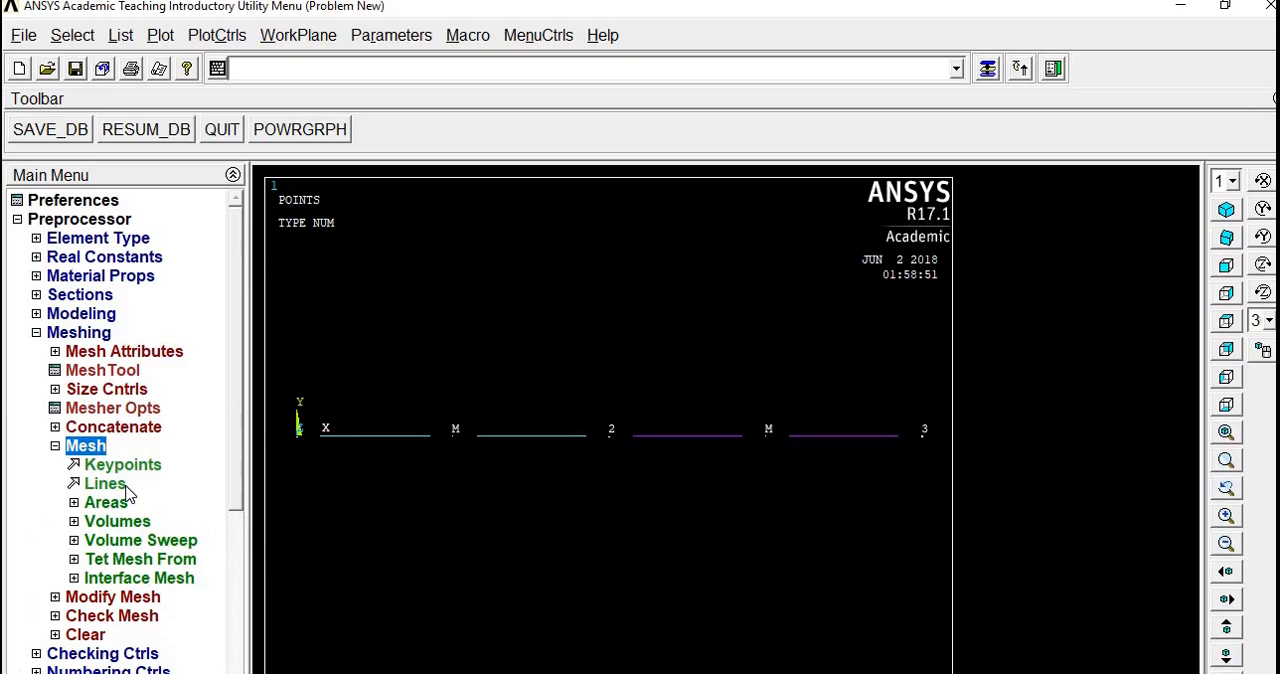
Mesh all lines of the bar into link elements with Pick All.
click(104, 484)
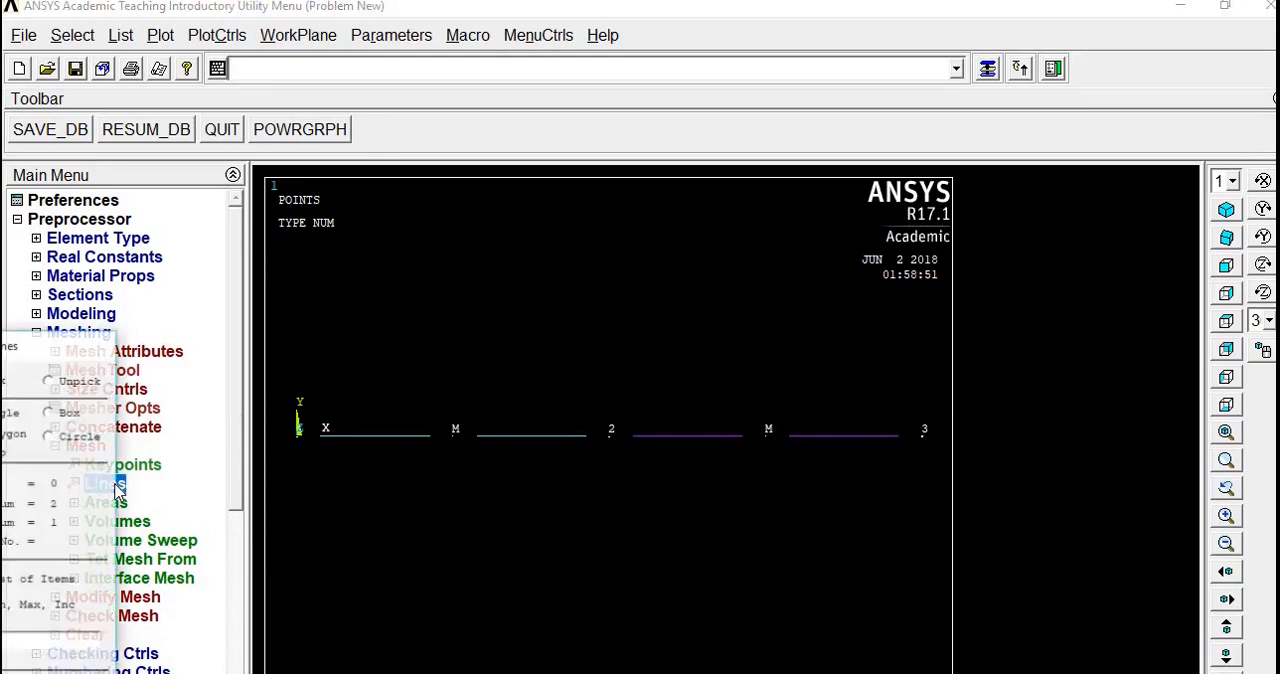
click(100, 484)
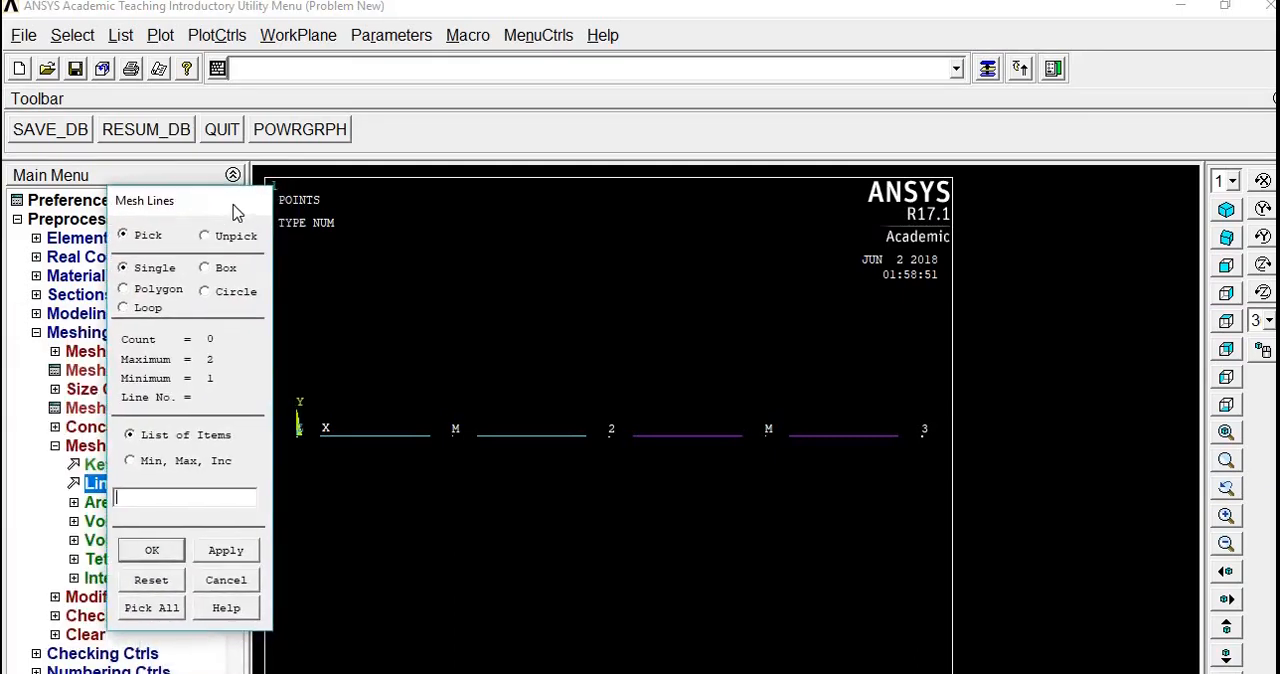
click(152, 550)
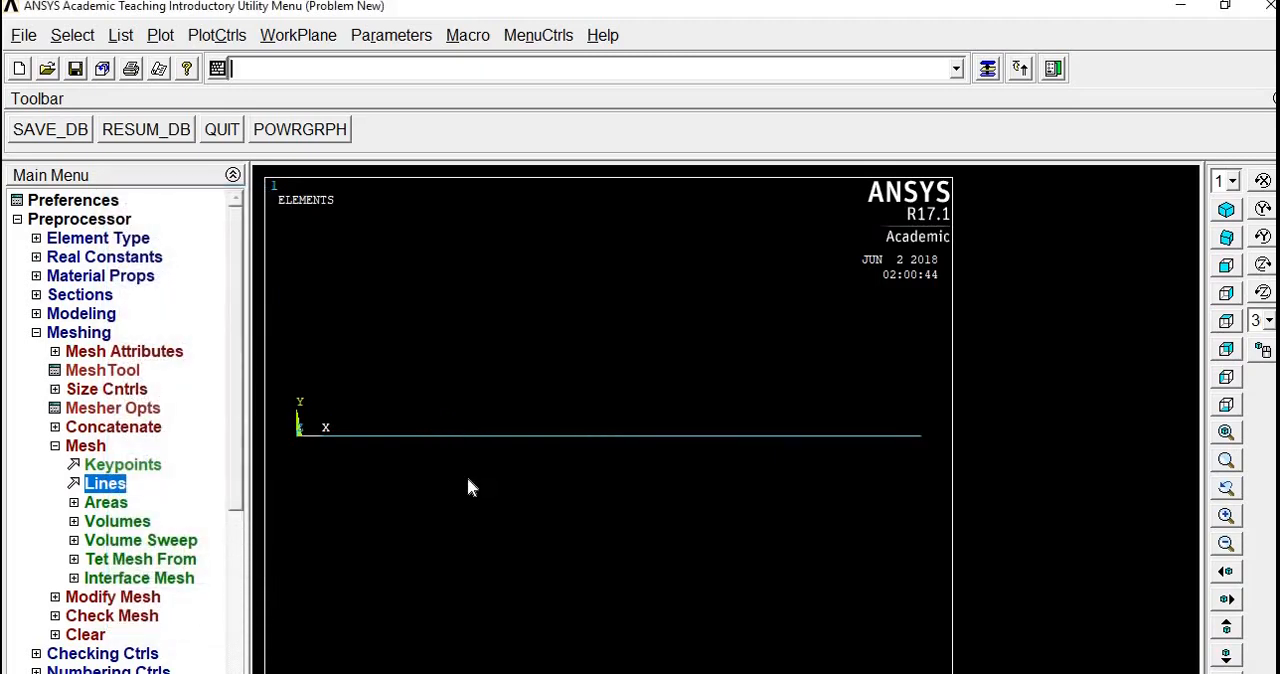
mouse_move(600, 424)
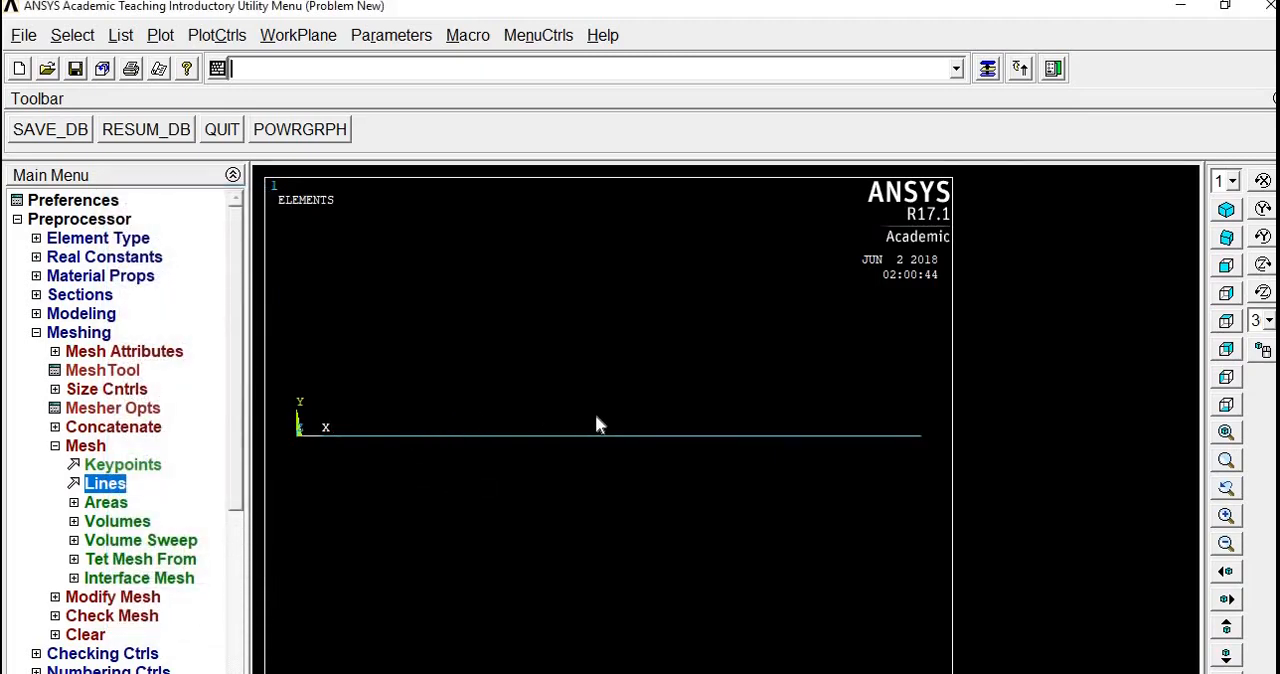
mouse_move(138, 52)
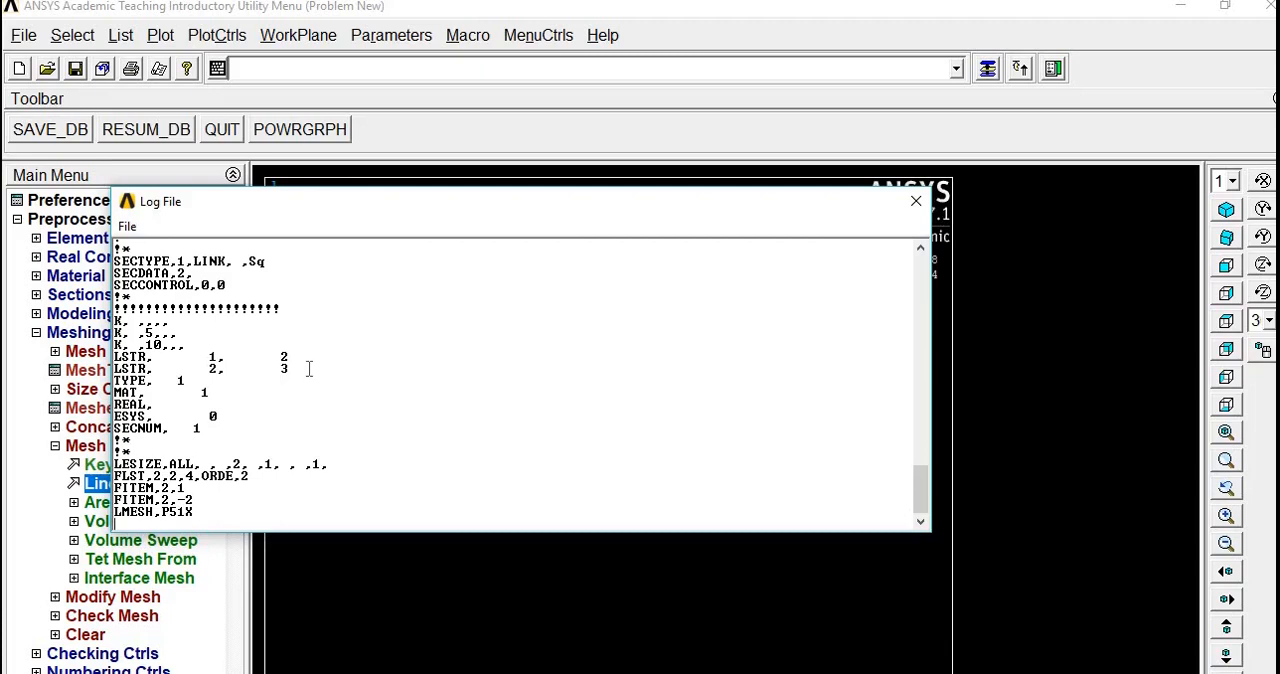
Copy the attribute, LESIZE and LMESH commands from the log into the macro, then hide Notepad.
drag(308, 368, 292, 516)
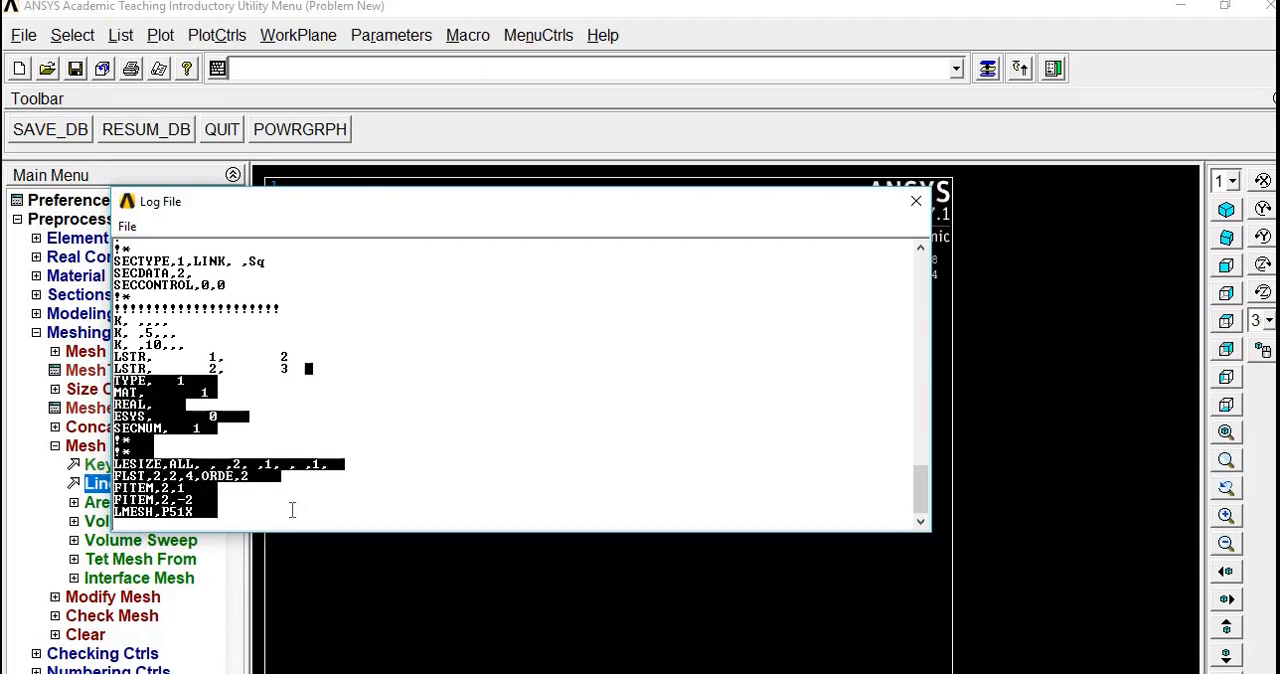
mouse_move(916, 202)
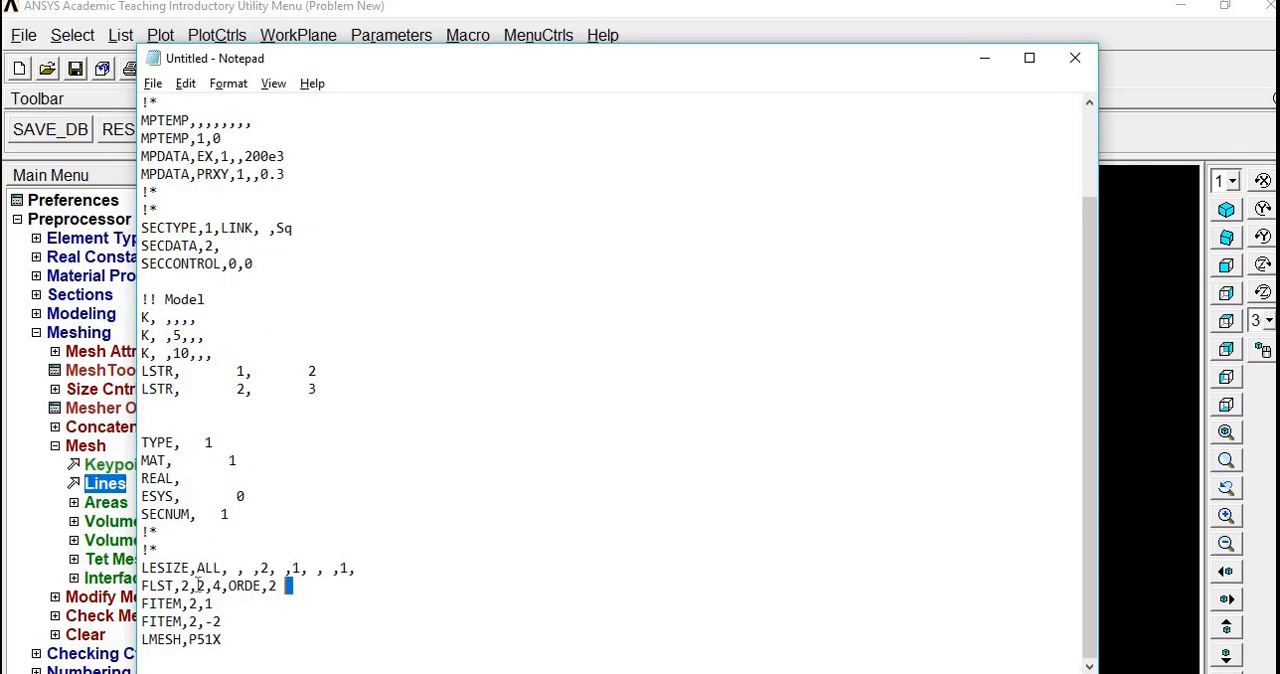
double_click(204, 620)
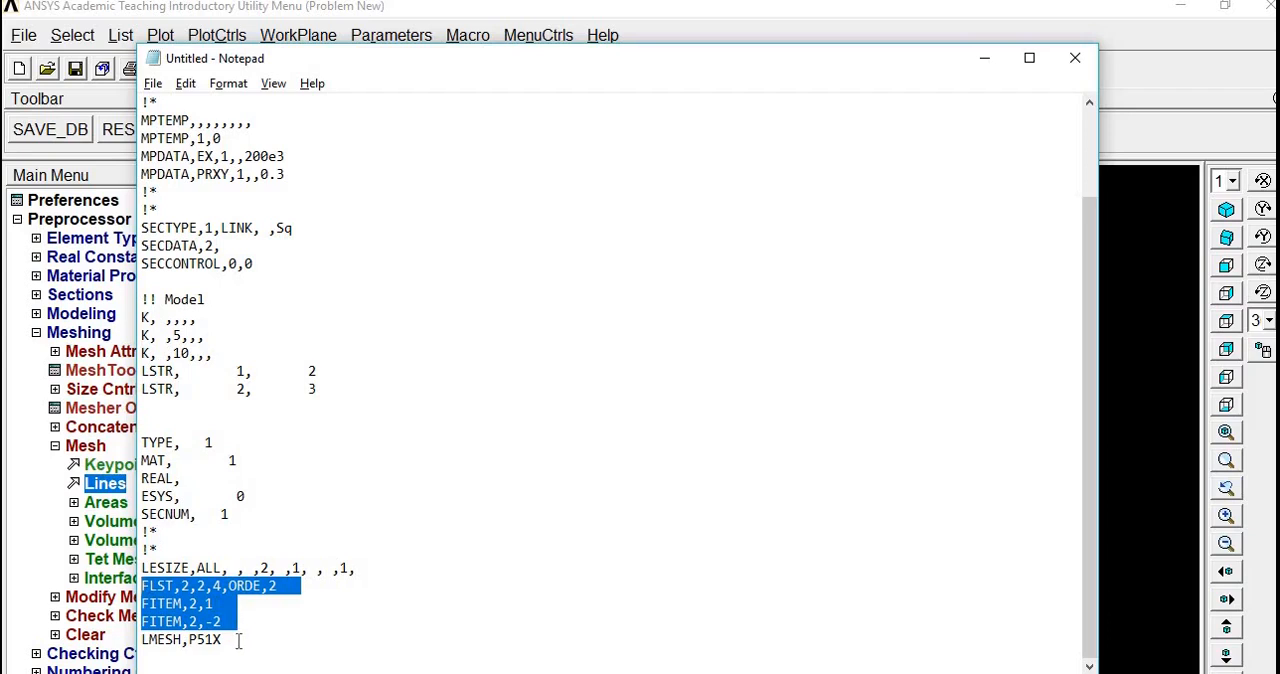
click(244, 606)
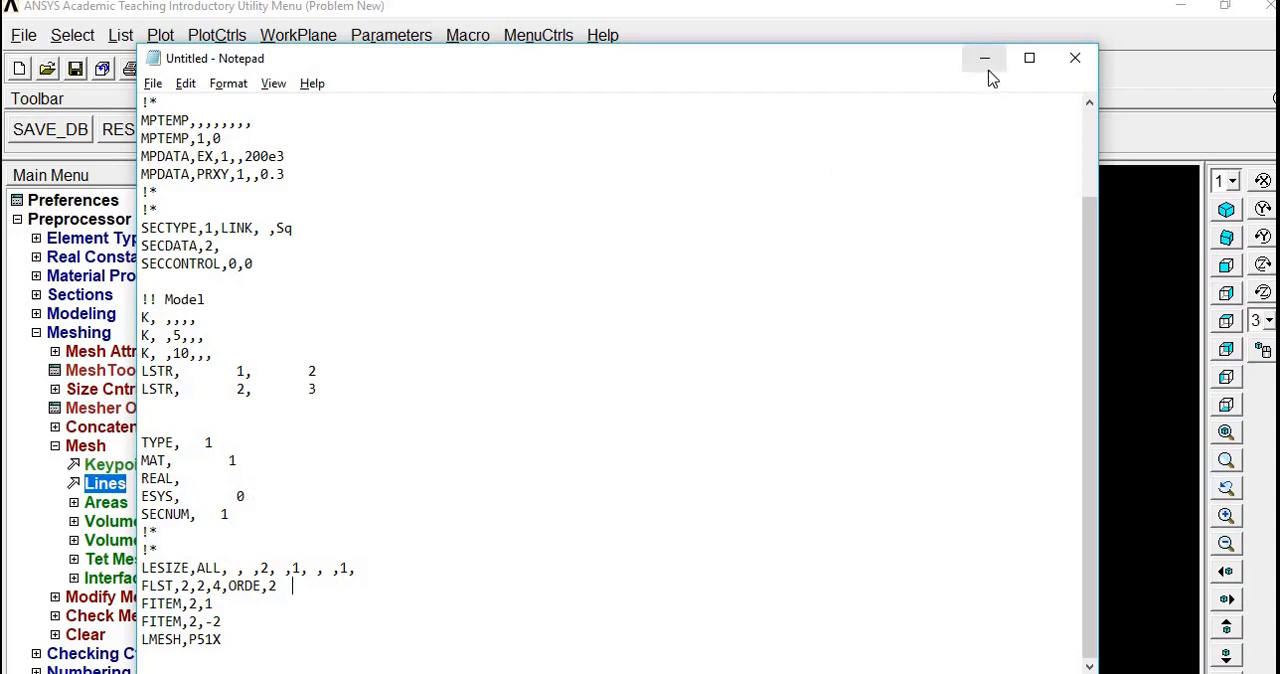
click(980, 58)
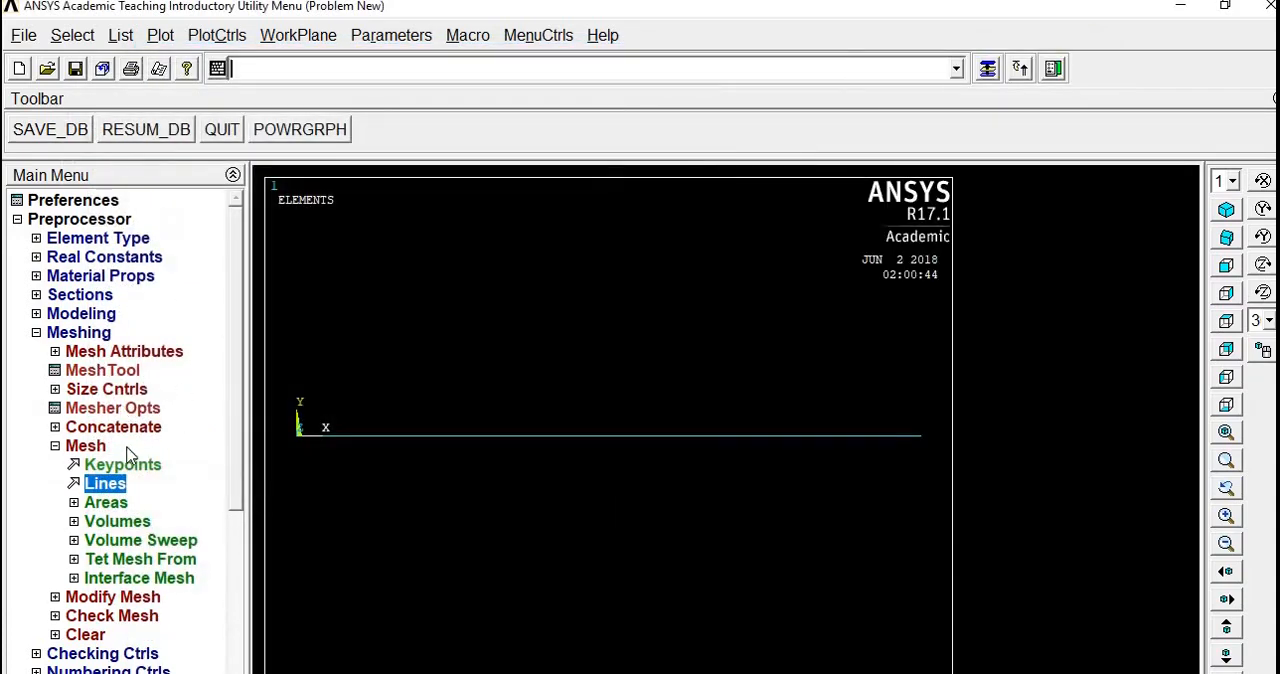
Navigate Solution loads to the structural displacement constraint on nodes.
click(80, 332)
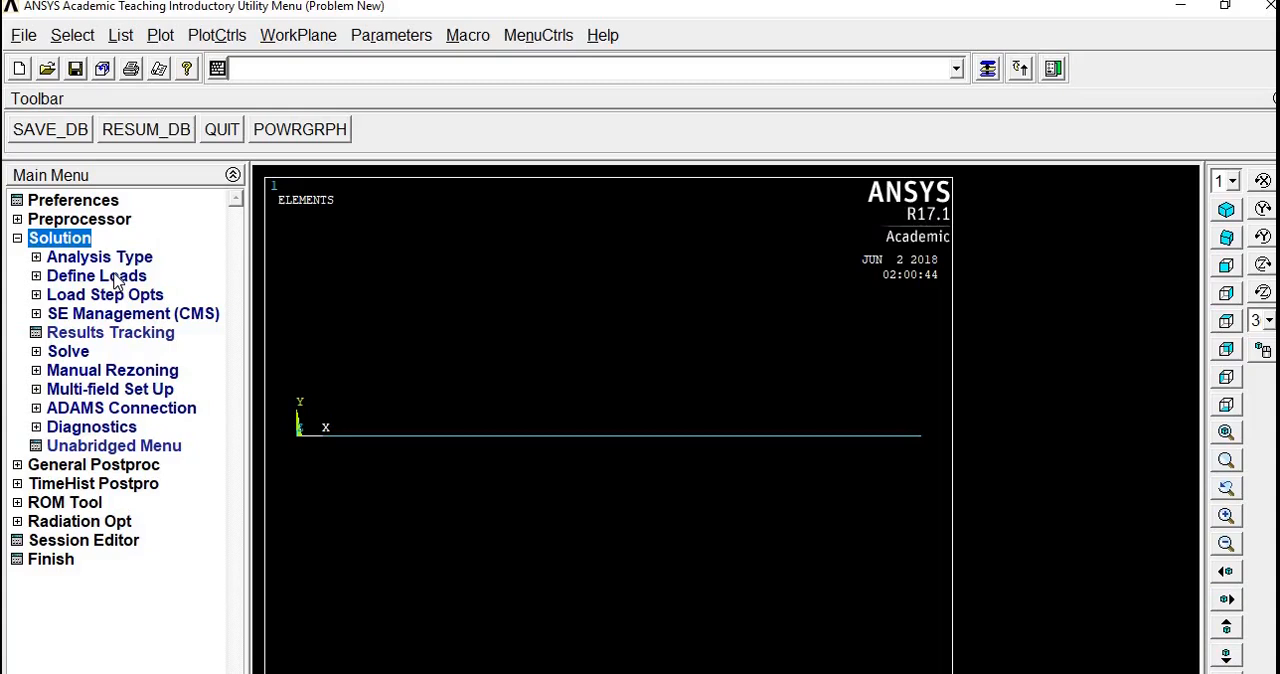
click(96, 276)
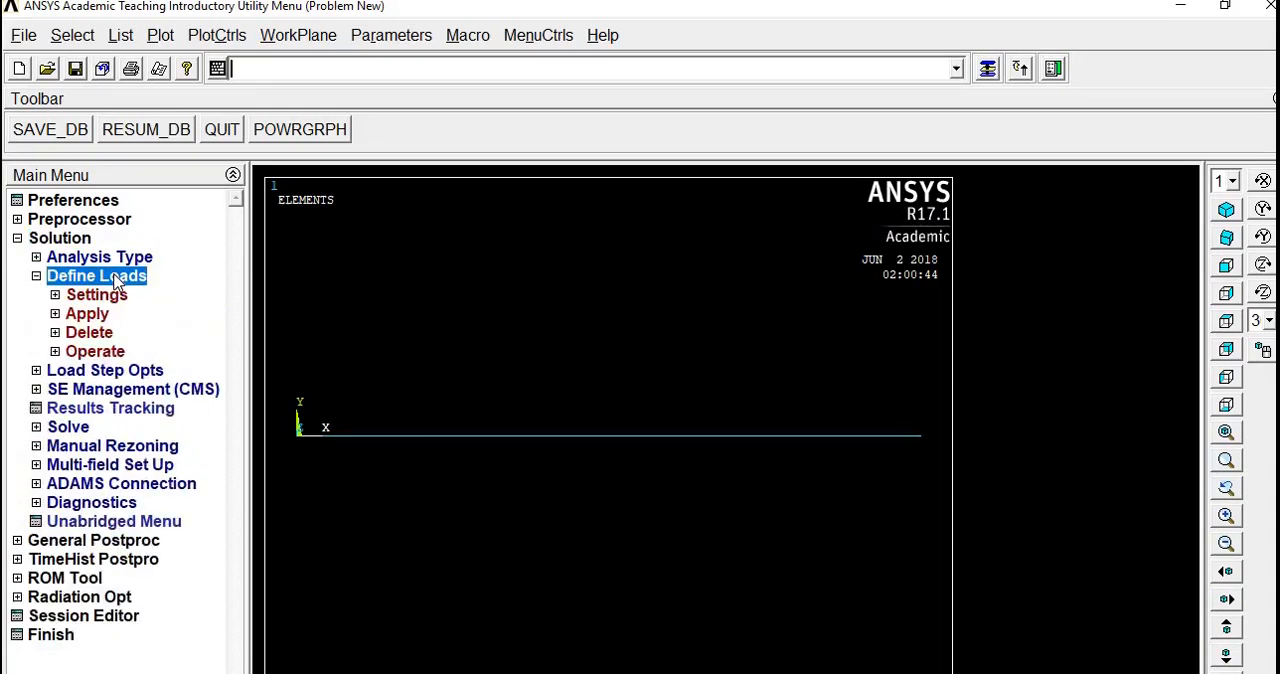
click(88, 312)
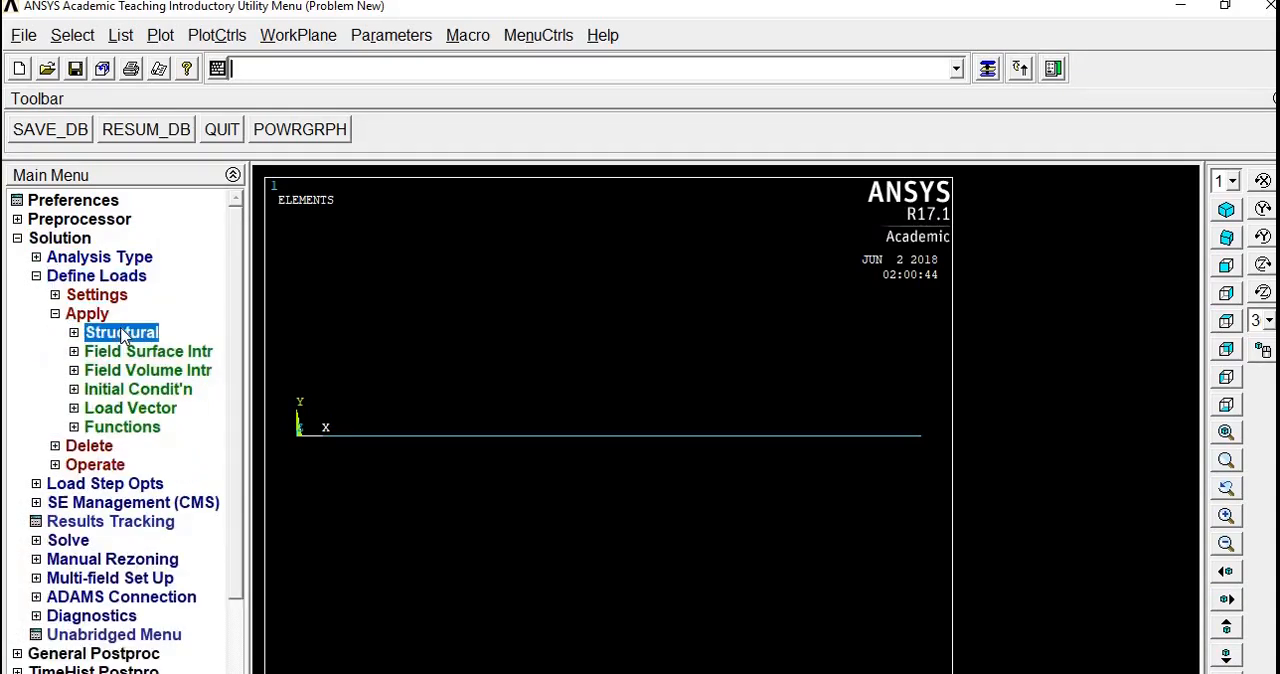
click(118, 332)
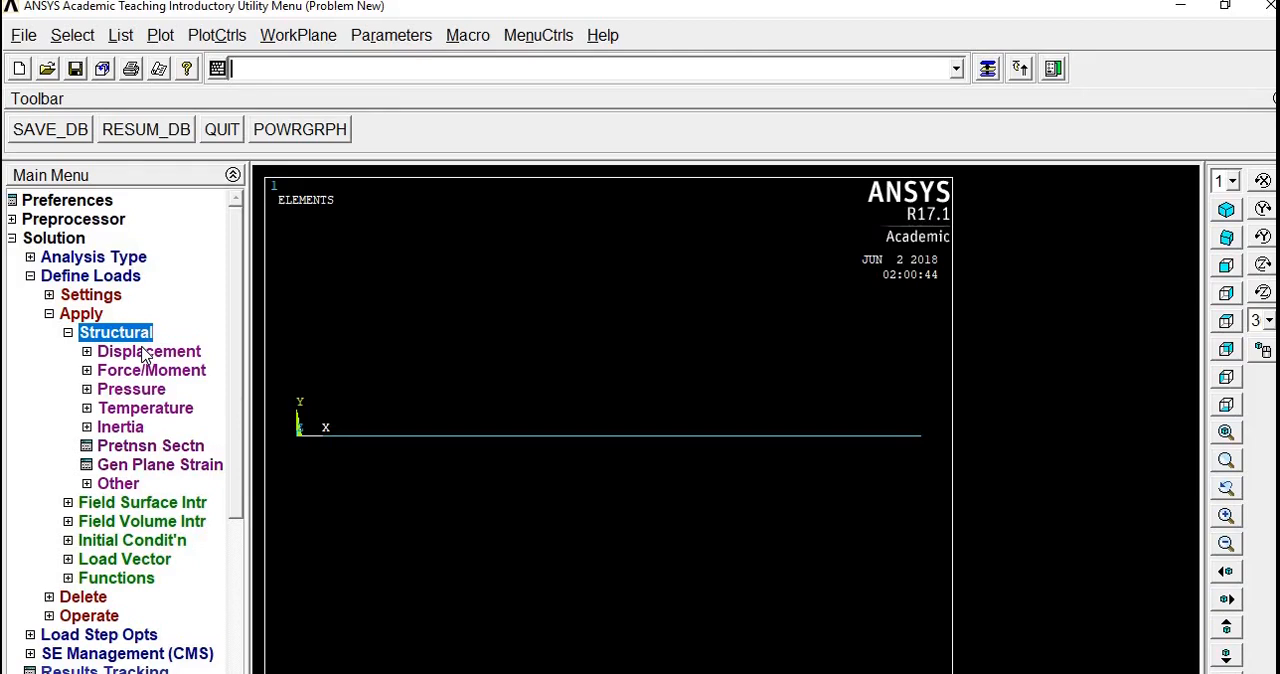
click(148, 352)
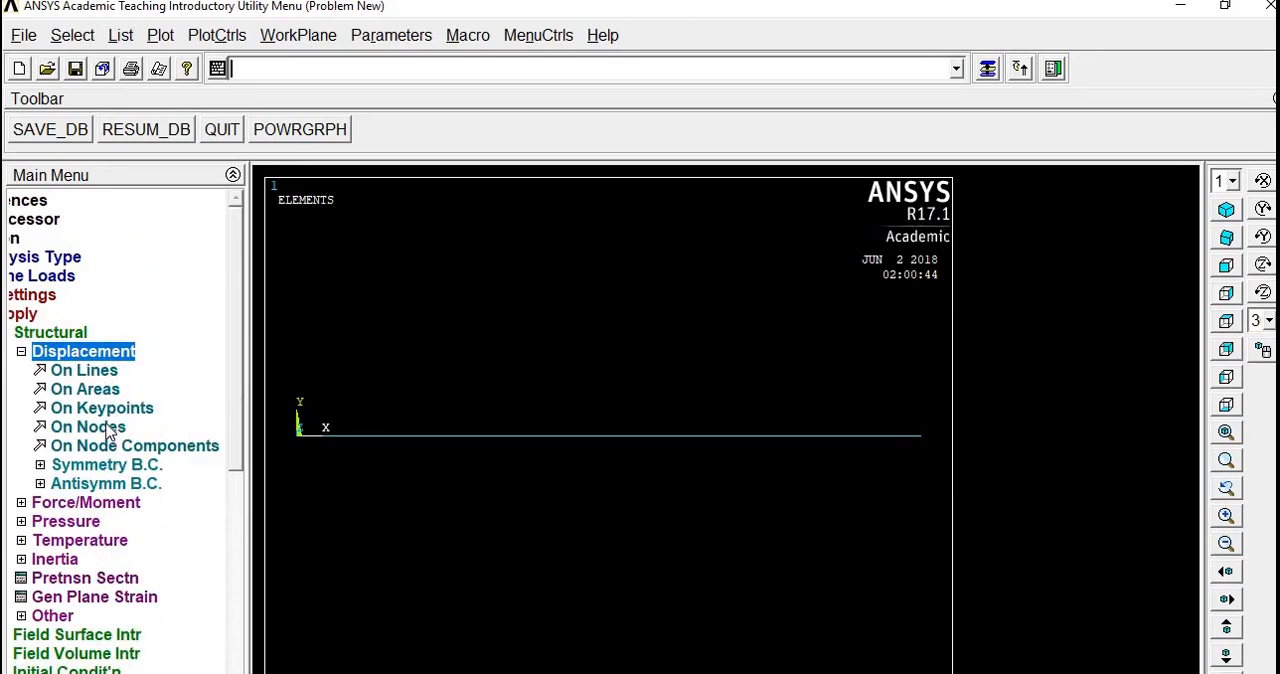
click(88, 426)
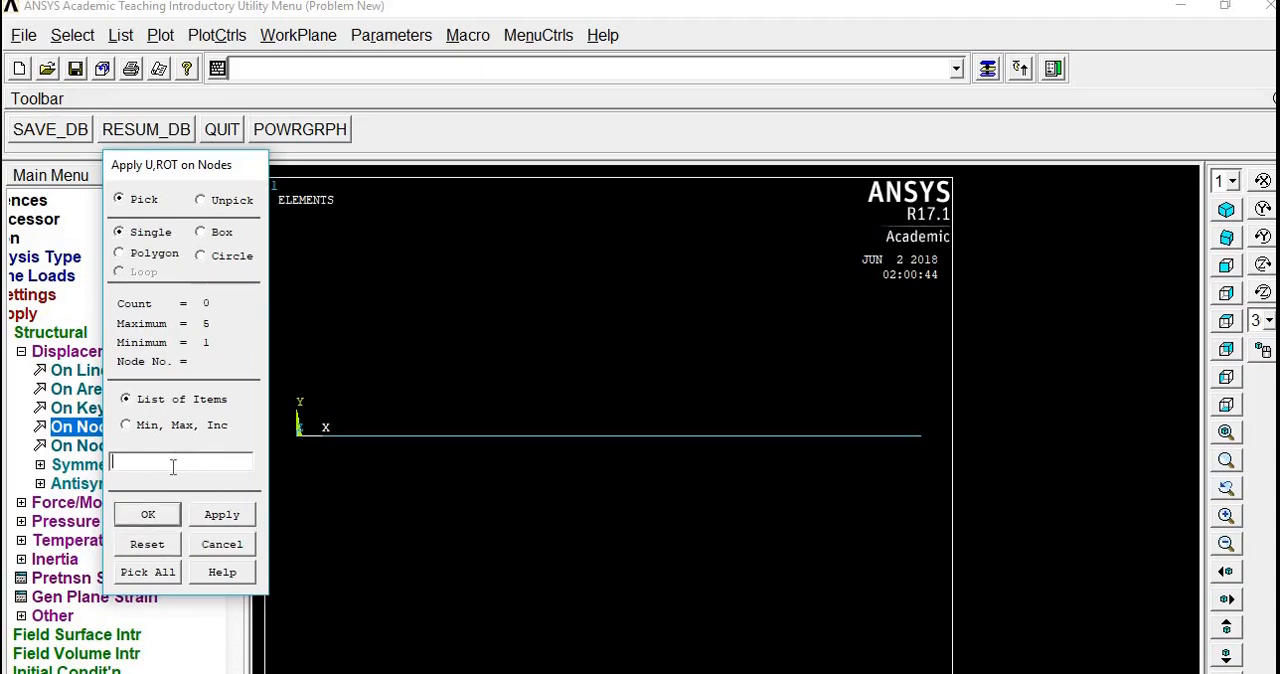
Constrain node 1 in all degrees of freedom.
text(1)
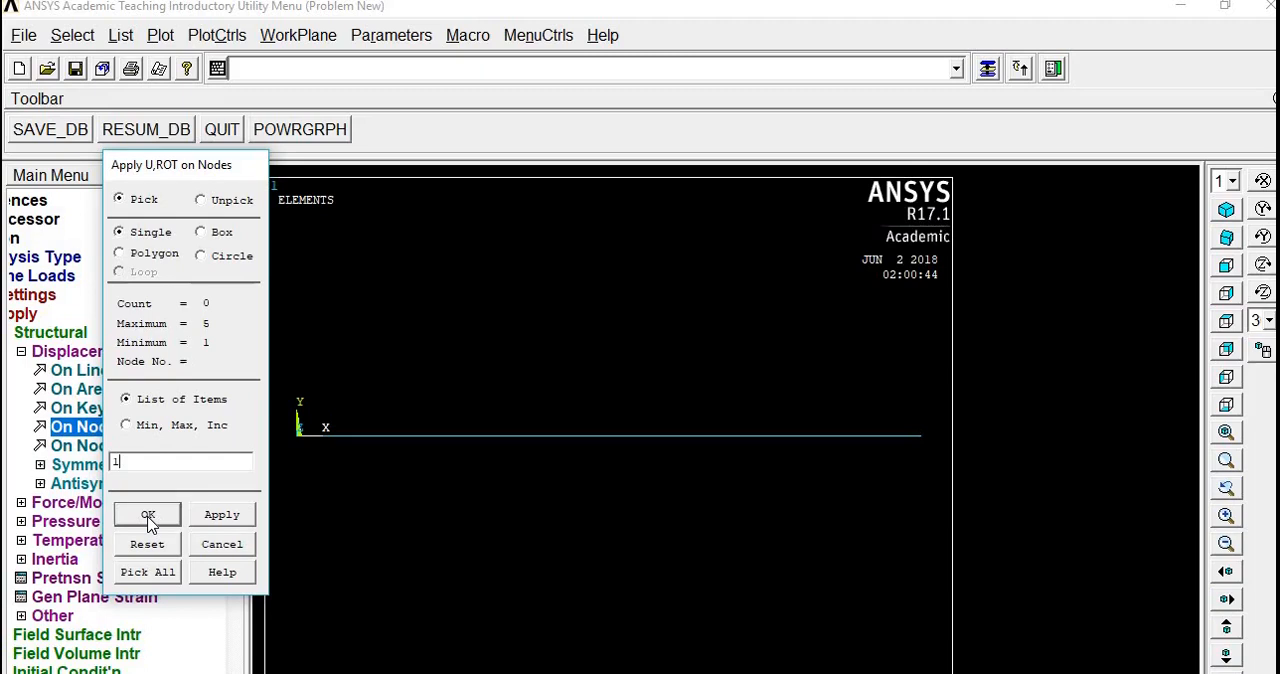
click(148, 514)
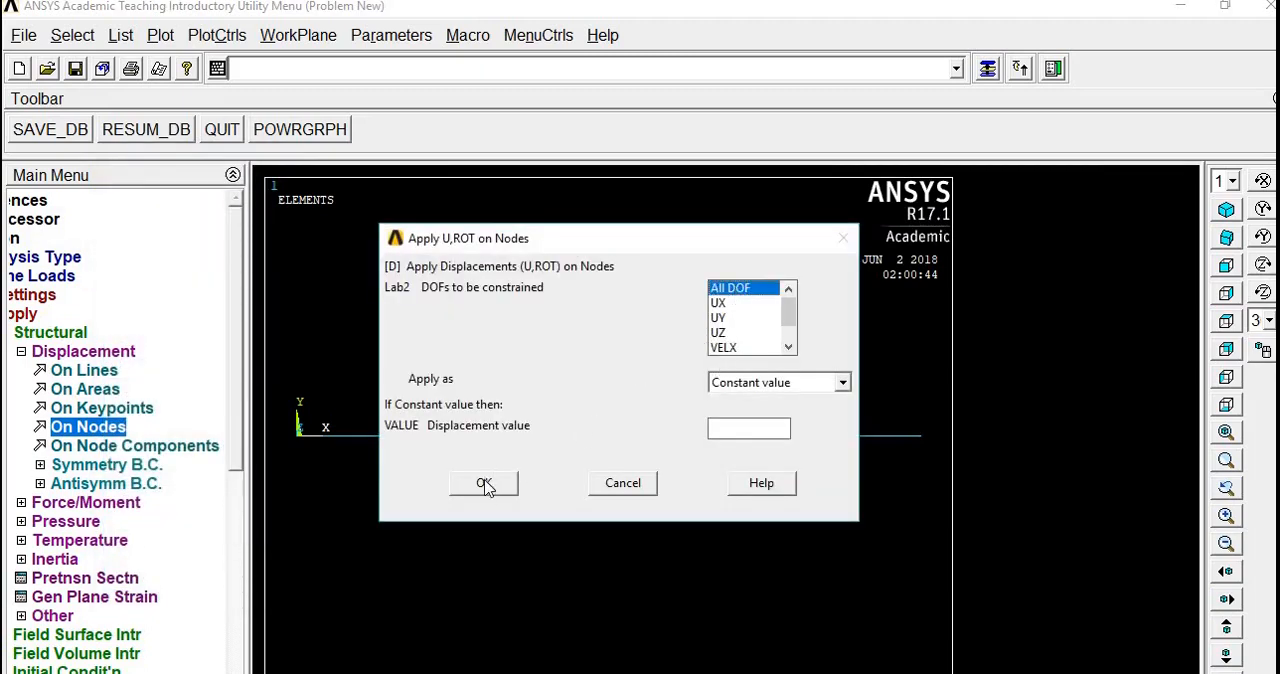
click(484, 484)
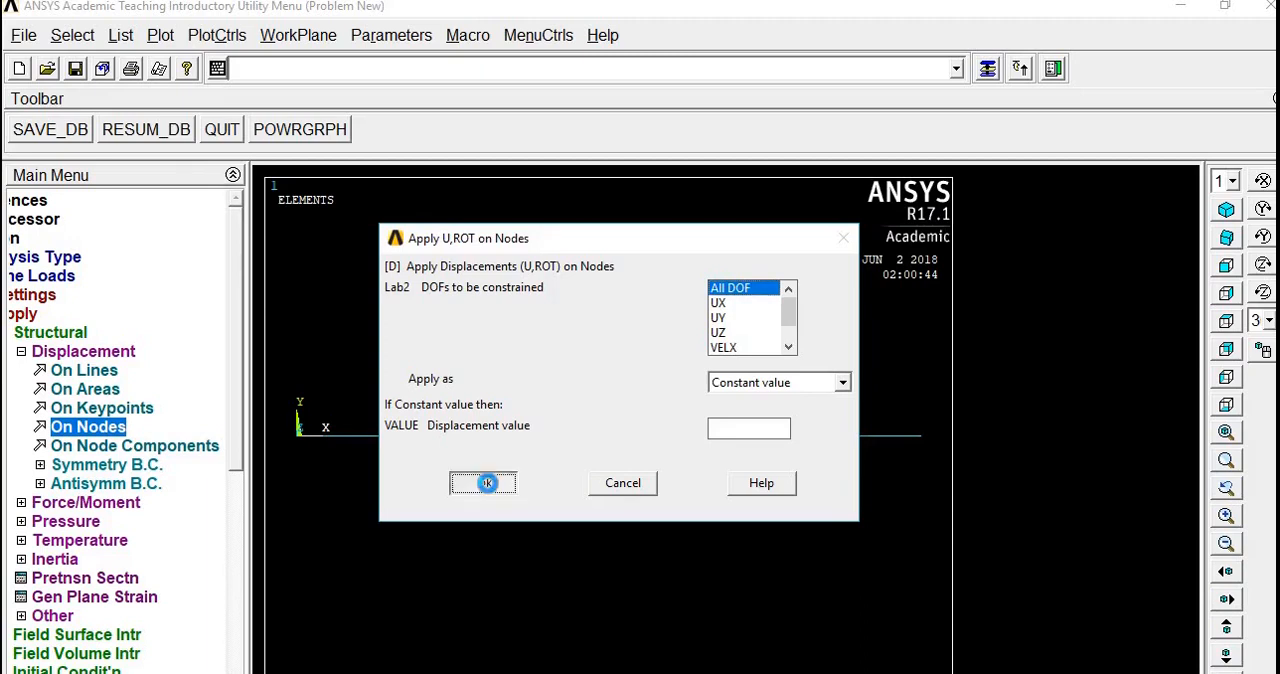
click(484, 484)
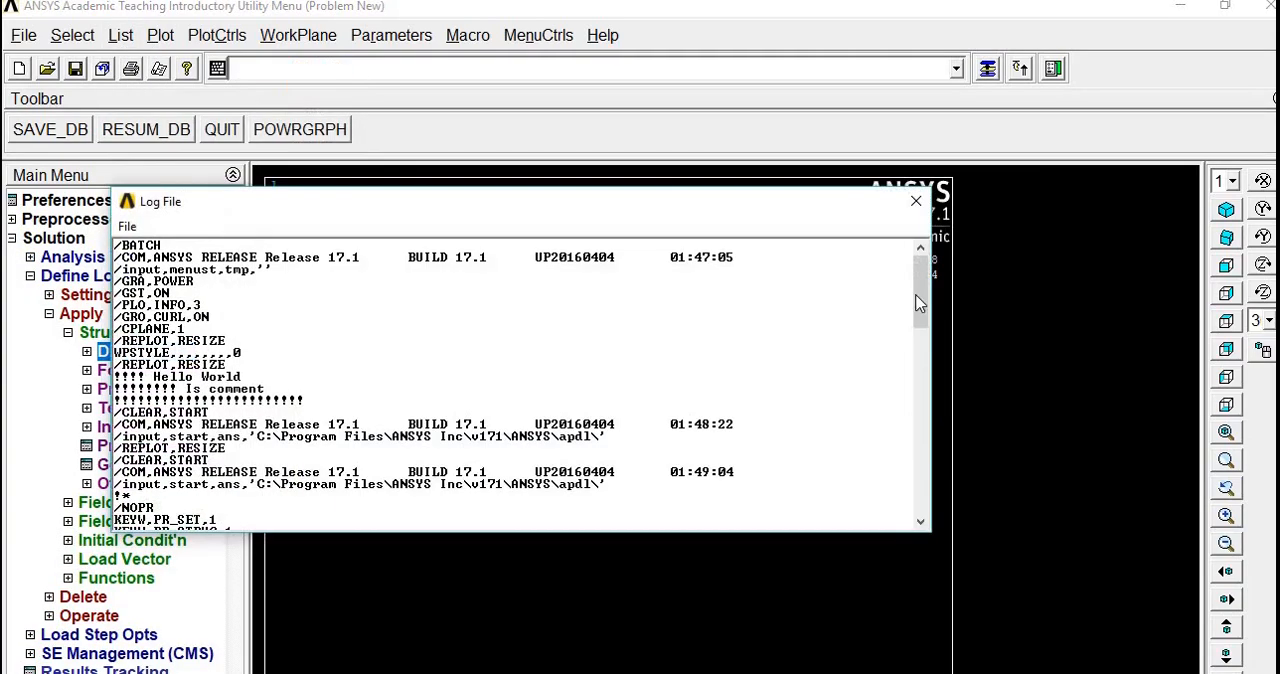
Add a "!!!! BC's" comment above FINISH in the macro, then return to ANSYS.
scroll(down, 3)
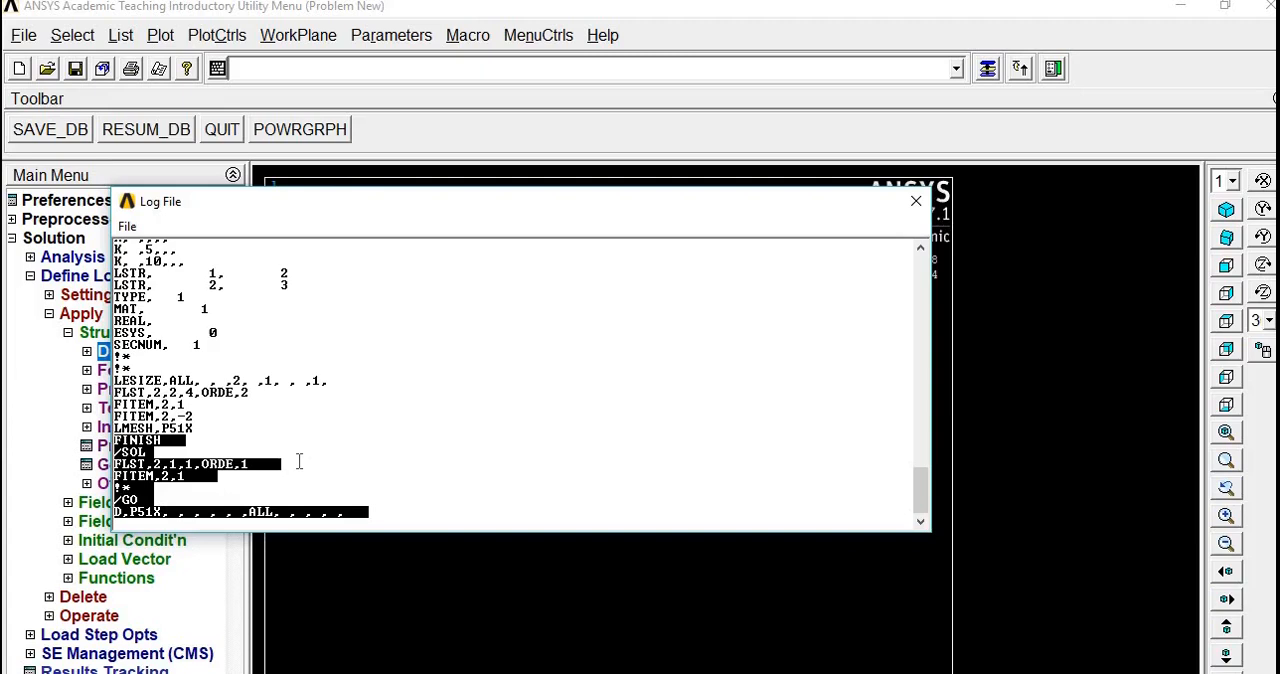
click(916, 202)
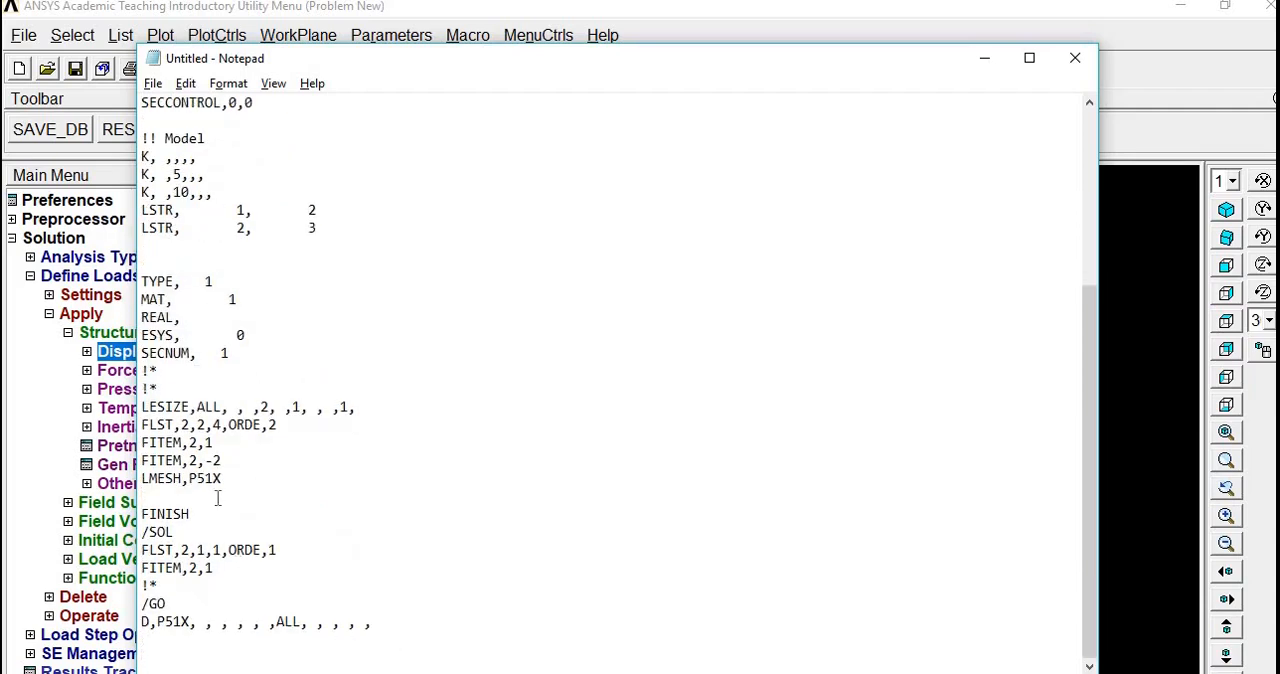
text(!!)
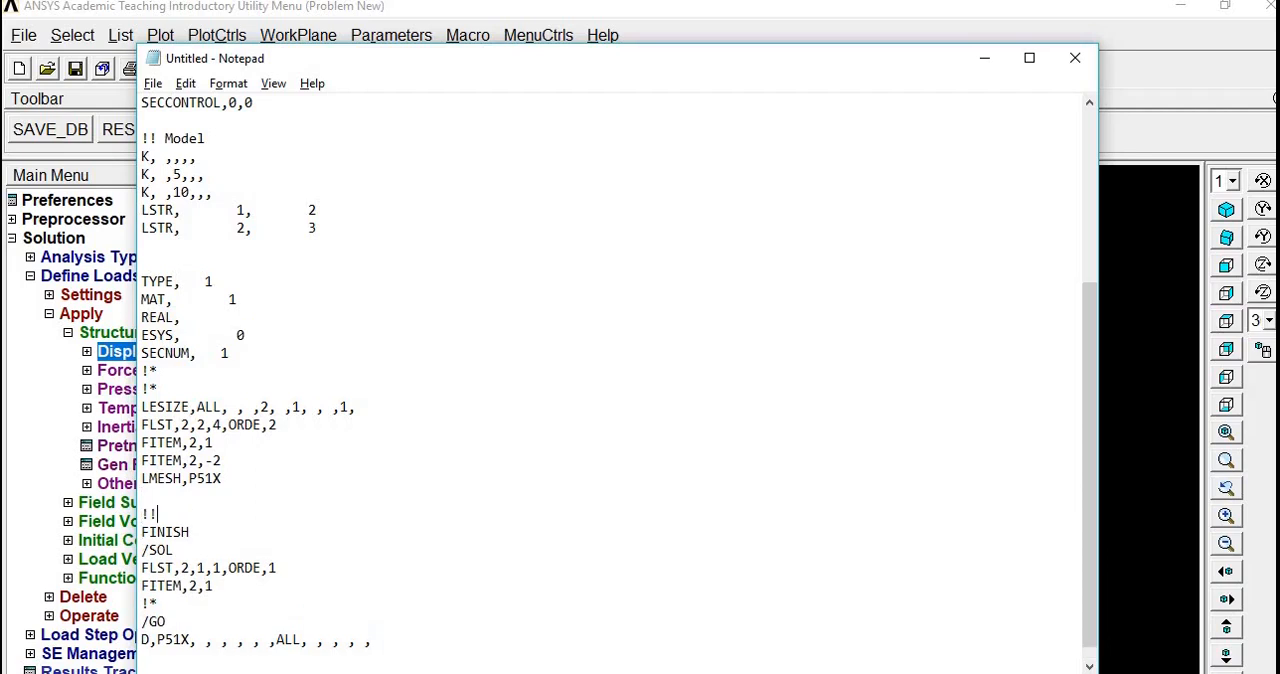
text(!!)
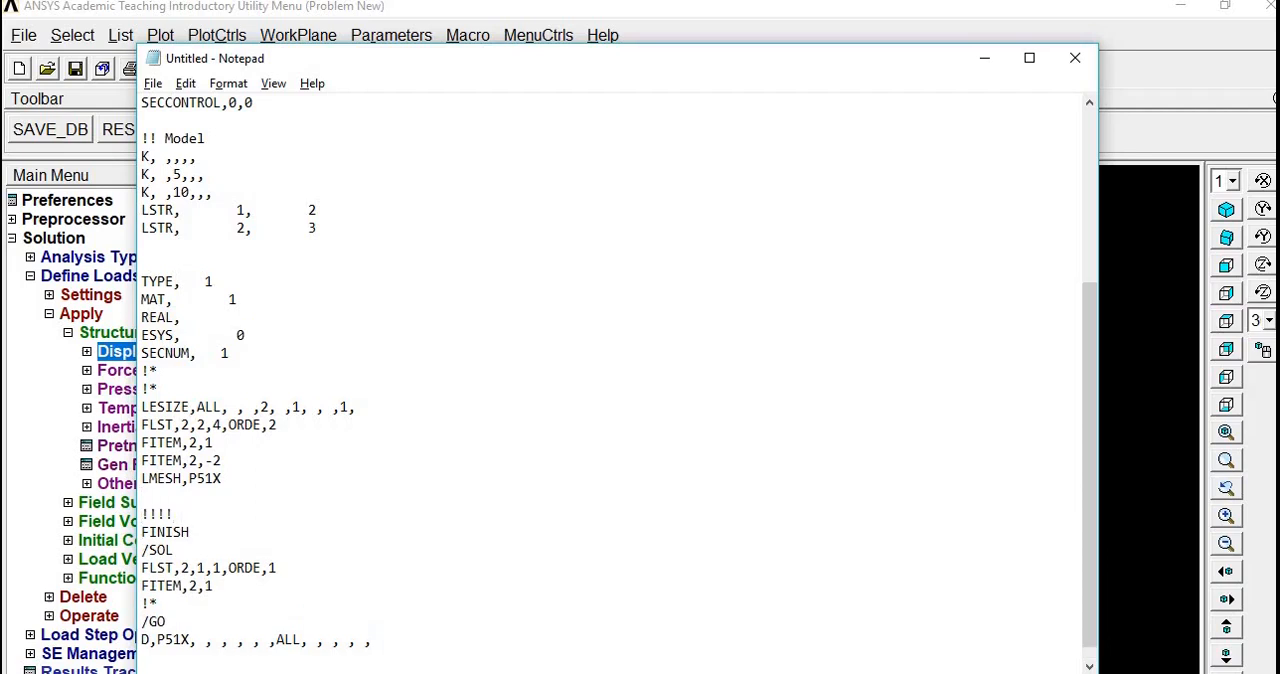
text(BC)
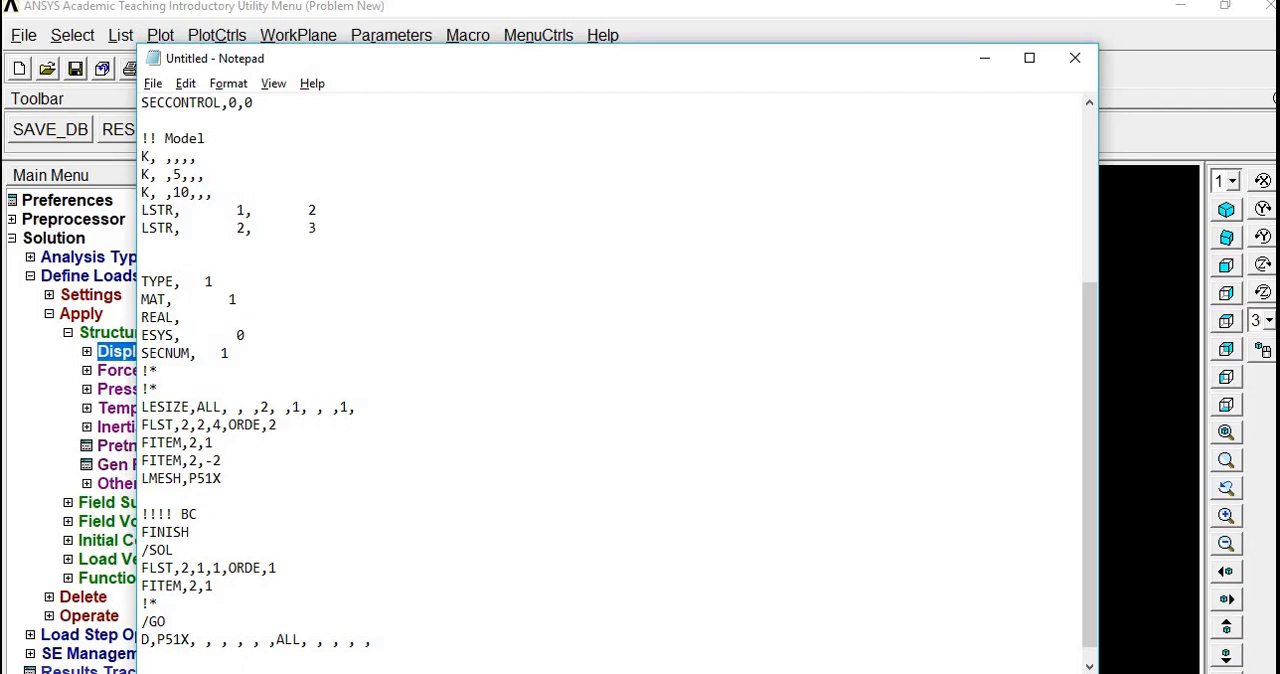
text(')
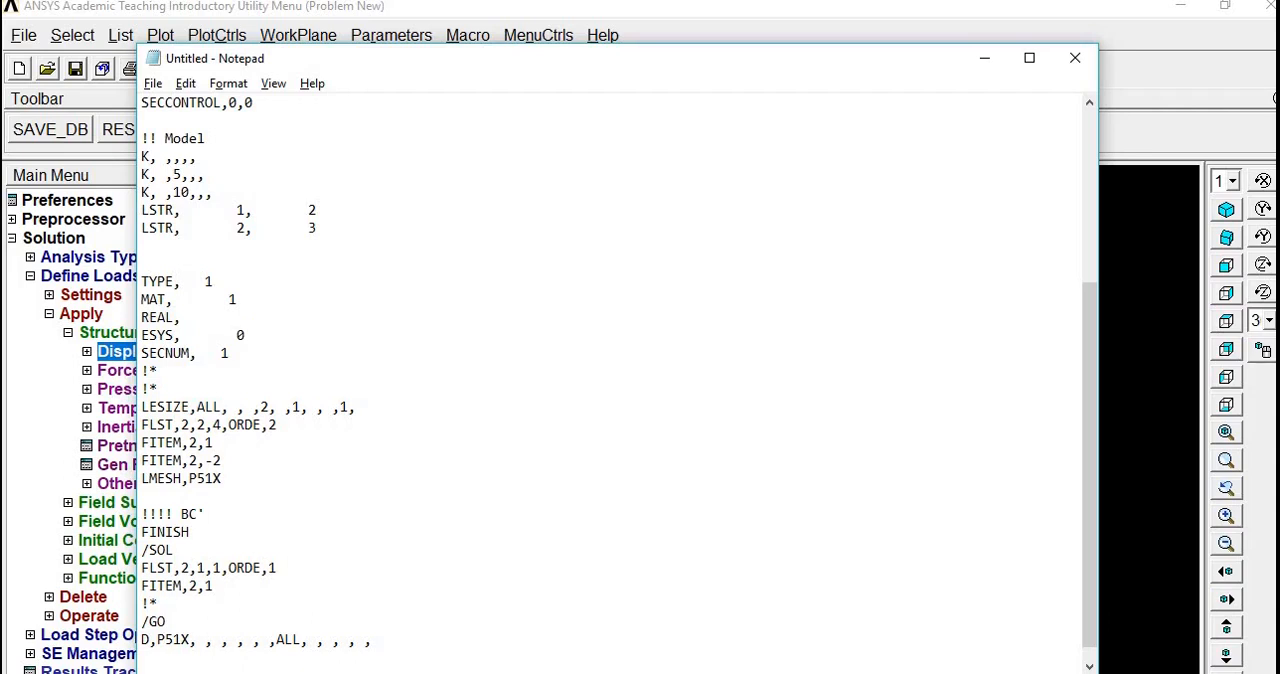
text(s)
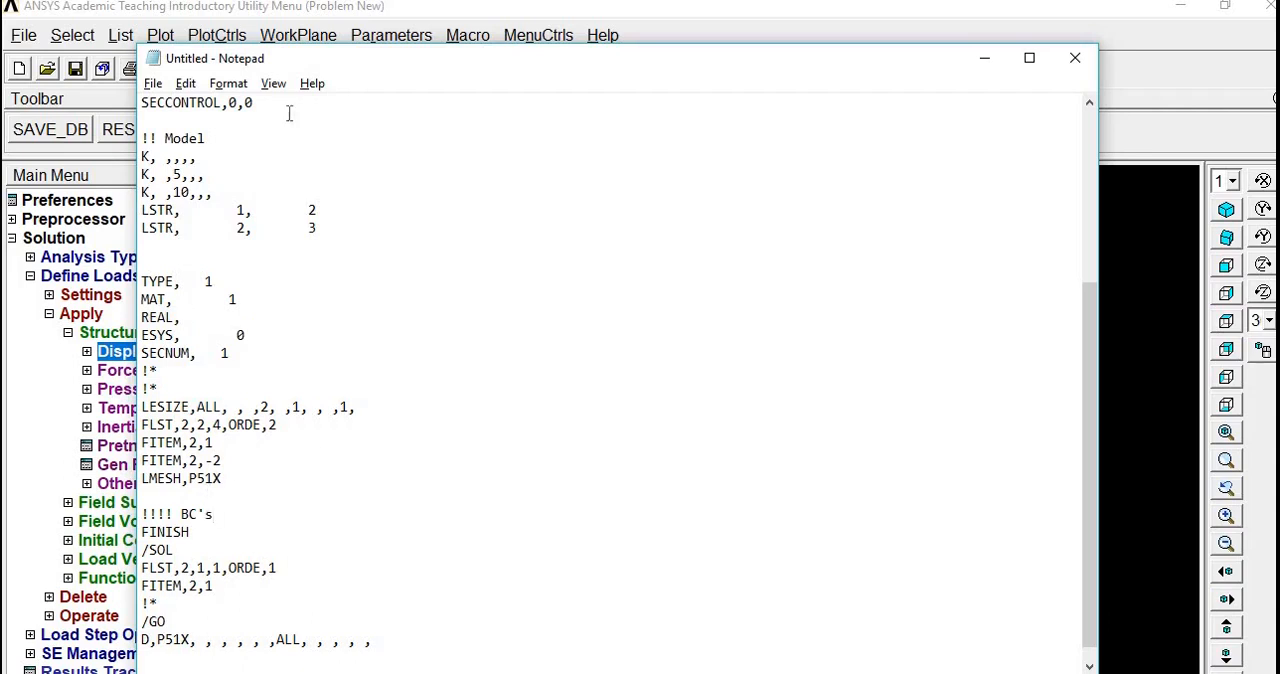
click(1070, 58)
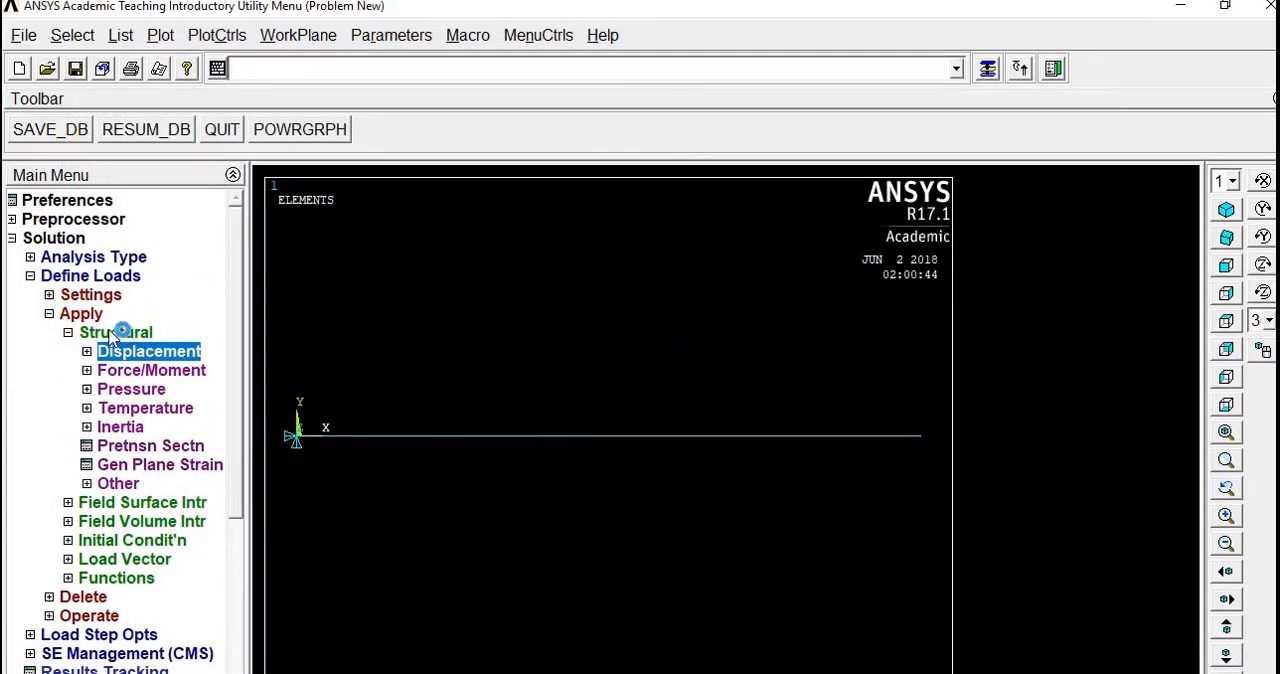
Choose Force/Moment on Nodes and pick the node at the bar's right end.
text(!!!)
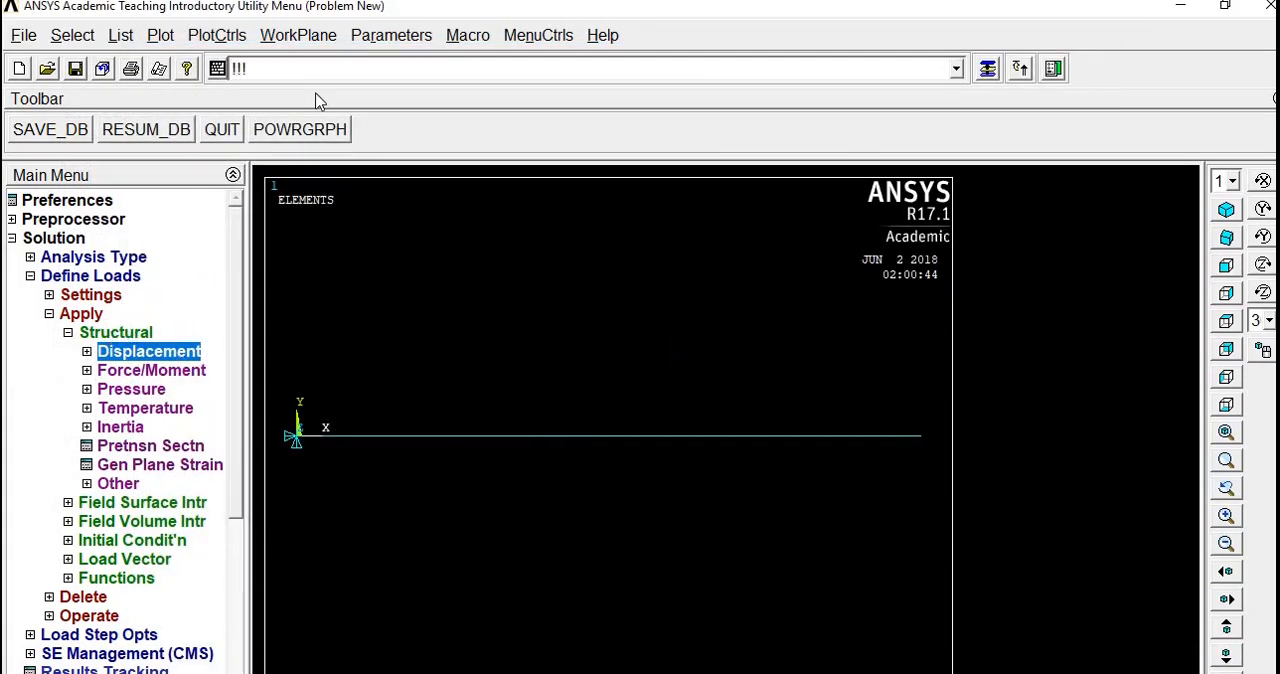
click(116, 332)
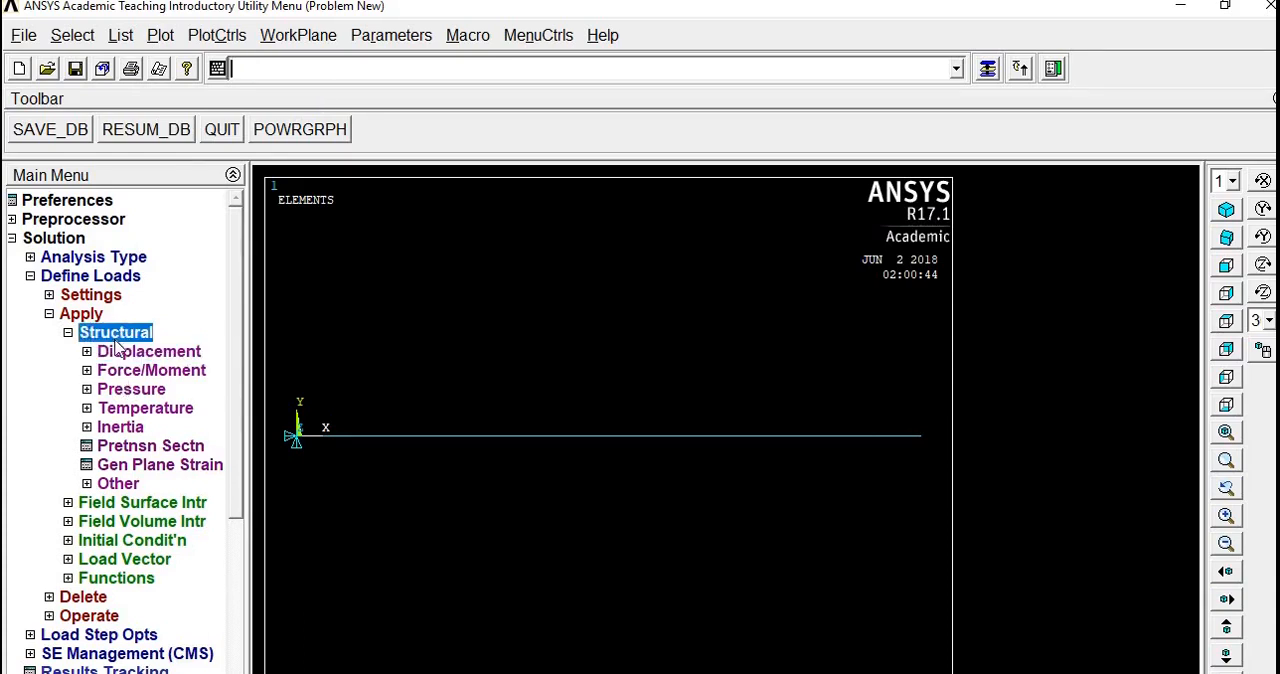
mouse_move(128, 378)
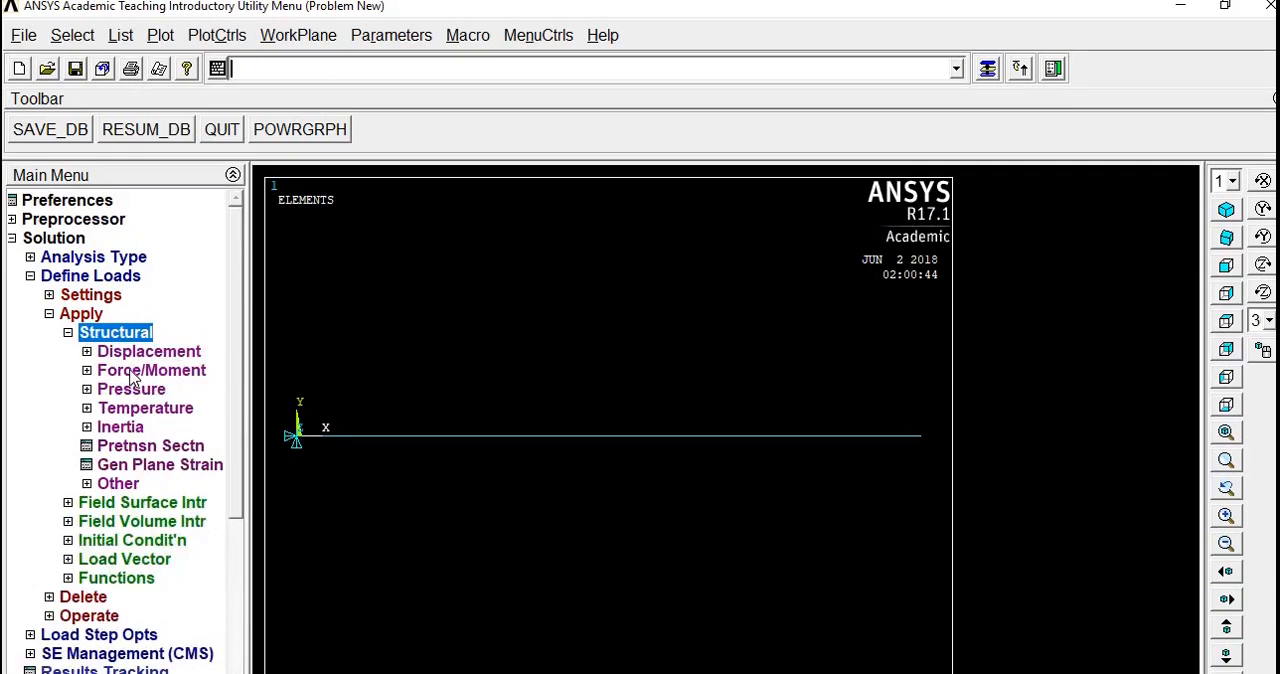
click(152, 370)
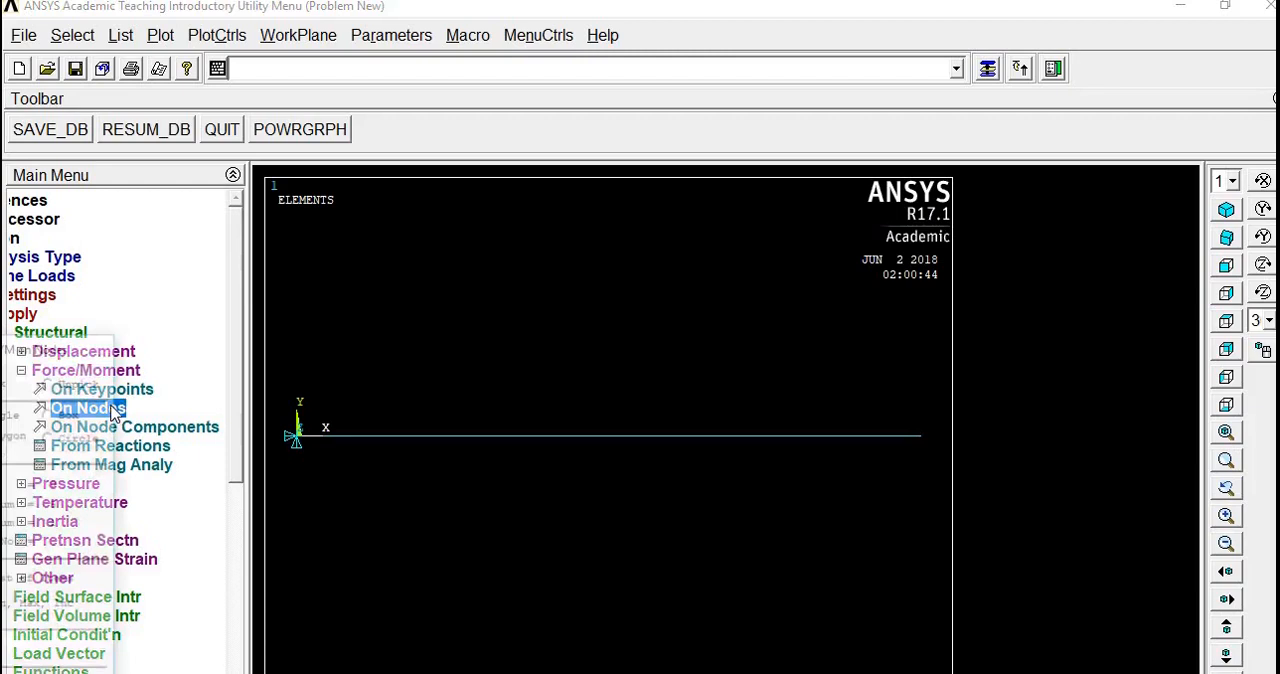
click(84, 408)
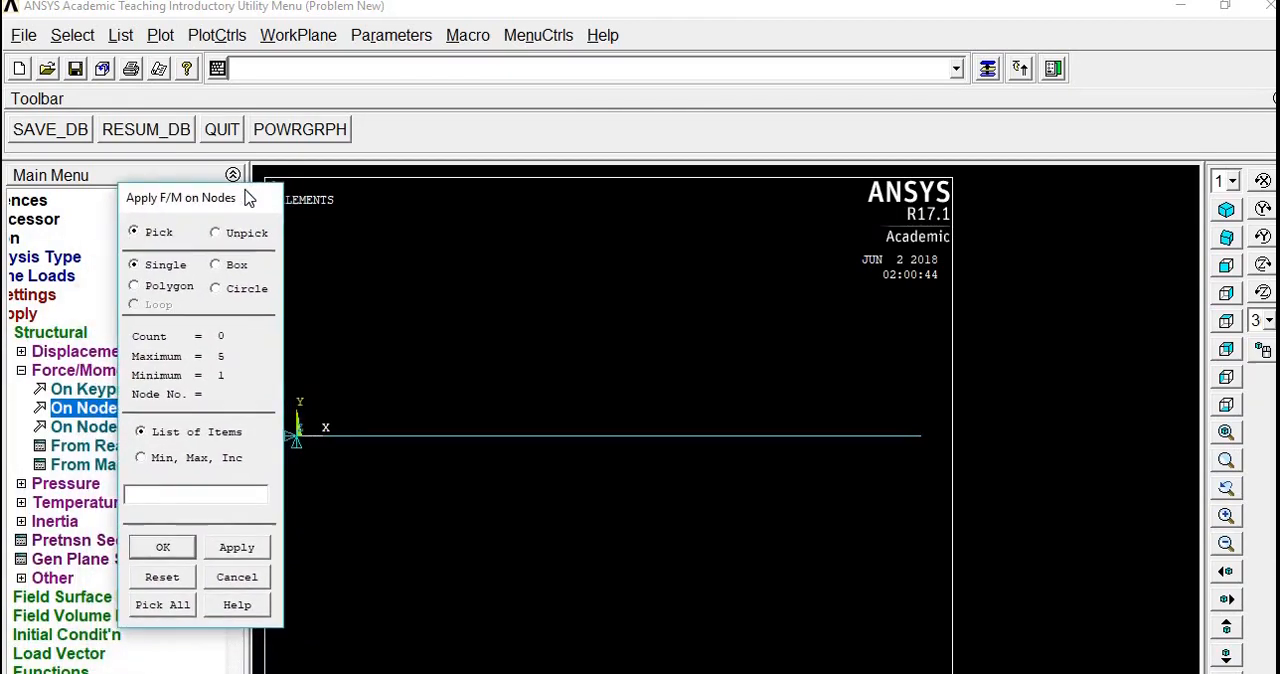
mouse_move(772, 472)
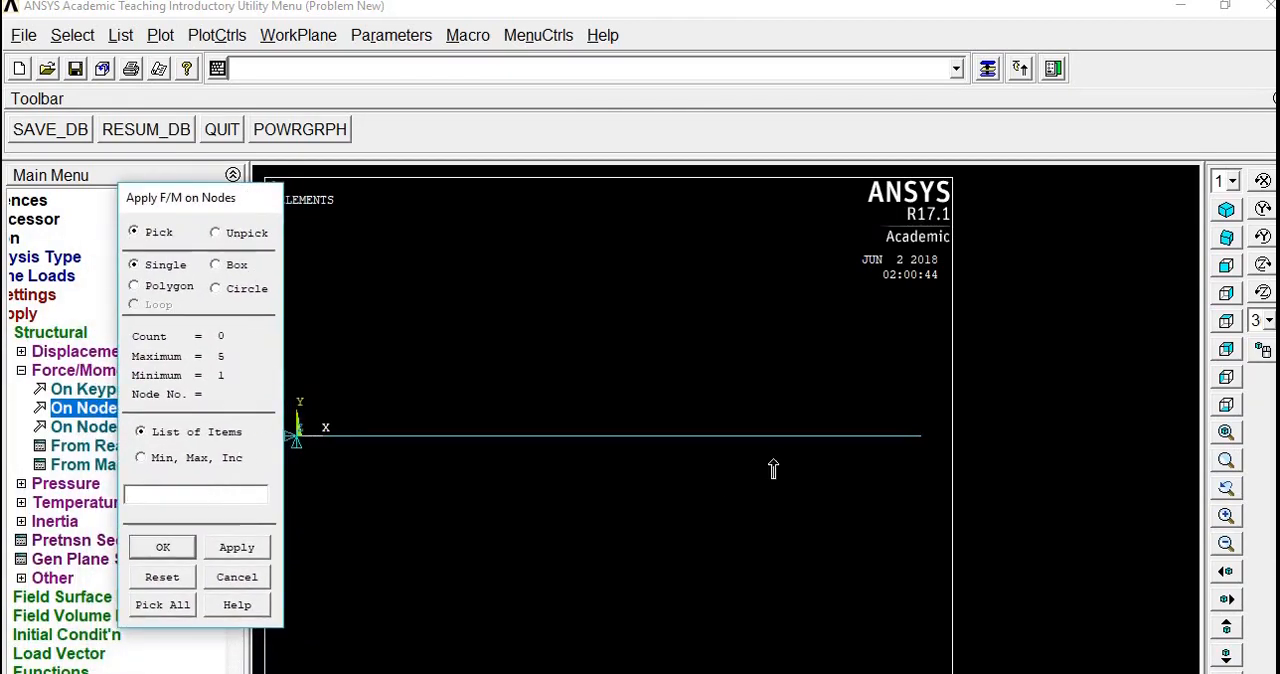
click(920, 436)
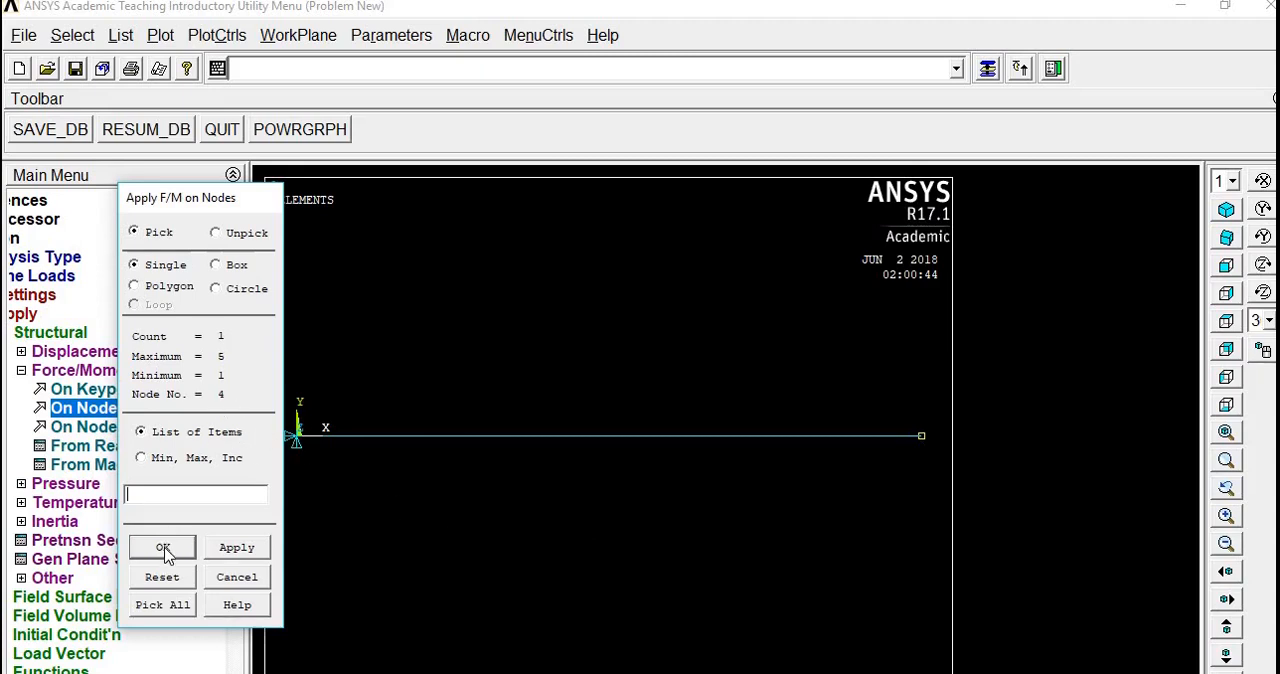
click(162, 548)
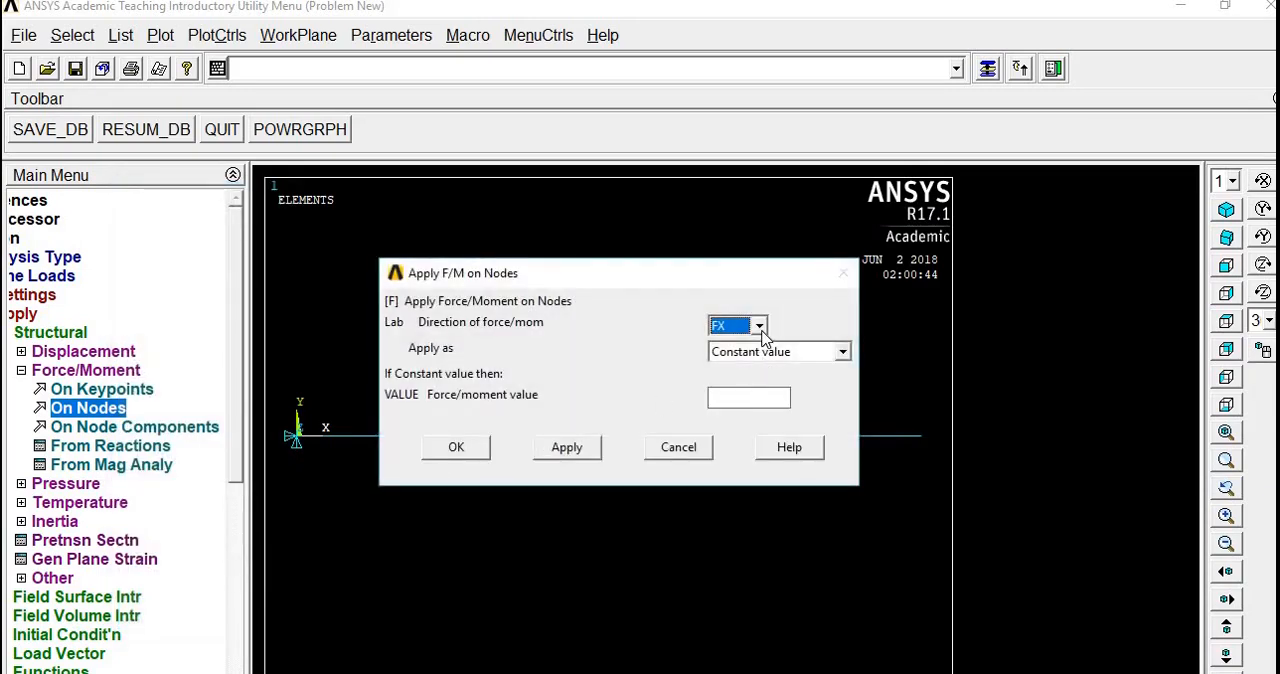
Apply an FX force of 20 at the picked node.
click(748, 396)
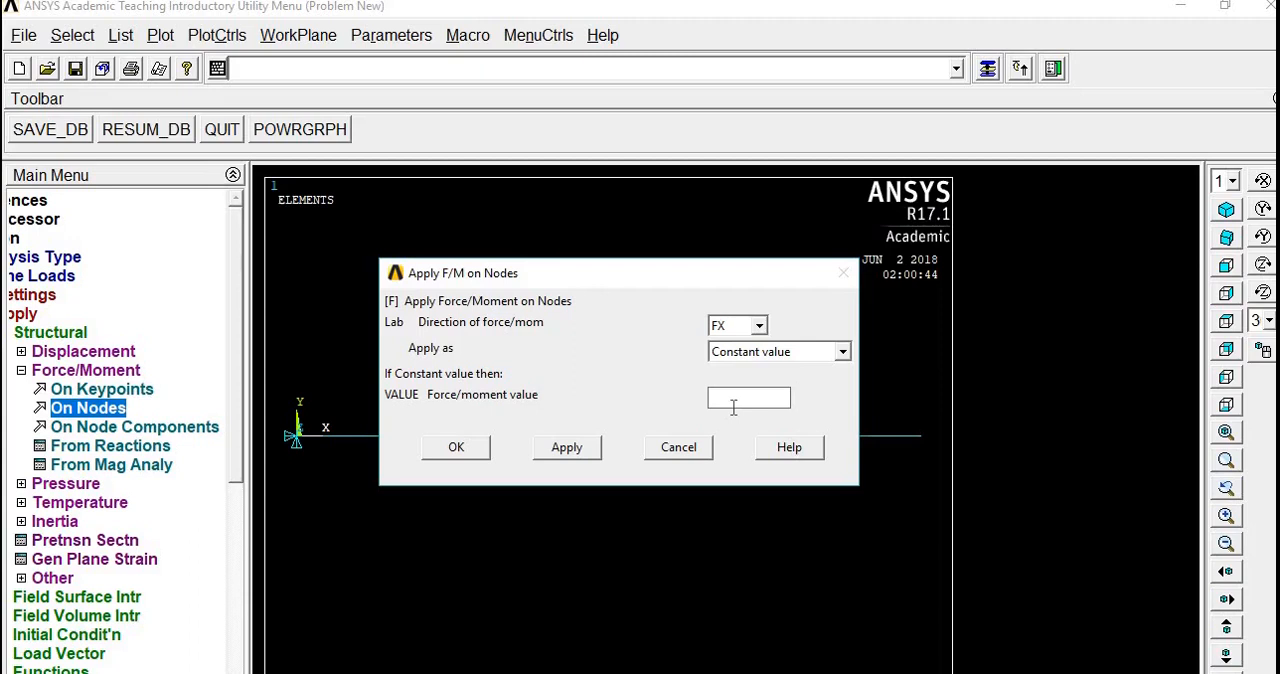
text(20)
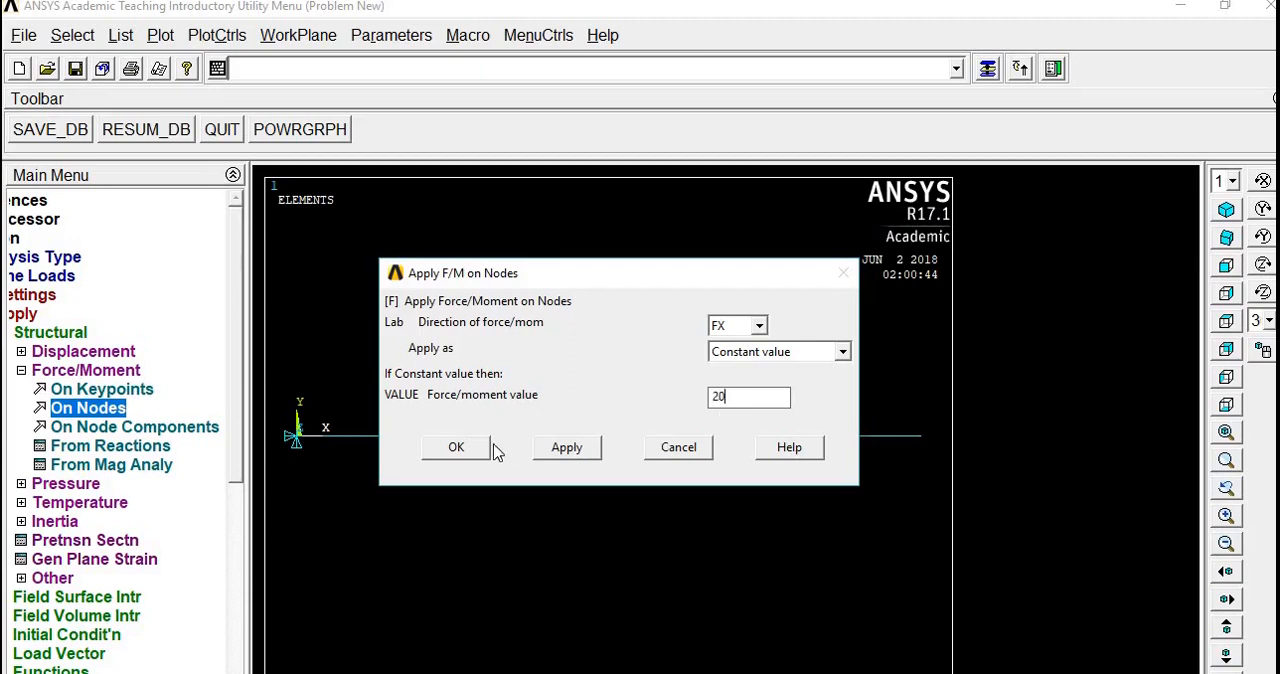
mouse_move(472, 460)
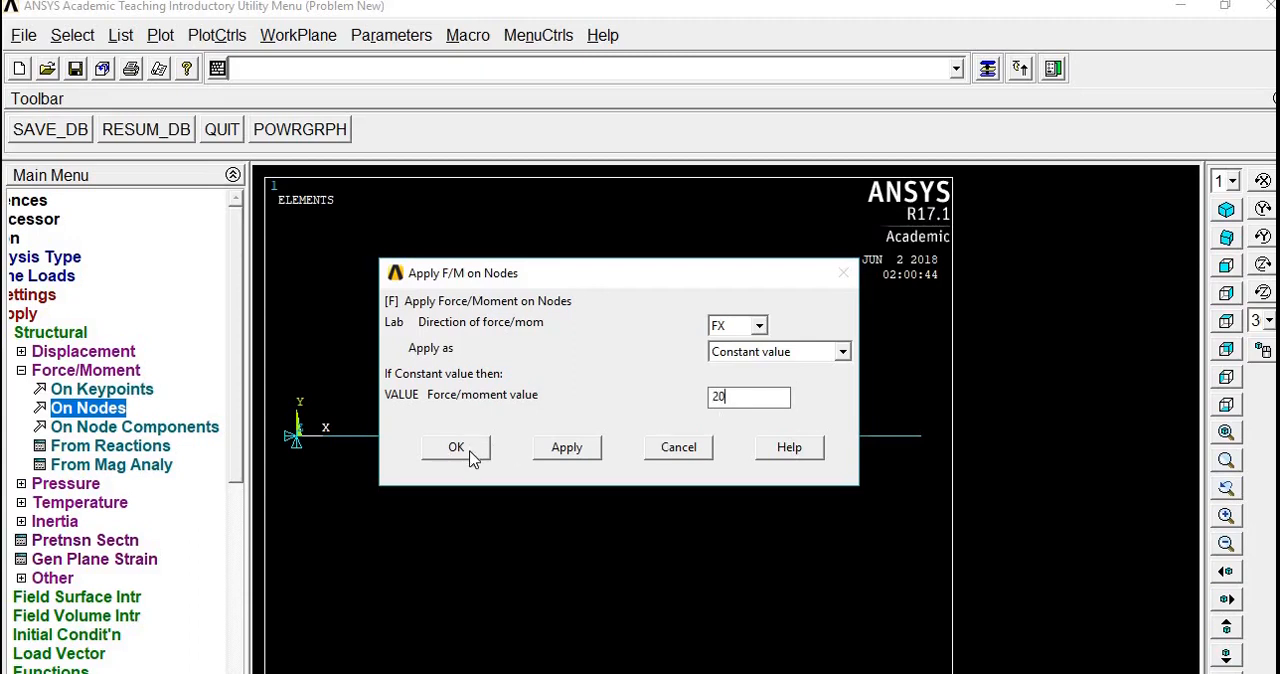
click(456, 448)
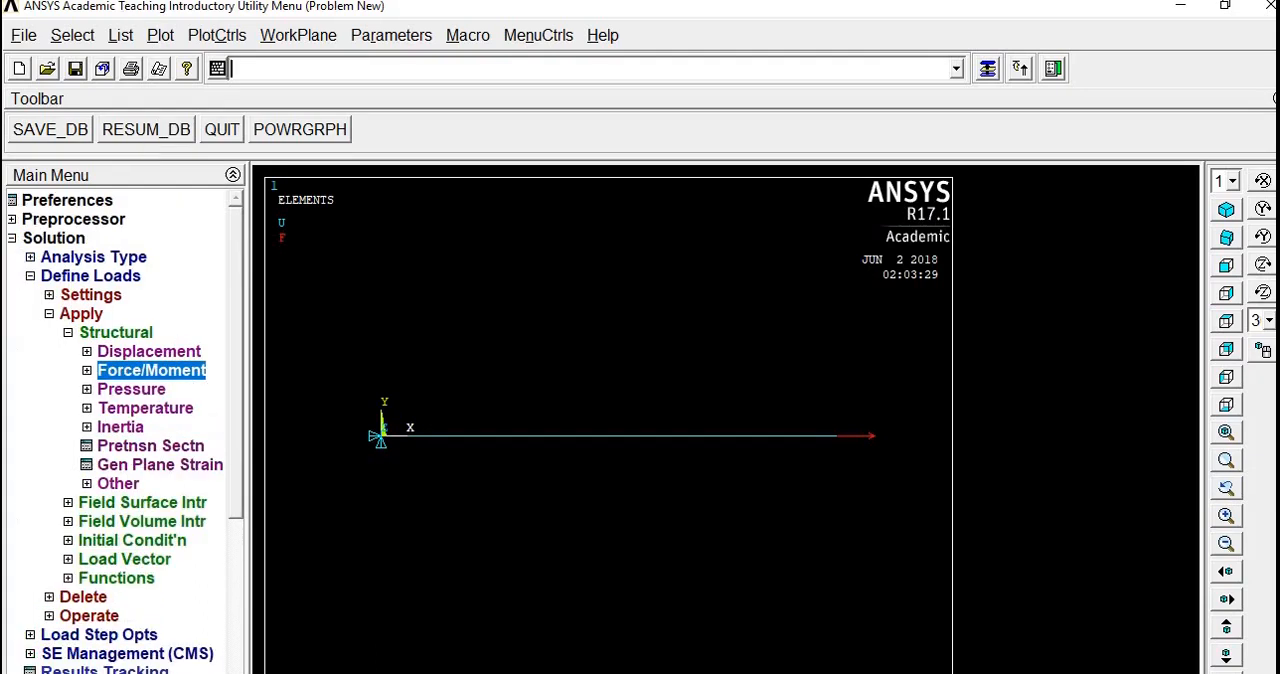
Copy the force commands through F,P51X,FX,20 from the session log into the Notepad macro.
click(120, 36)
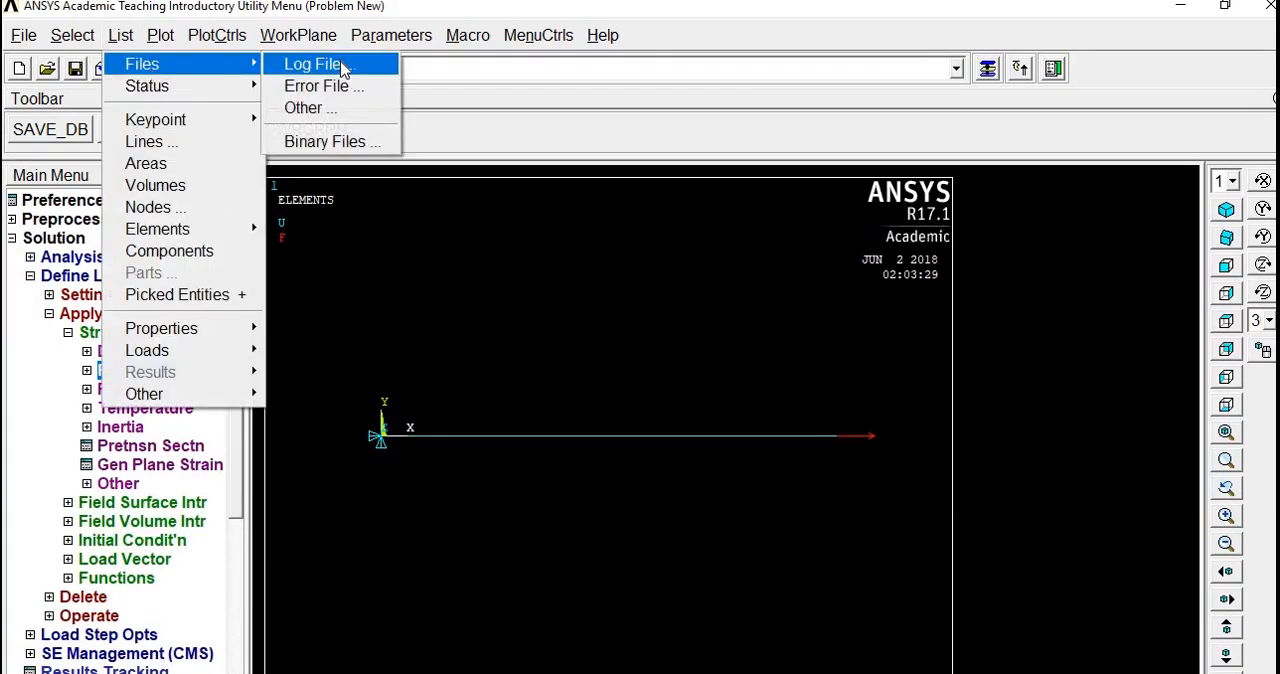
click(314, 64)
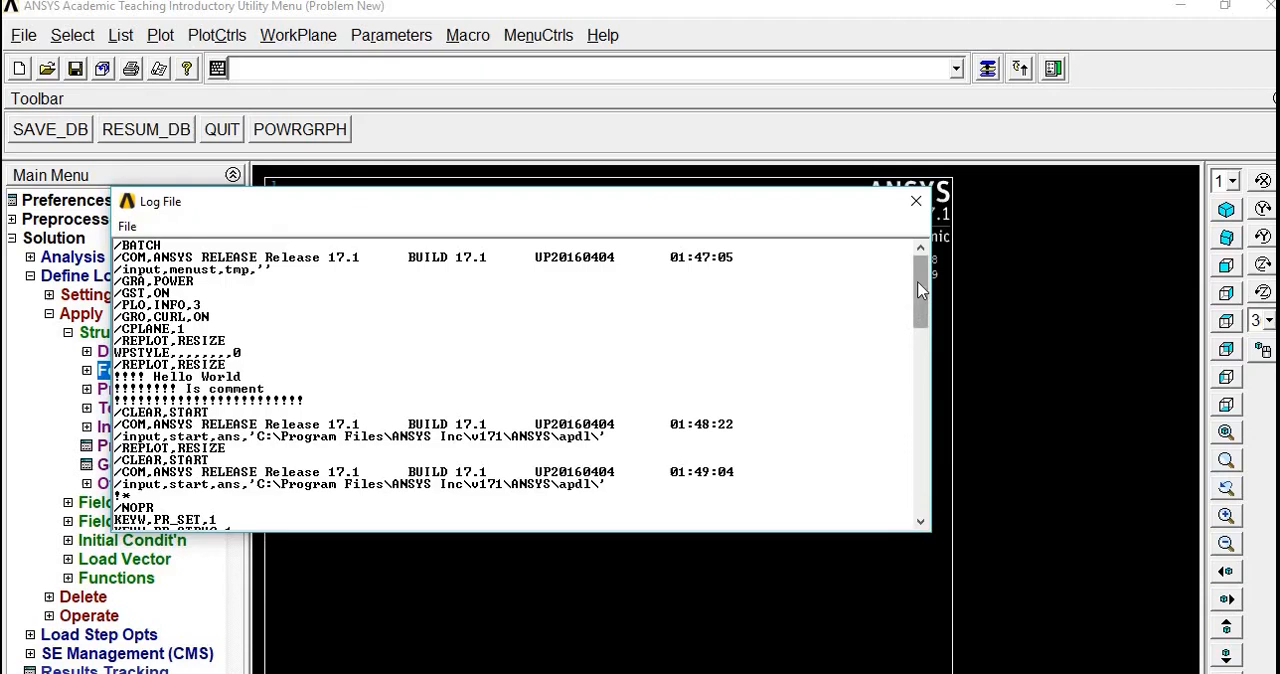
scroll(down, 3)
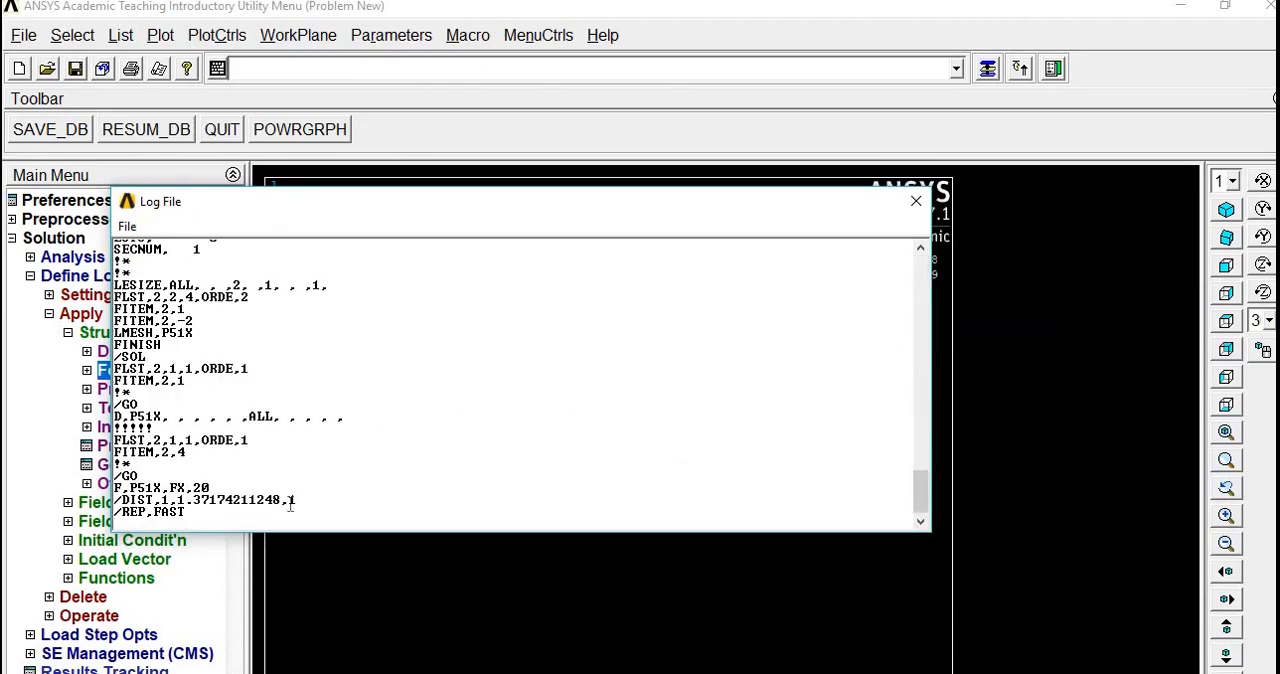
mouse_move(188, 472)
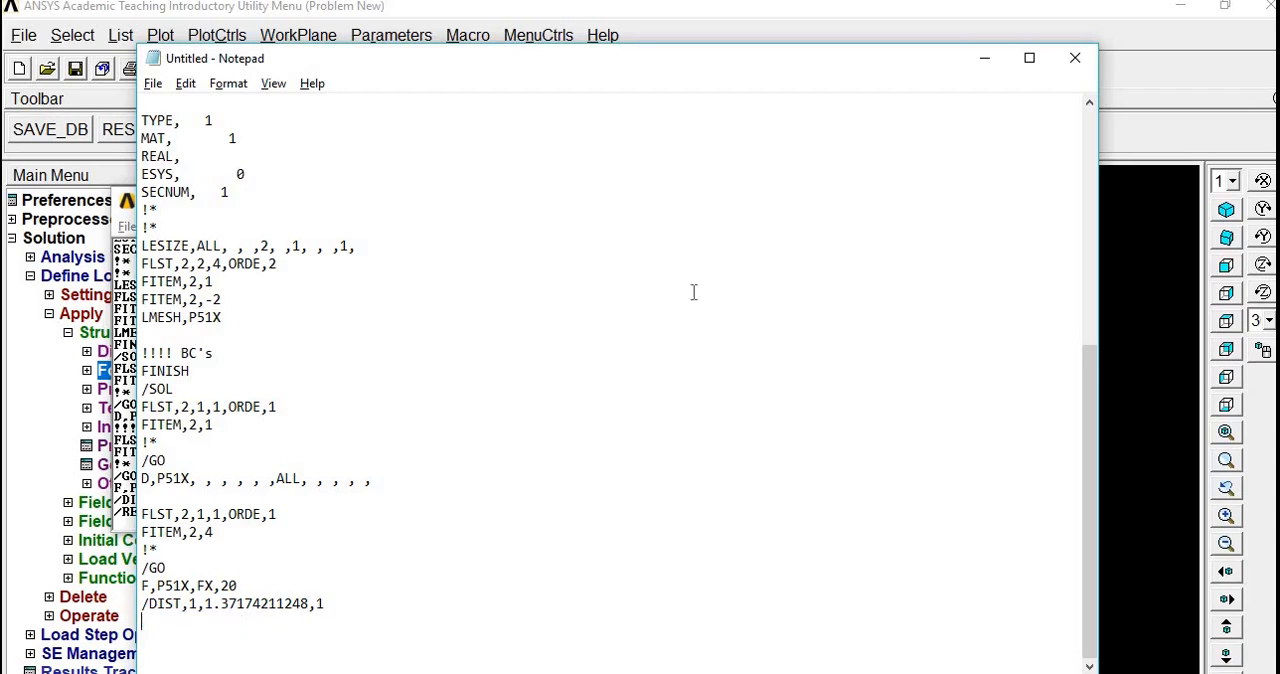
mouse_move(284, 624)
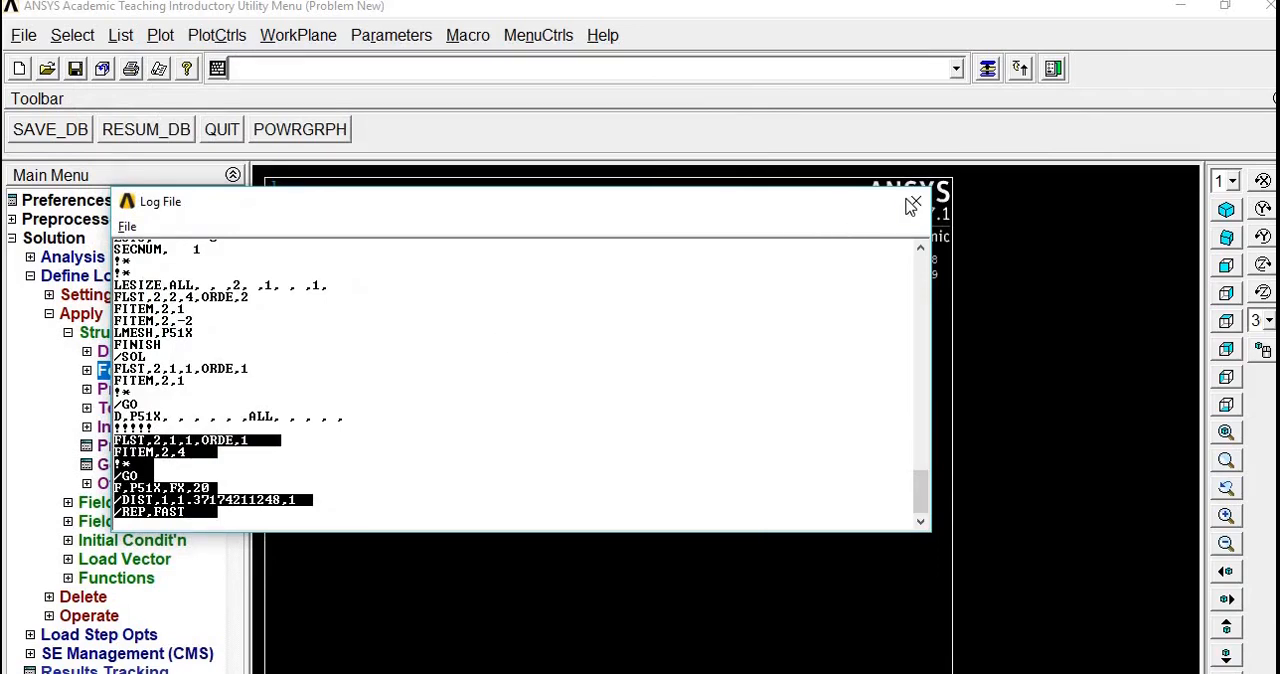
click(914, 202)
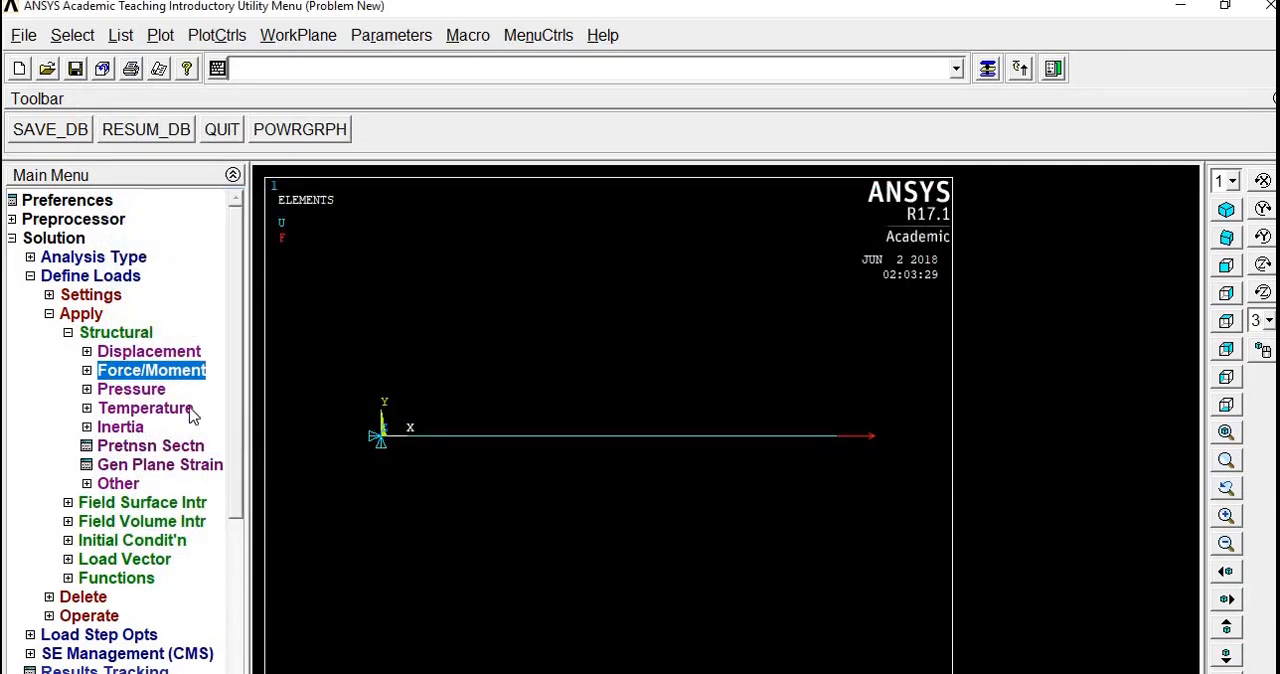
Solve the current load step for the bar with the X-direction end force and dismiss the done note.
click(116, 332)
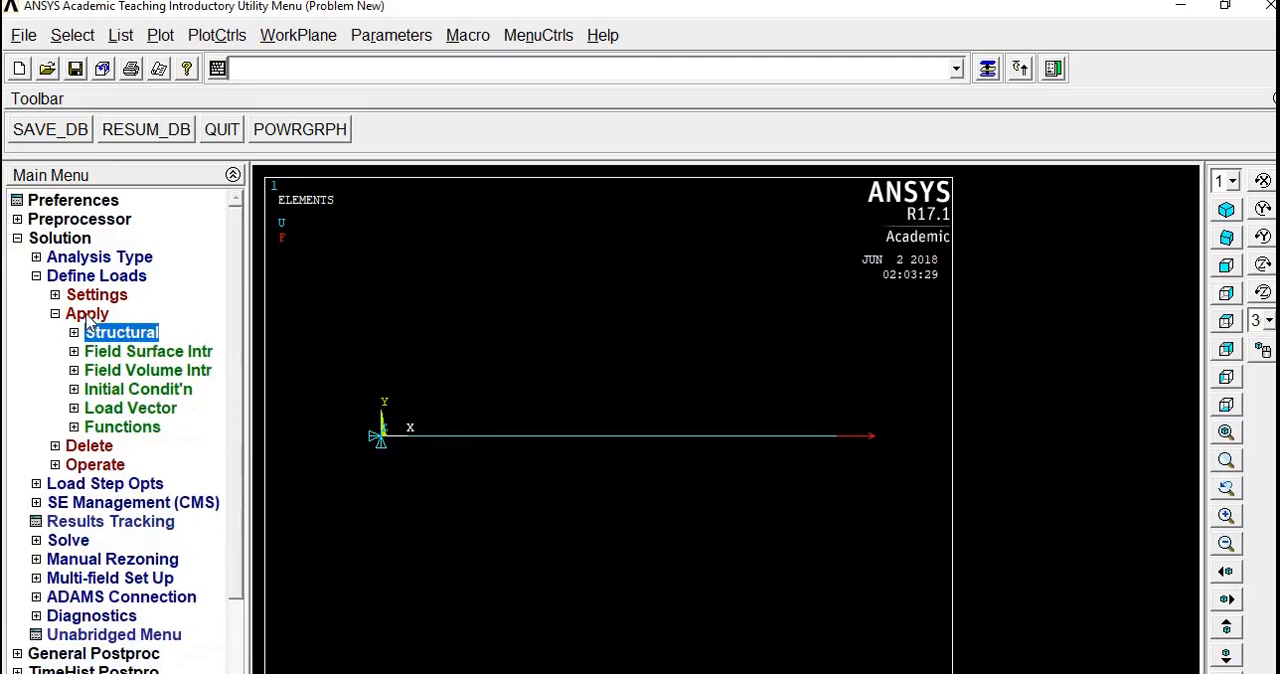
click(96, 276)
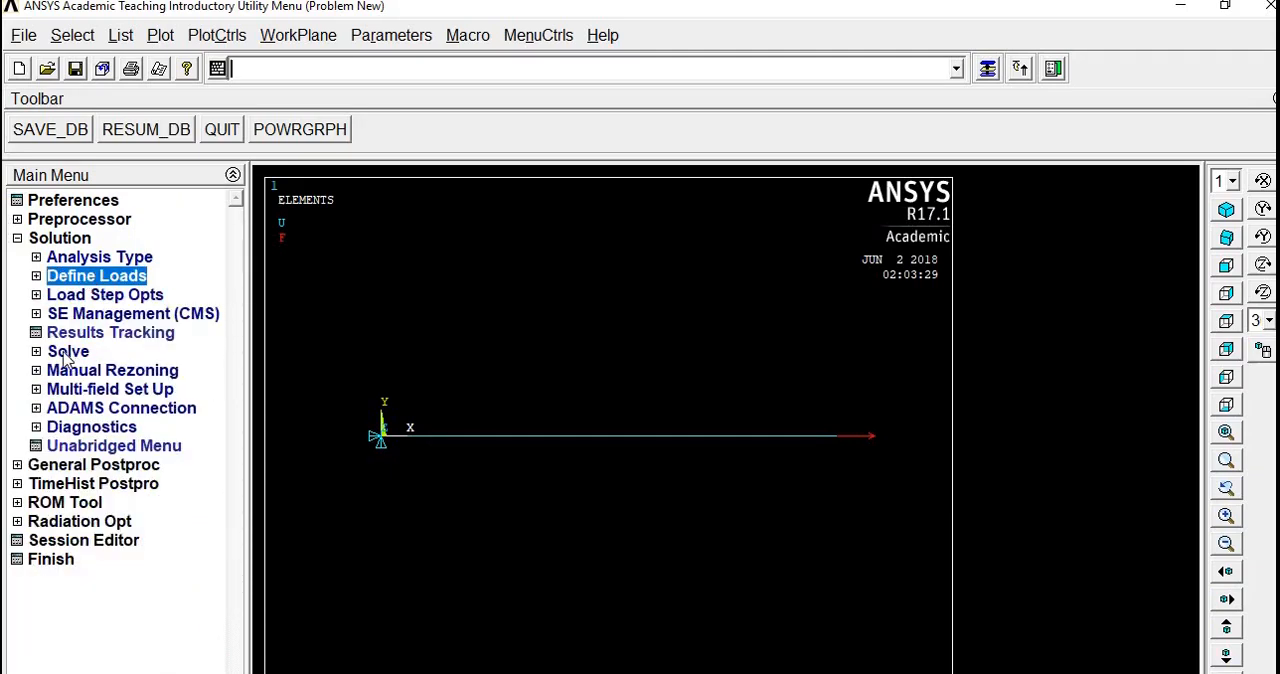
click(68, 352)
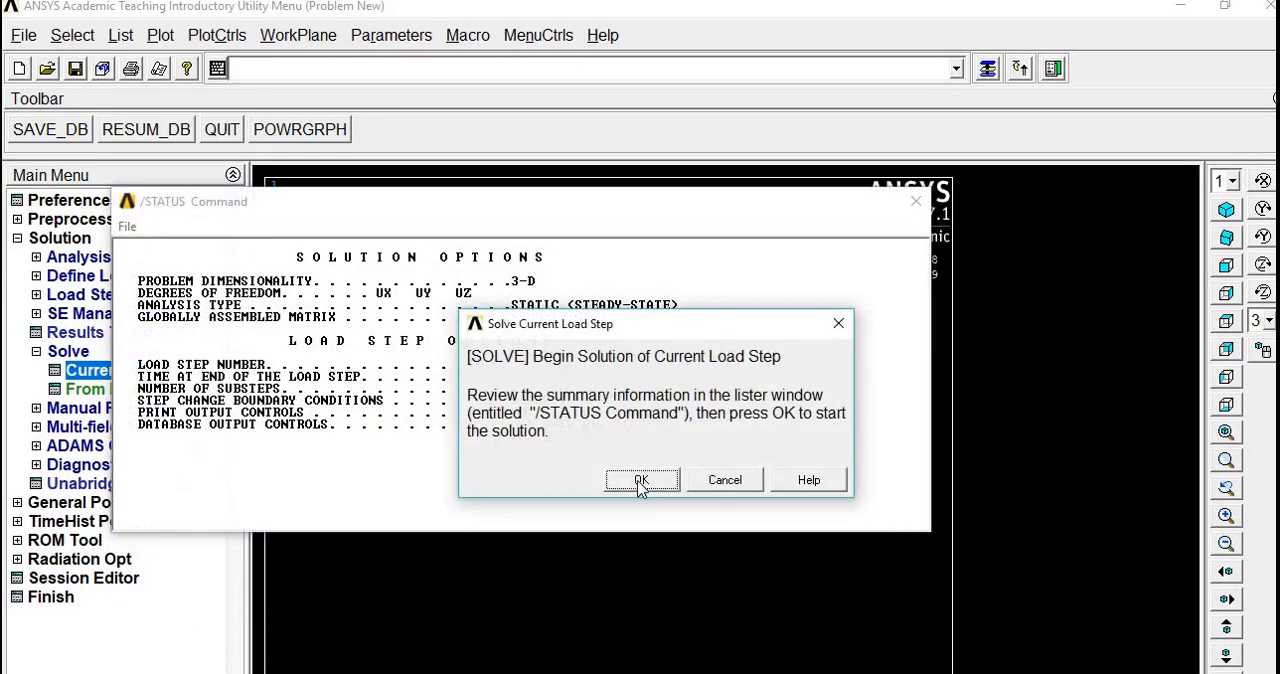
click(640, 480)
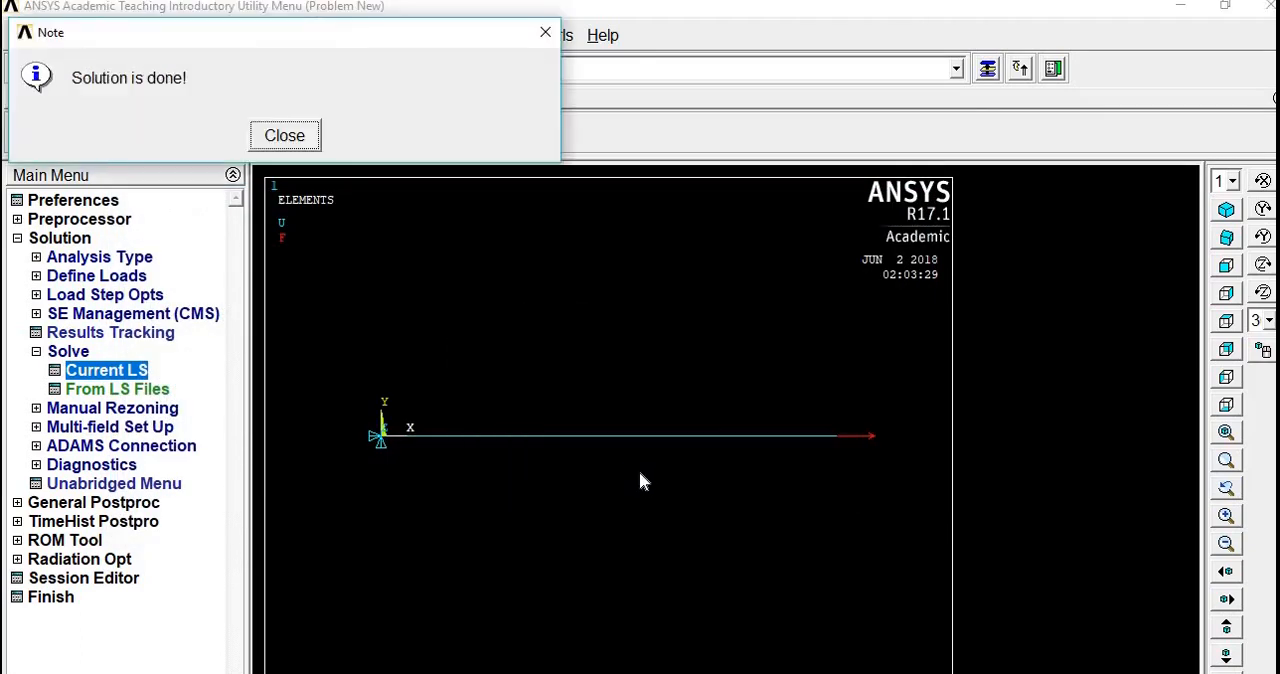
click(284, 136)
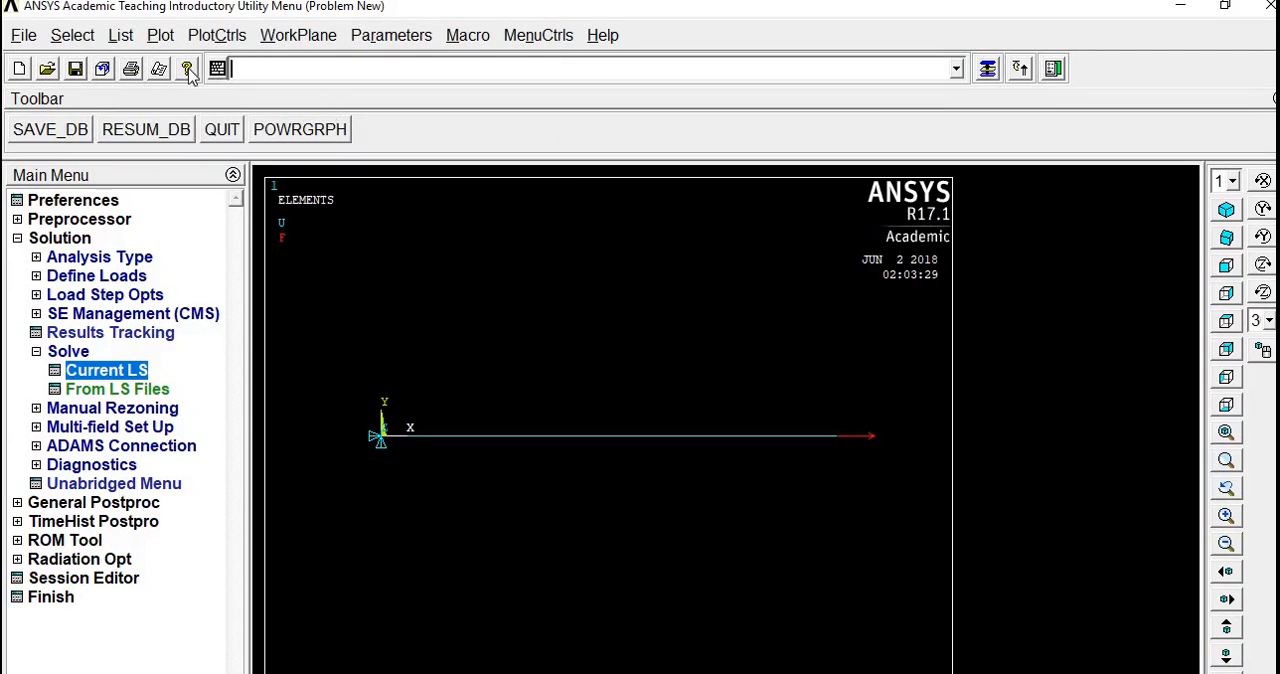
click(120, 36)
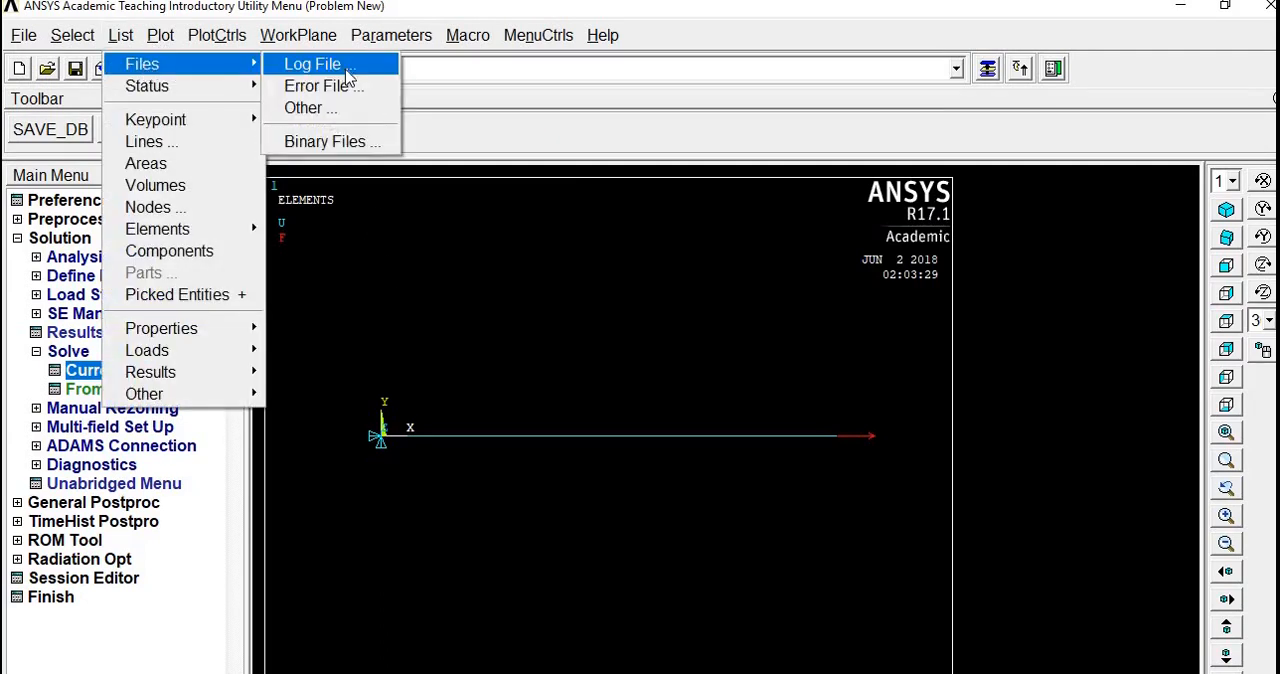
Review the session log's SOLVE commands, close it, and move into General Postproc.
click(312, 62)
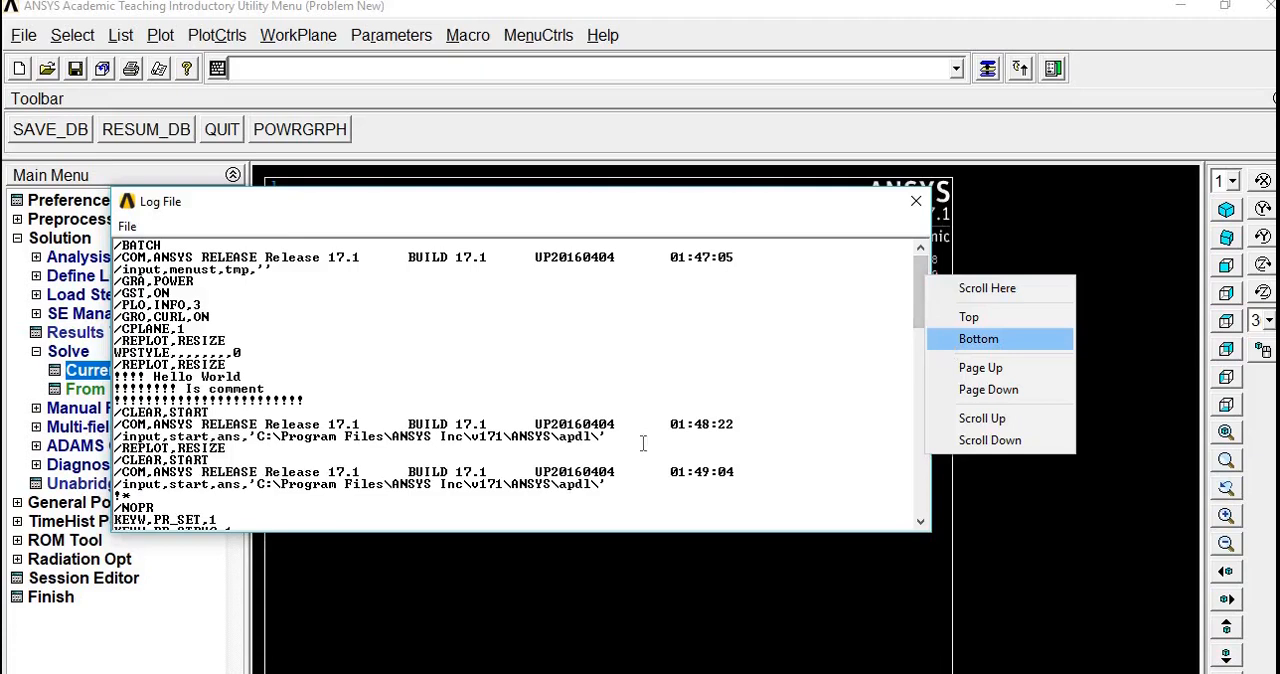
click(980, 338)
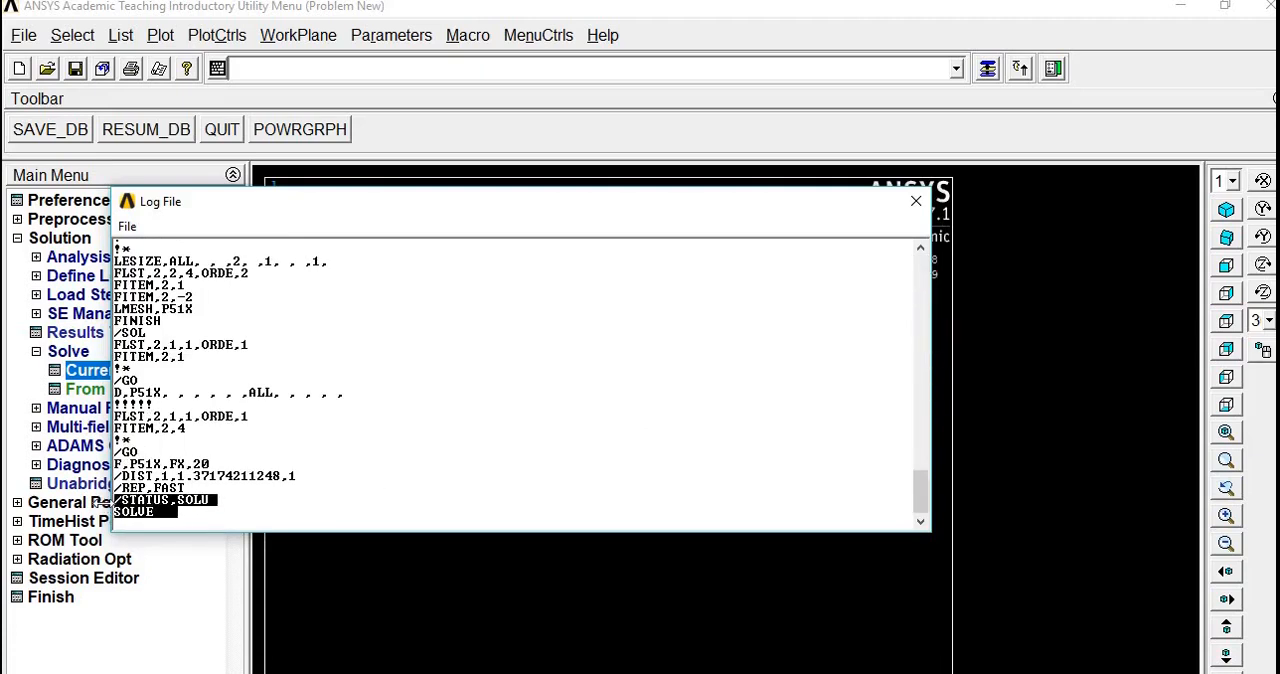
click(916, 202)
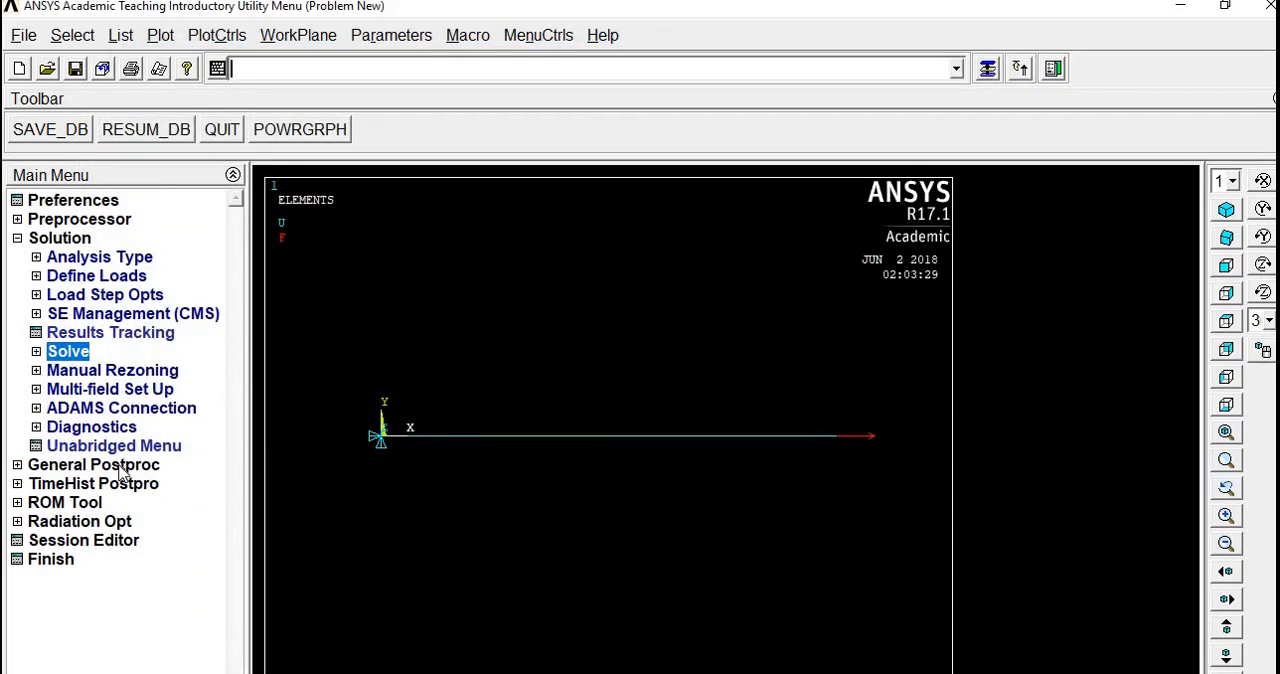
click(92, 464)
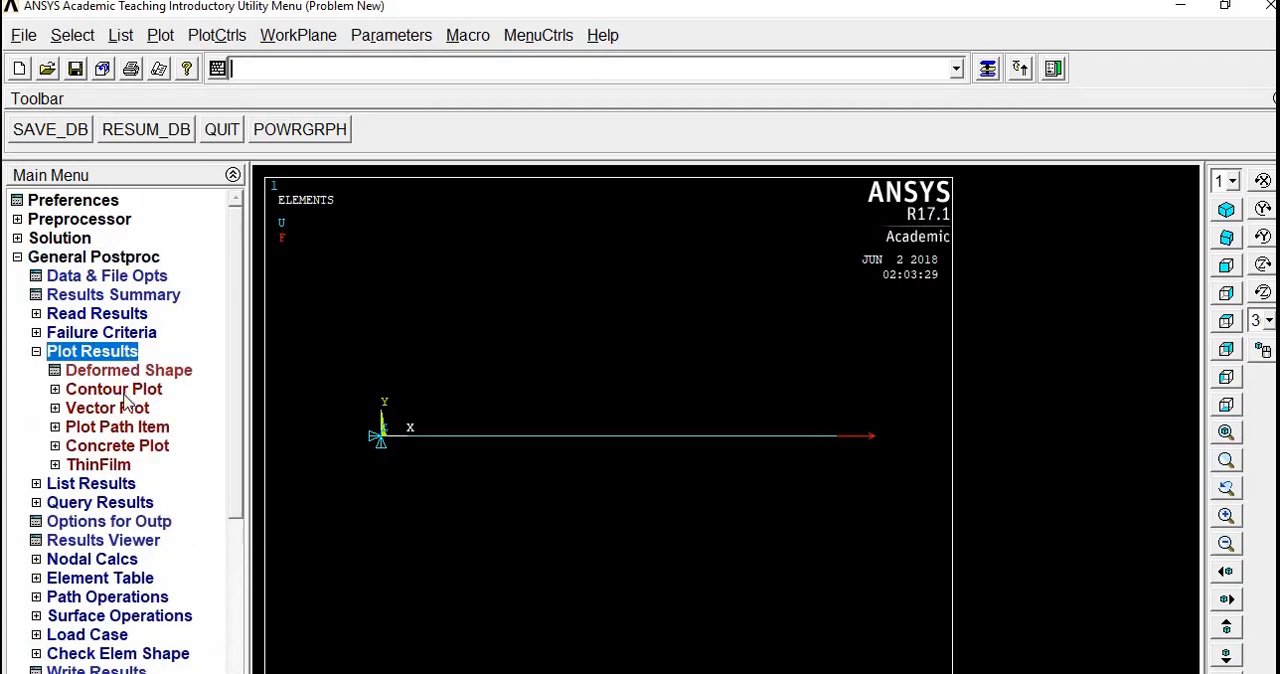
Plot the nodal X-component displacement contour, maximum UX .500E-03.
click(122, 408)
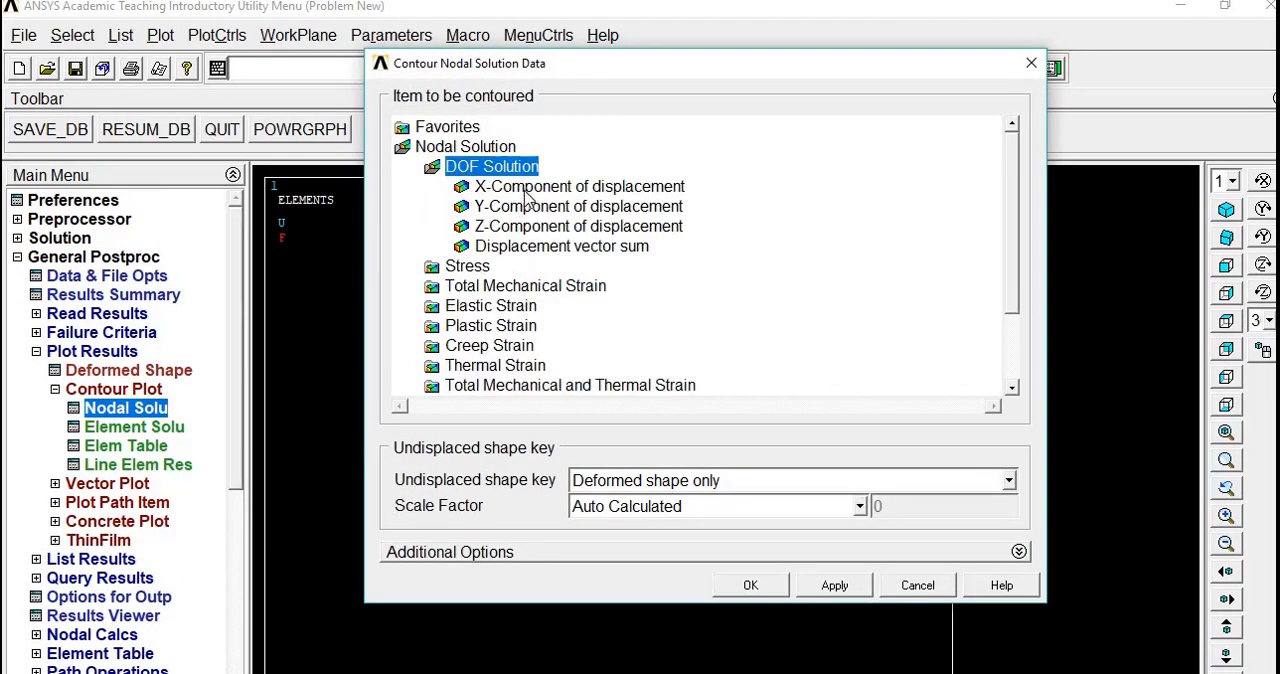
click(750, 584)
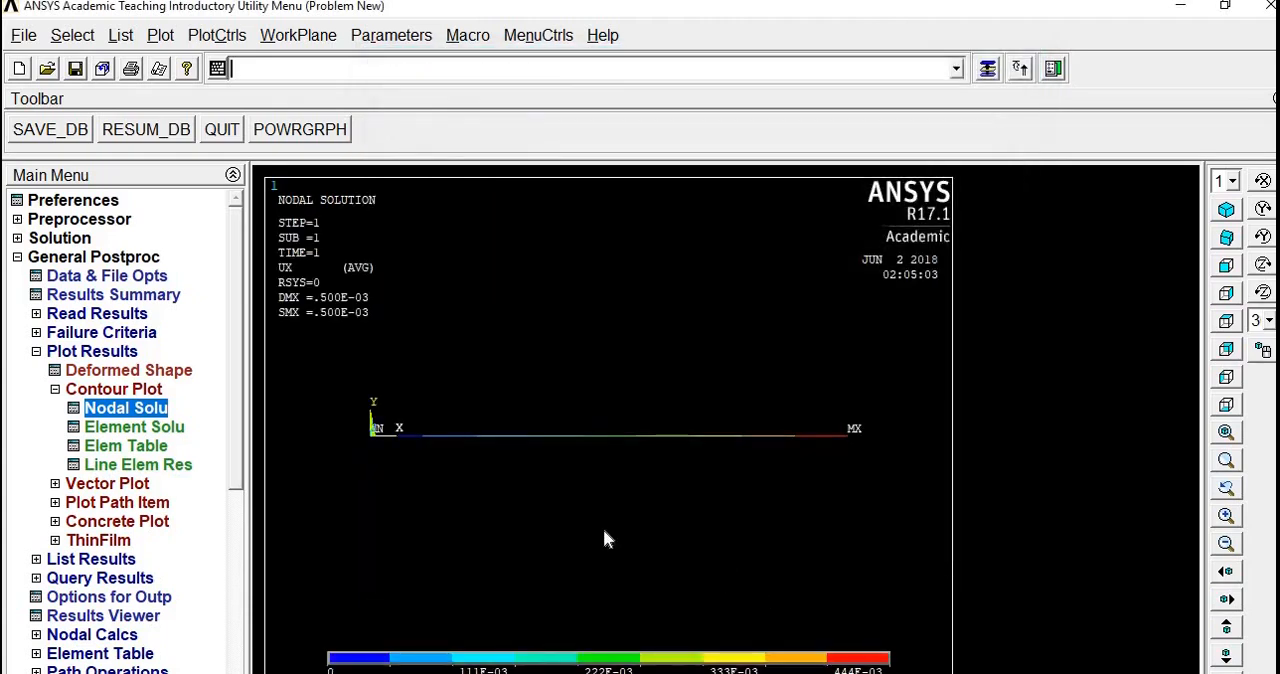
mouse_move(820, 484)
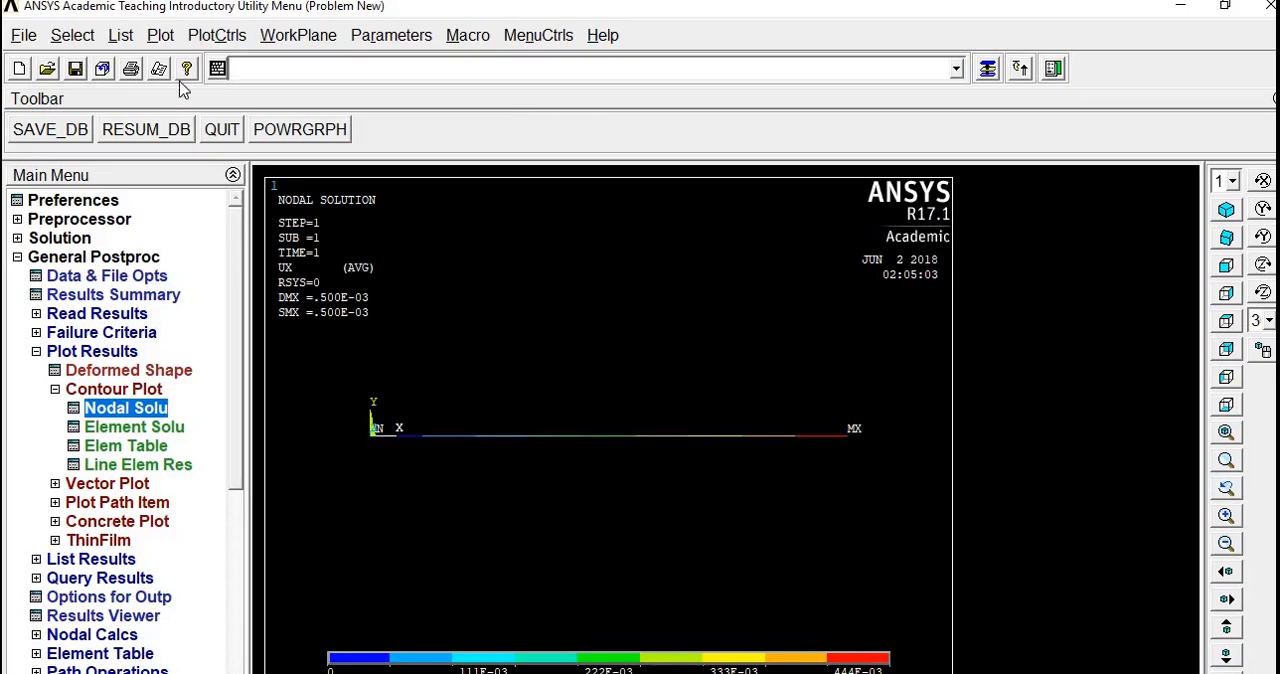
Copy the FINISH, /POST1 and PLNSOL lines from the session log and return to the Notepad macro.
click(124, 36)
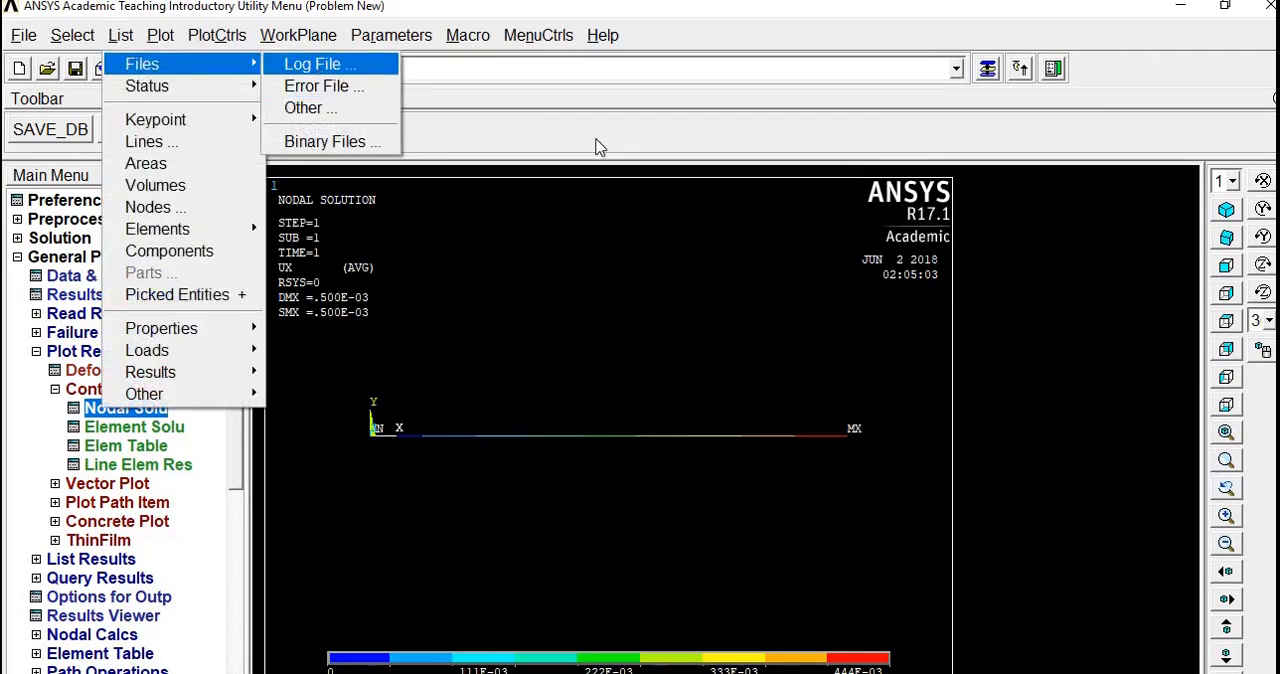
click(316, 64)
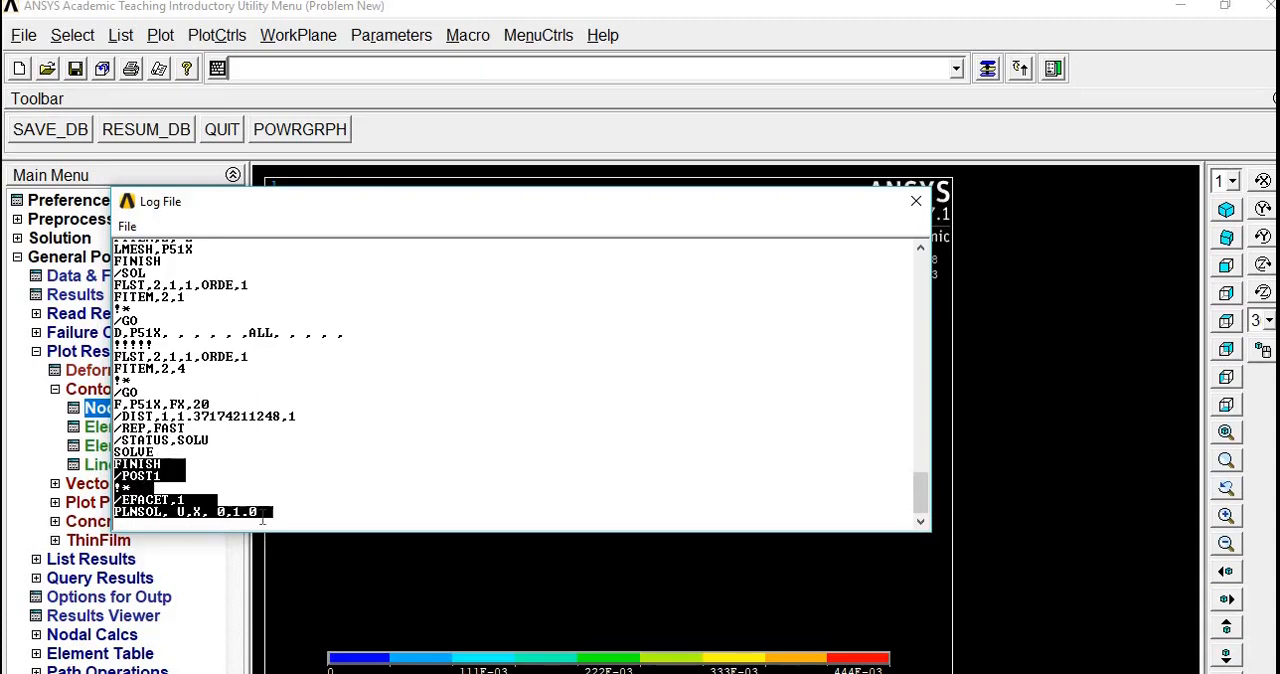
click(916, 200)
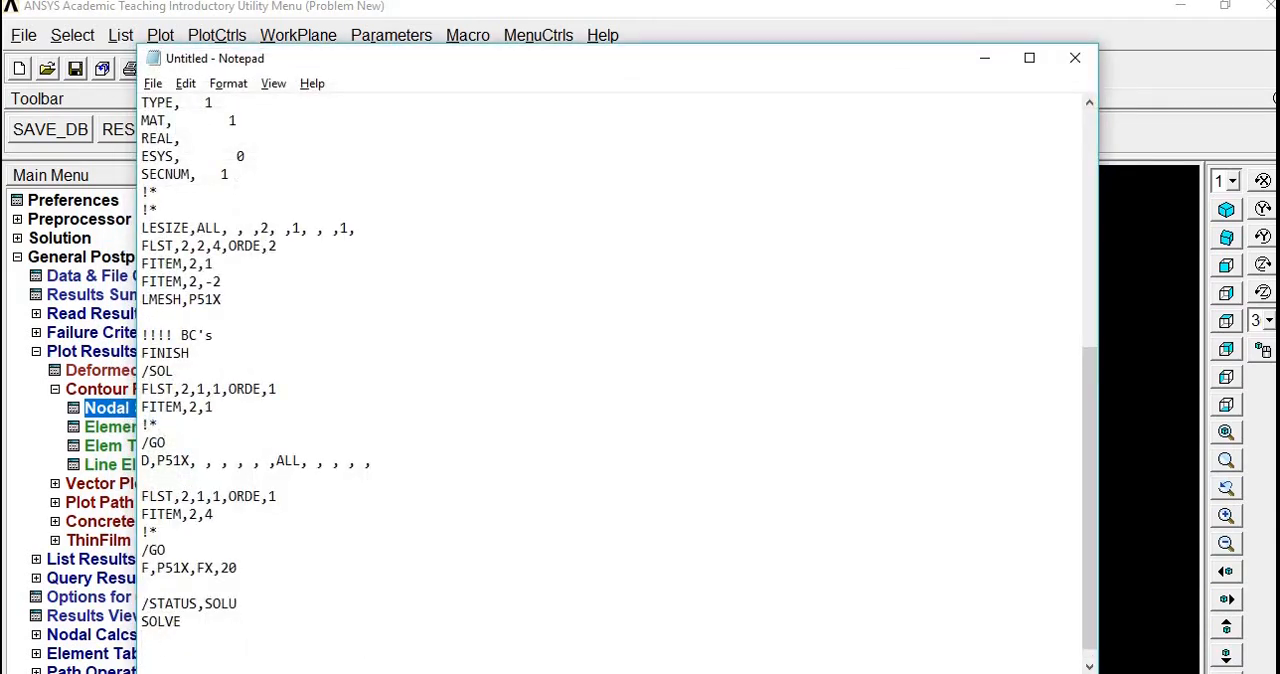
Add a !!Results section plotting U,X, change FX from 20 to 40, and select the whole macro.
text(!!)
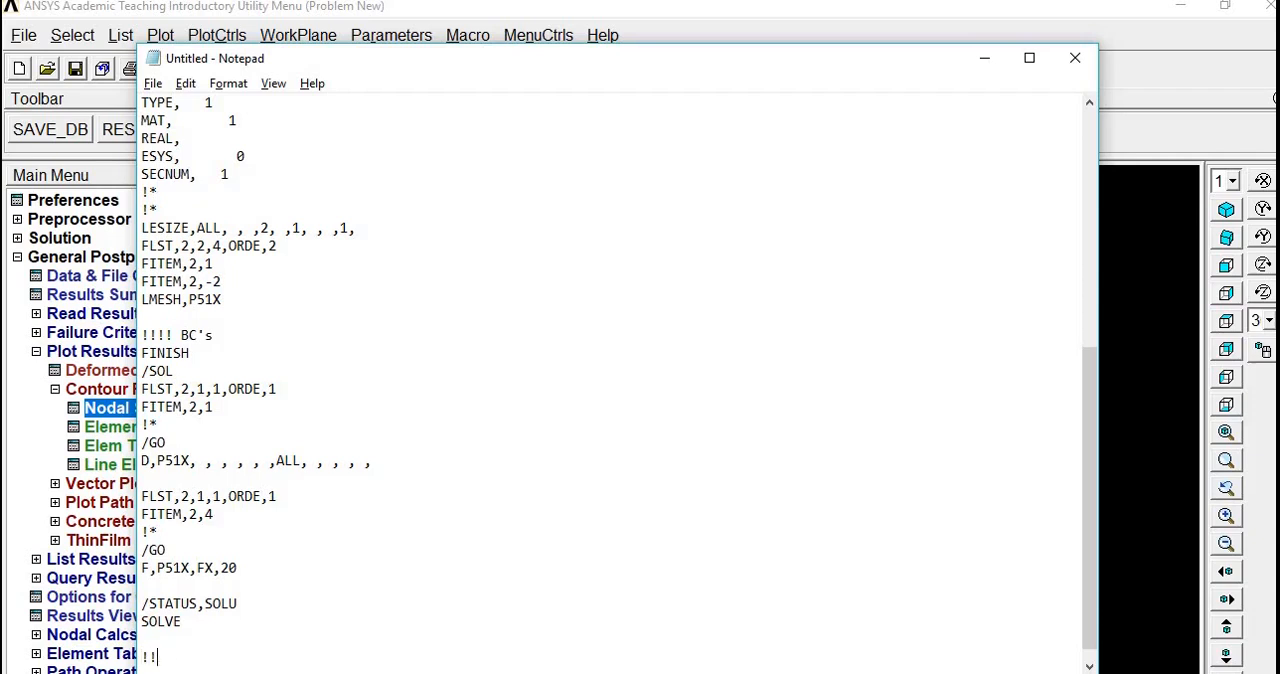
text(Resul)
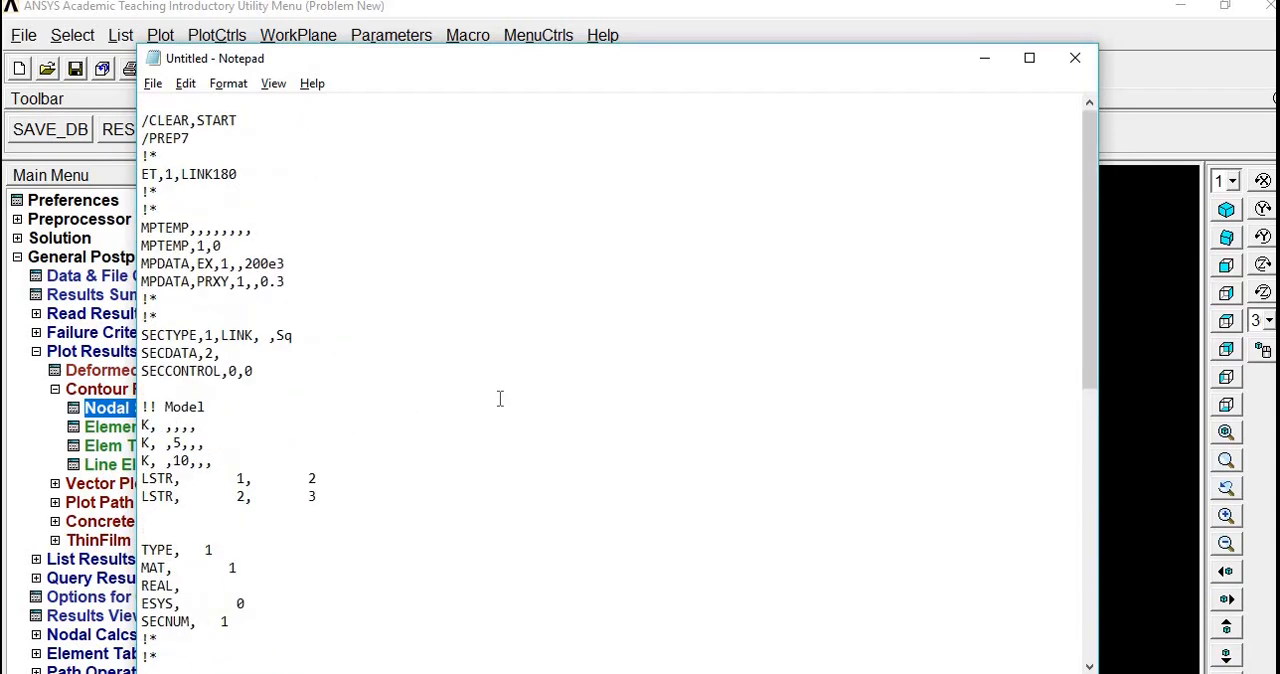
scroll(down, 3)
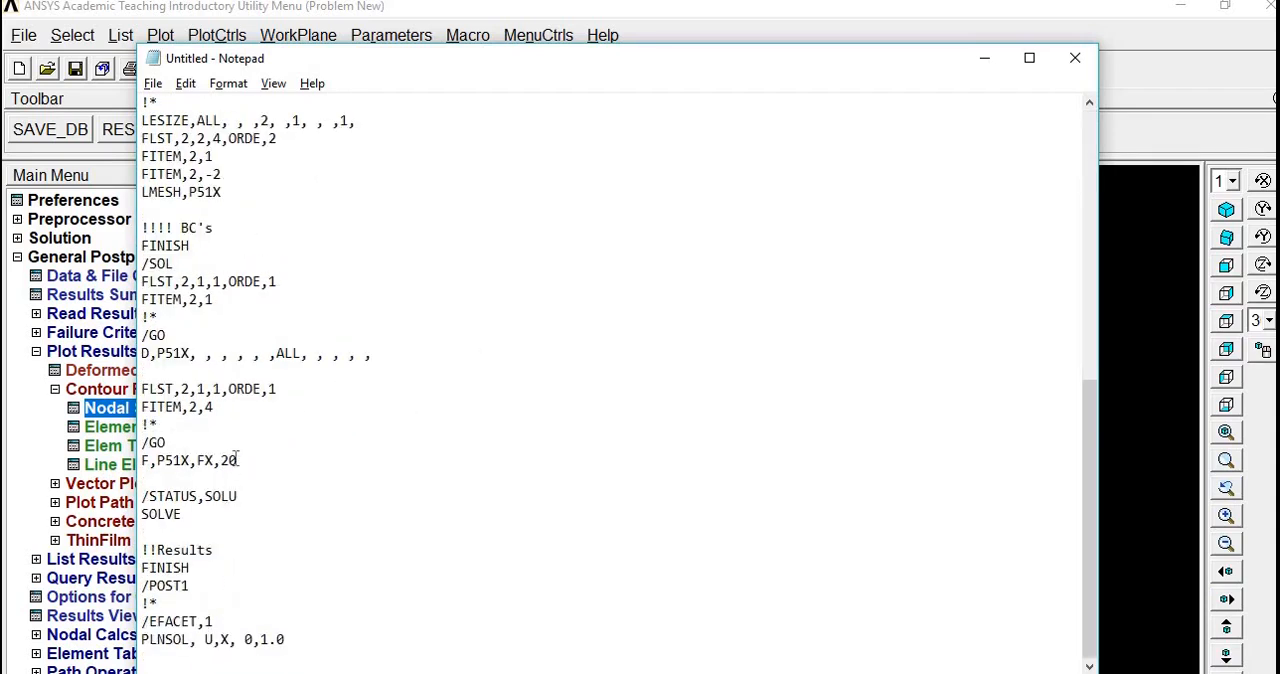
text(40)
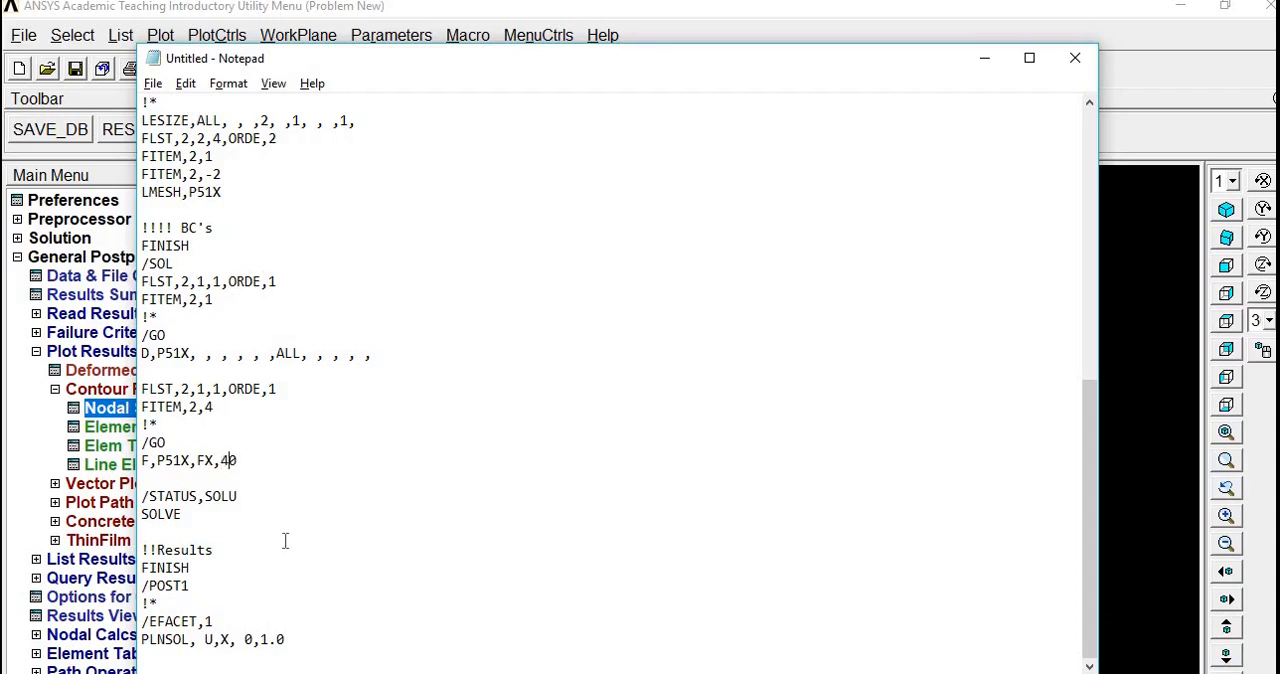
key(ctrl+a)
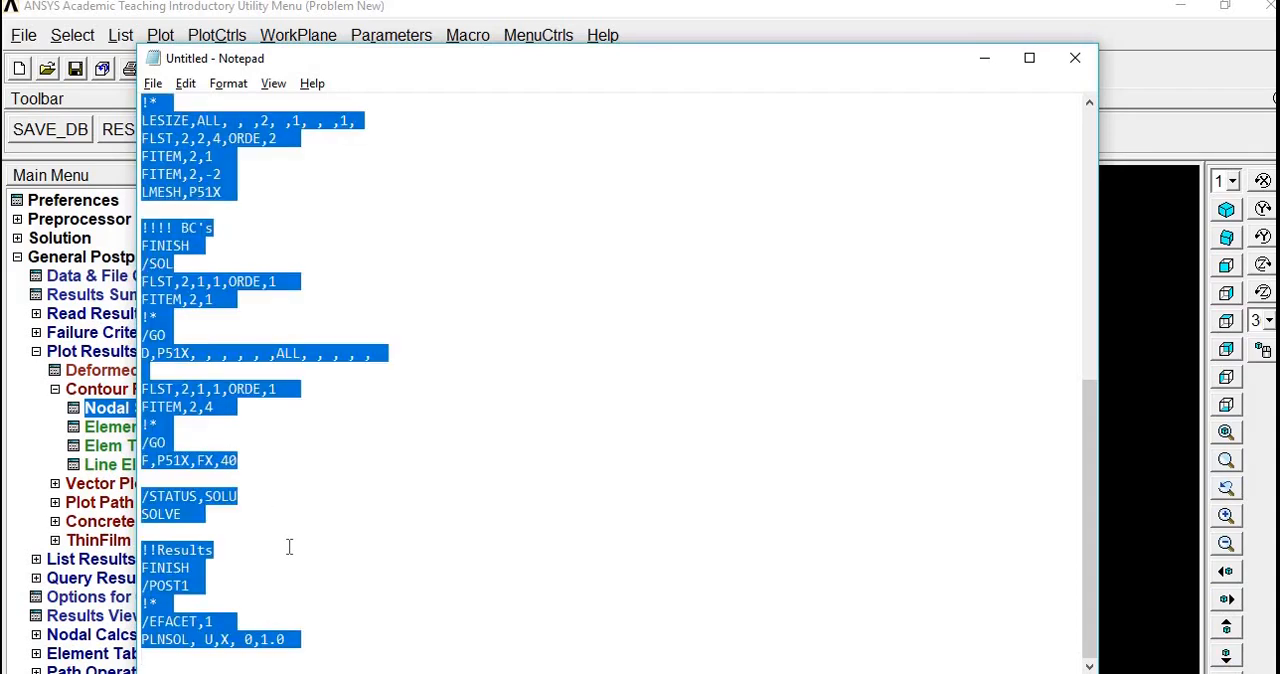
Run the copied macro in ANSYS, accepting the Verify prompt, to re-solve and replot the UX contour.
click(1070, 58)
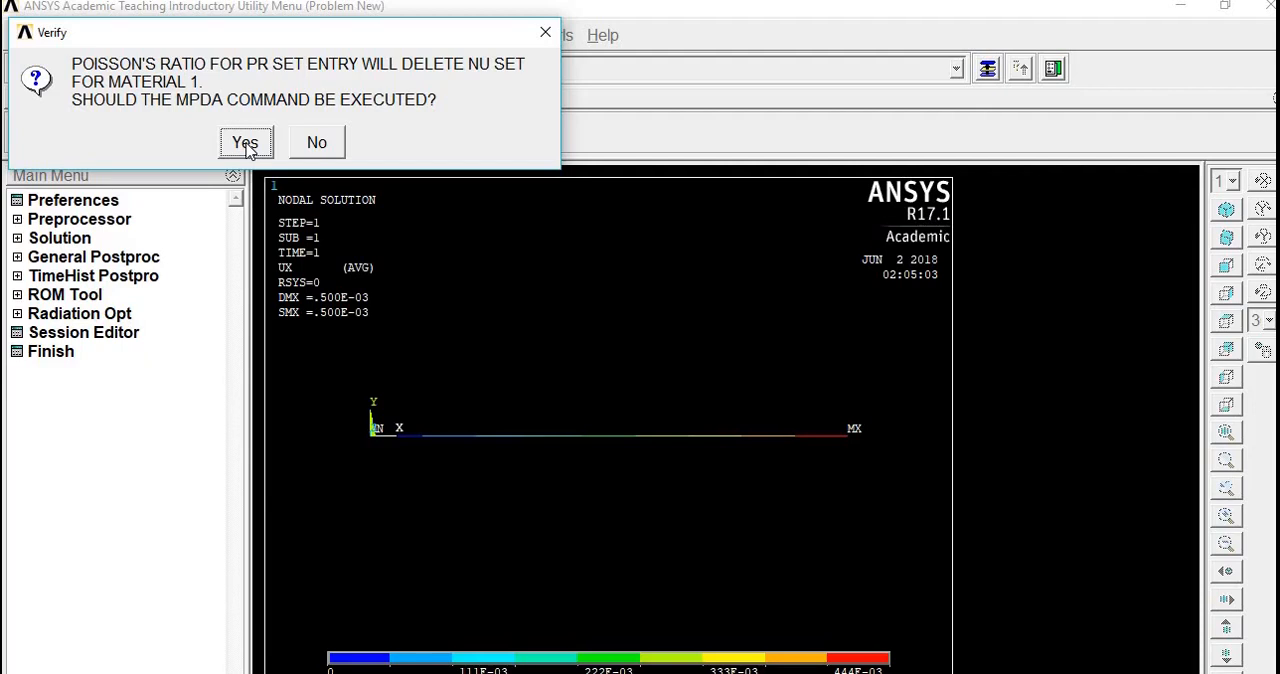
click(244, 142)
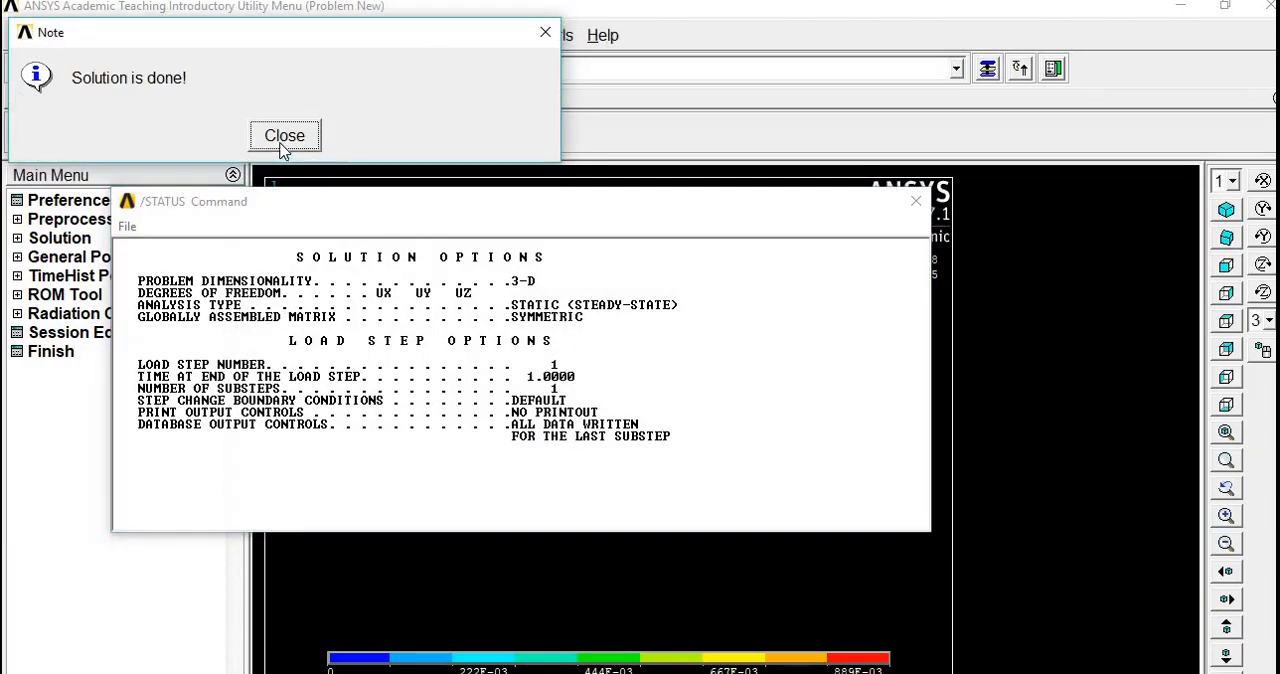
click(284, 136)
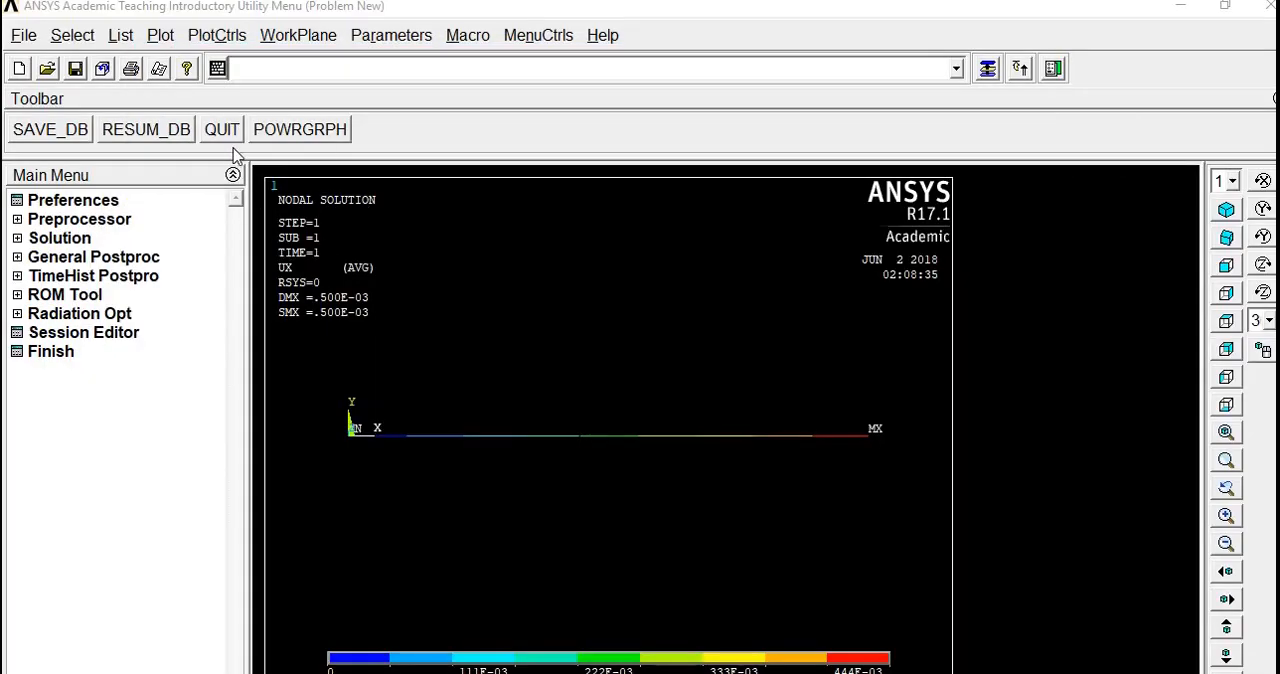
mouse_move(498, 308)
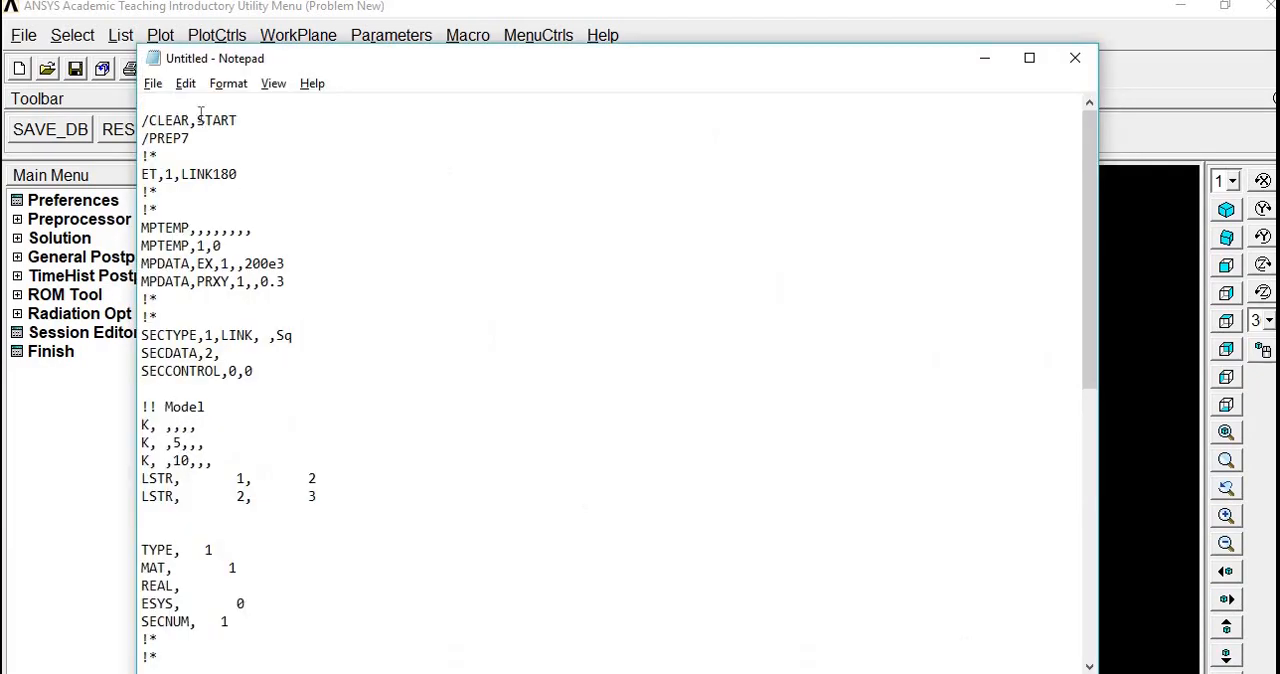
Head the macro with FINISH above /CLEAR,START and keep the force value at 40.
text(FINISH)
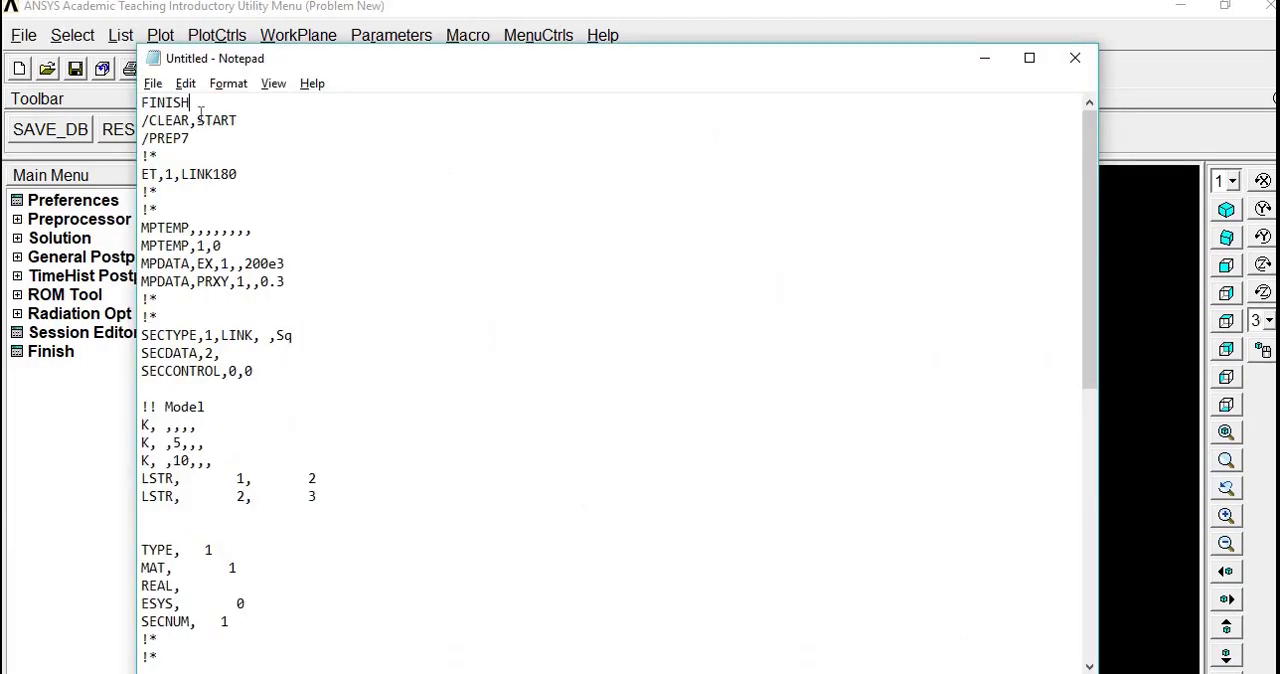
scroll(down, 3)
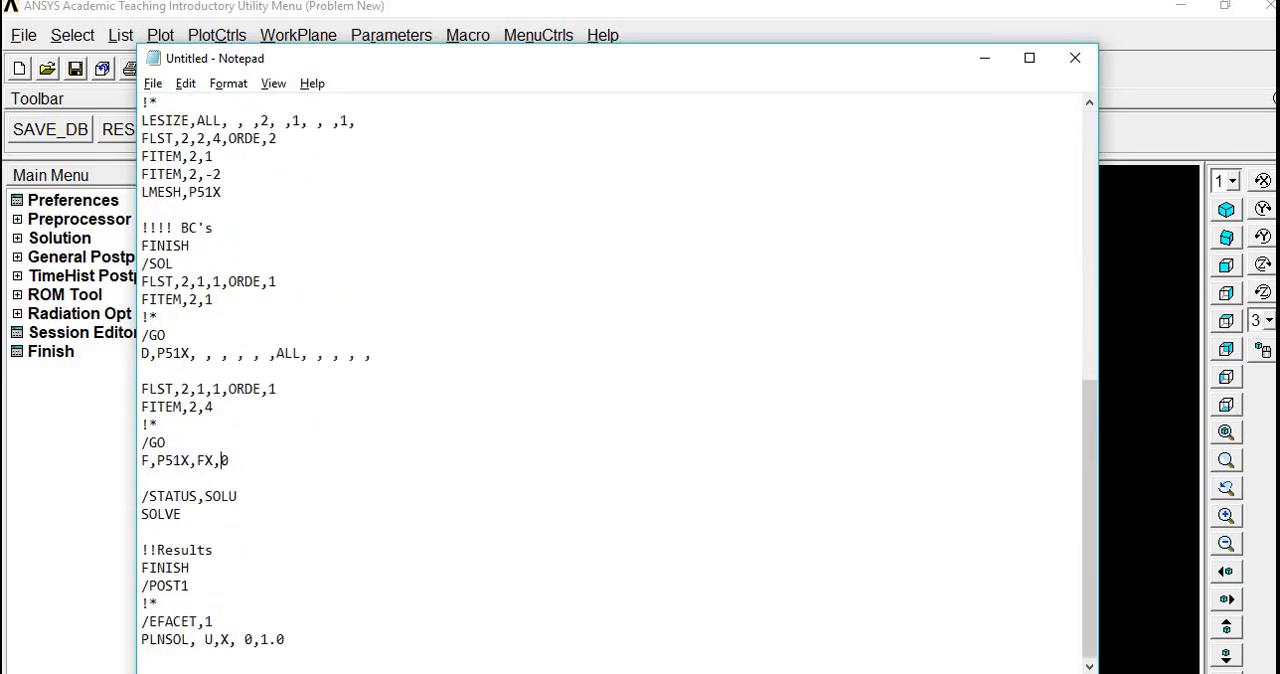
text(40)
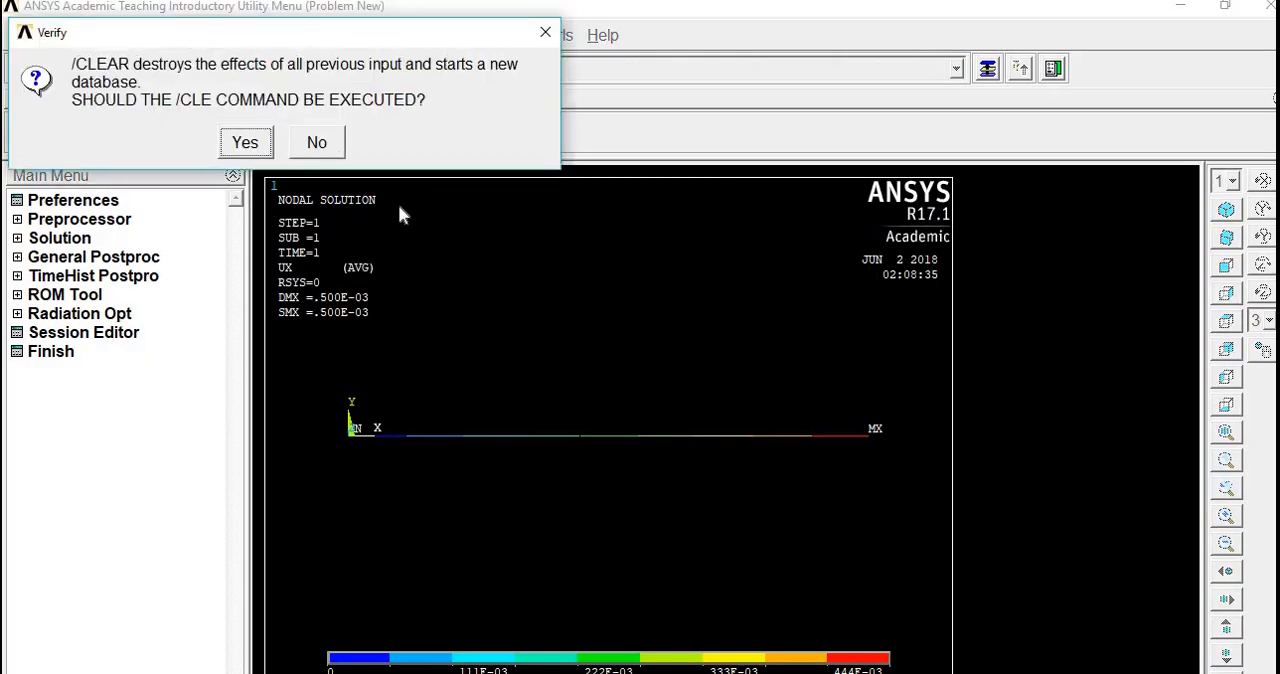
Confirm the /CLEAR prompt so the macro re-solves, giving a UX contour maximum of .001.
click(244, 140)
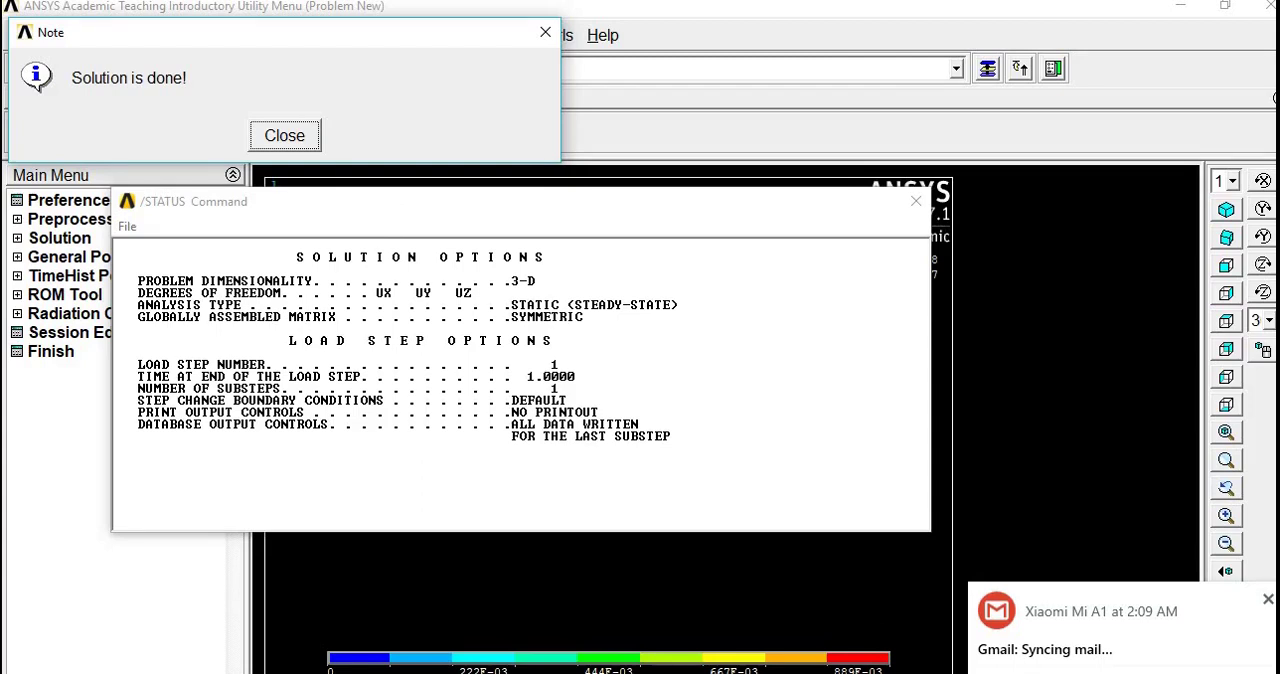
click(914, 202)
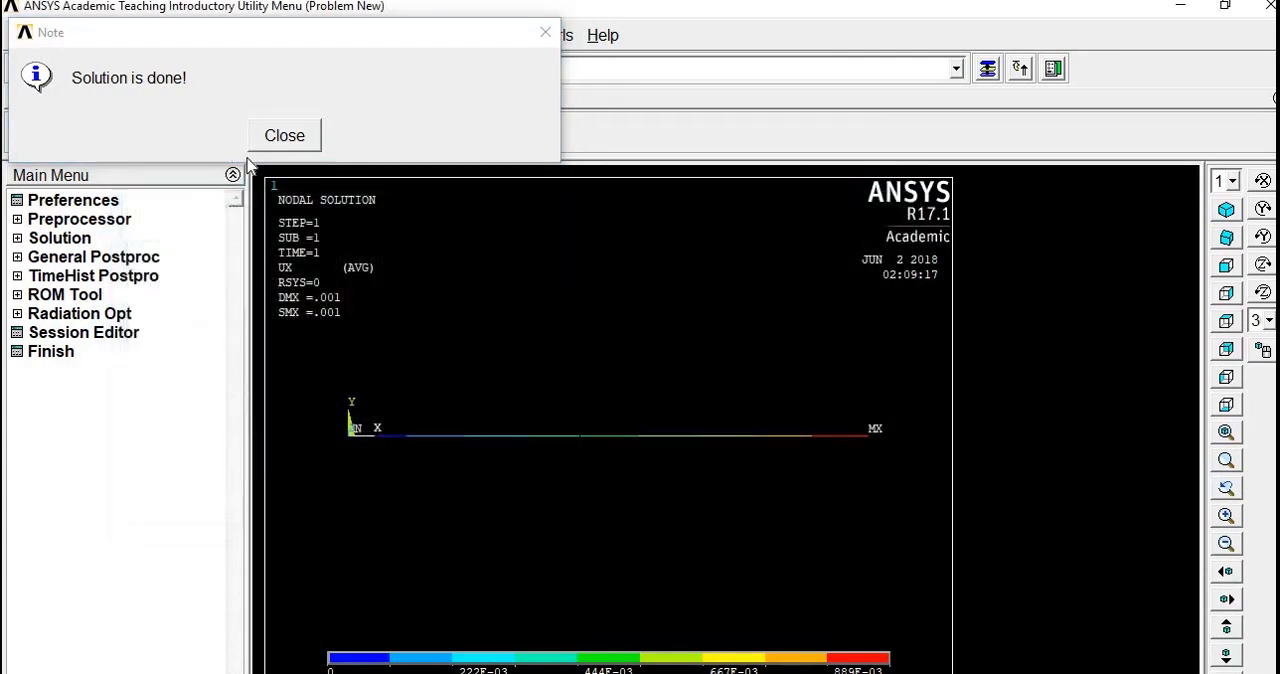
click(284, 136)
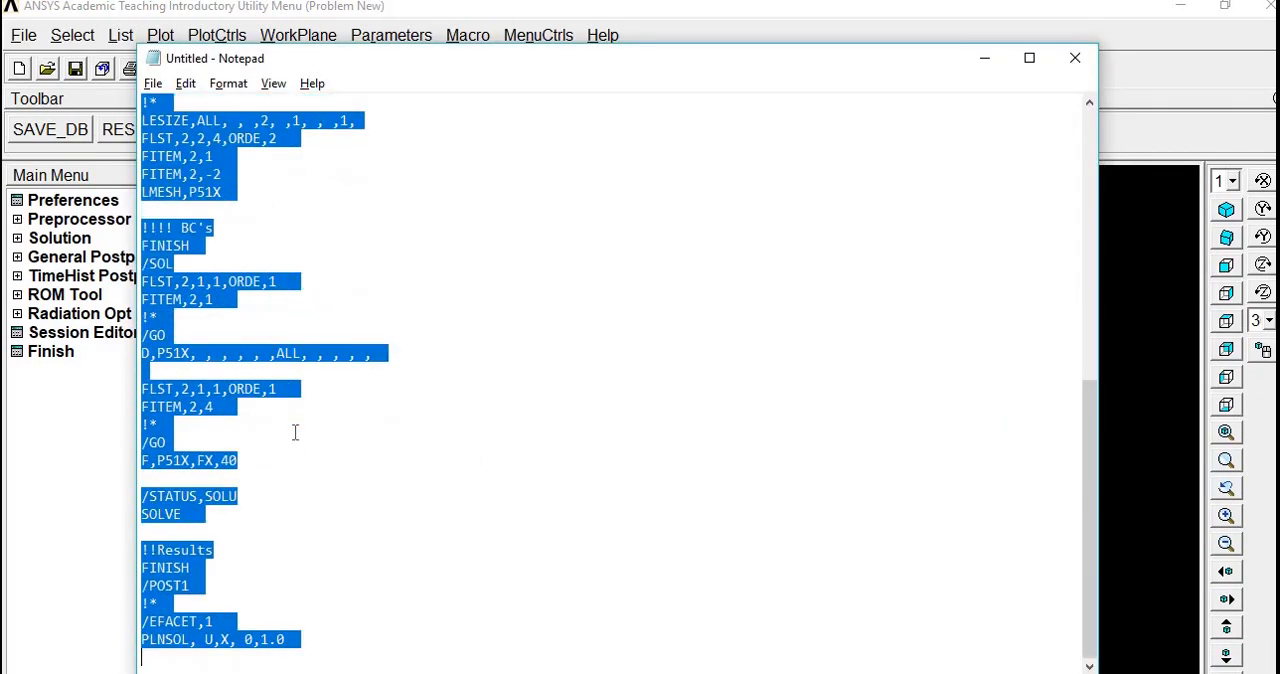
Edit the load value in the macro and rerun it, reaching a UX maximum of .0015.
click(284, 604)
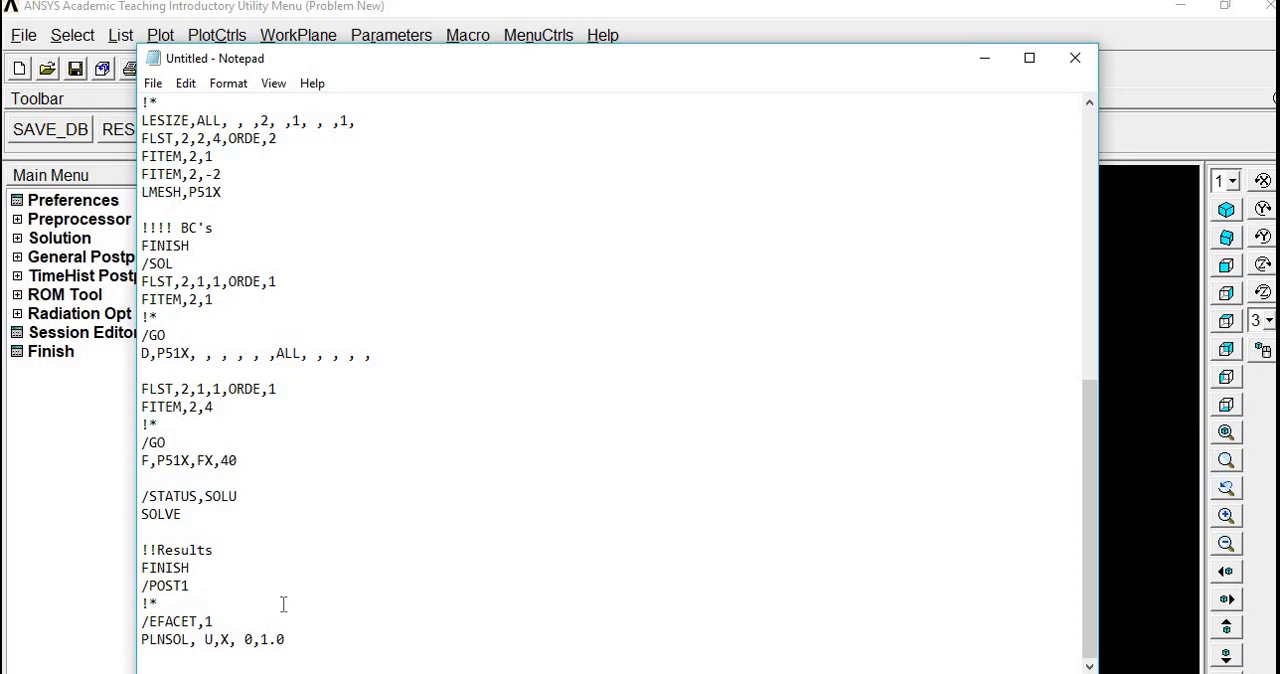
double_click(228, 460)
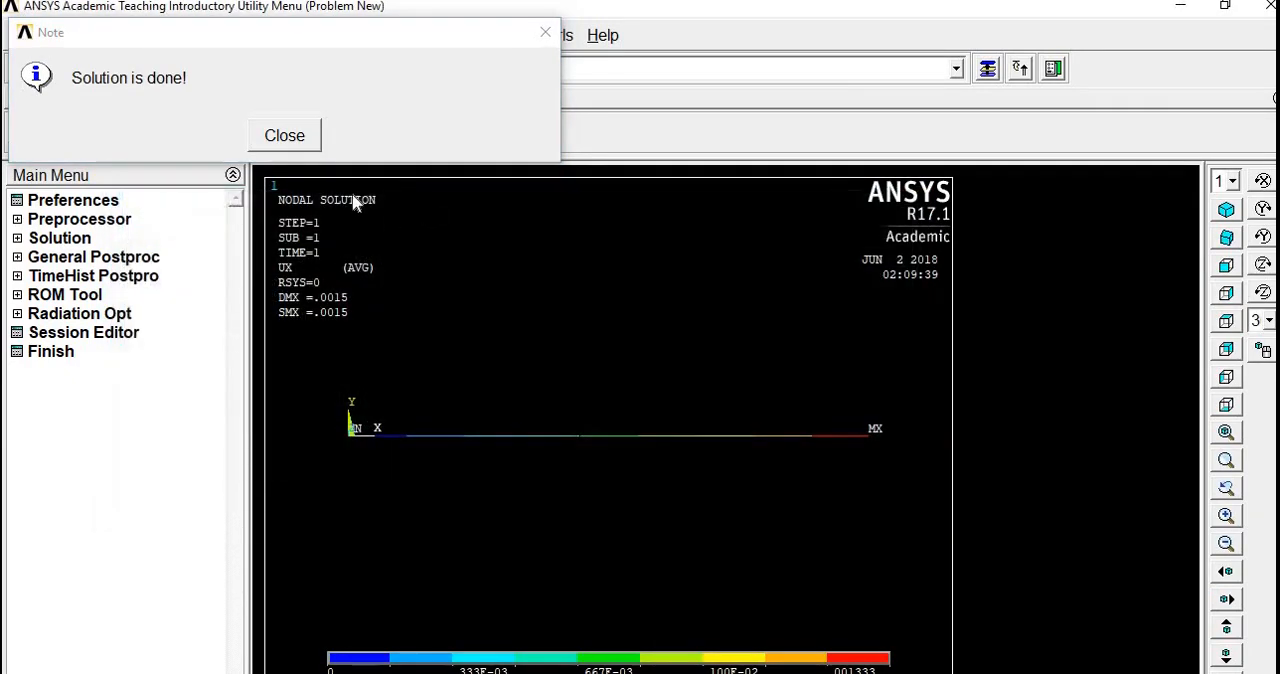
Dismiss the 'Solution is done' note and enter a comment line ending in 'Thanks' in the command input.
click(284, 136)
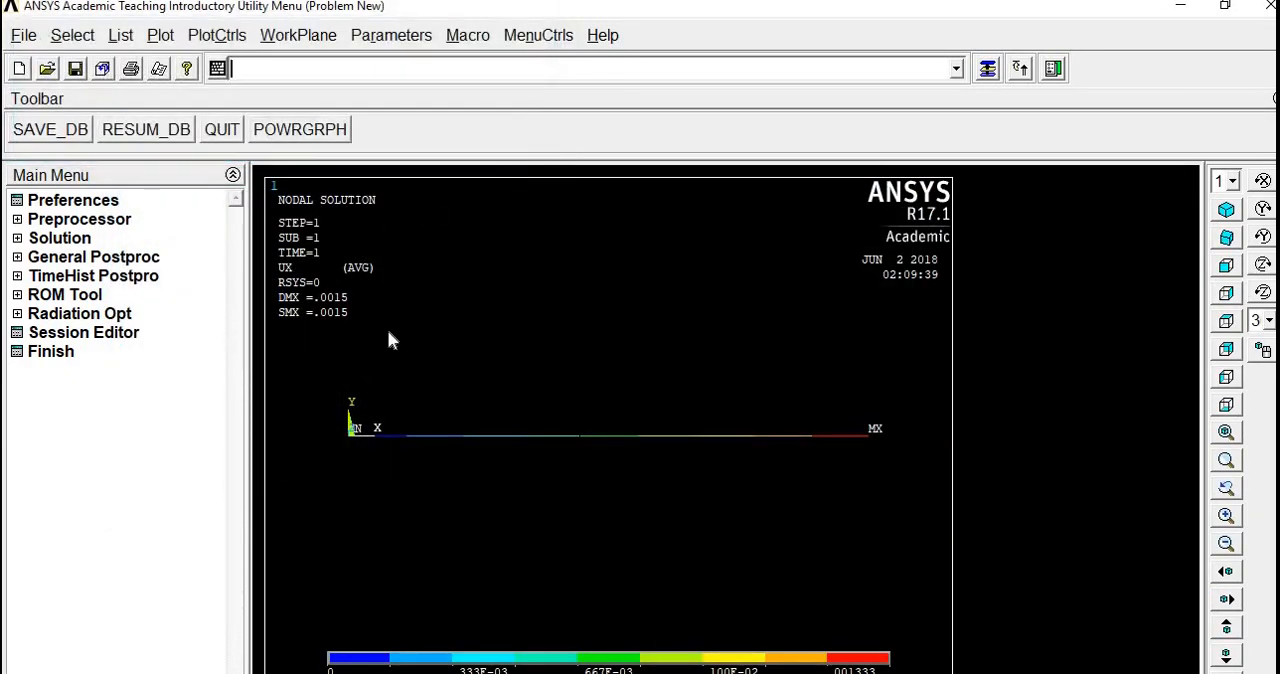
mouse_move(442, 322)
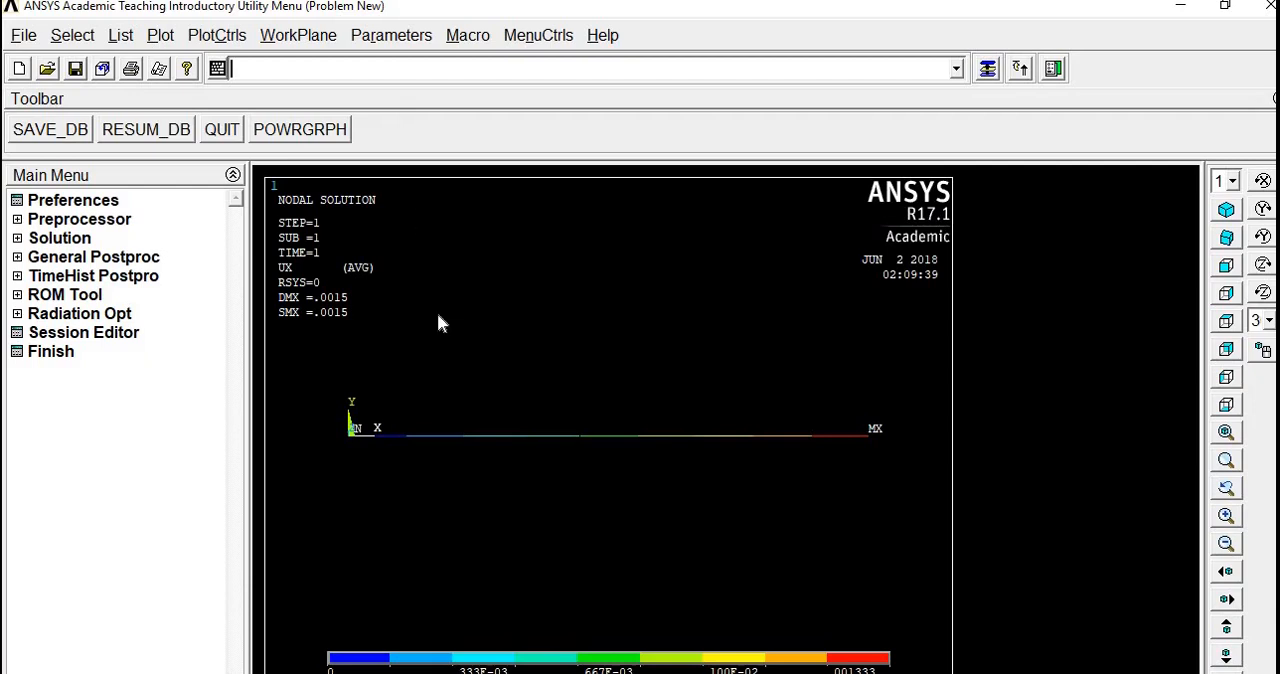
mouse_move(436, 82)
text(!!!!!!!)
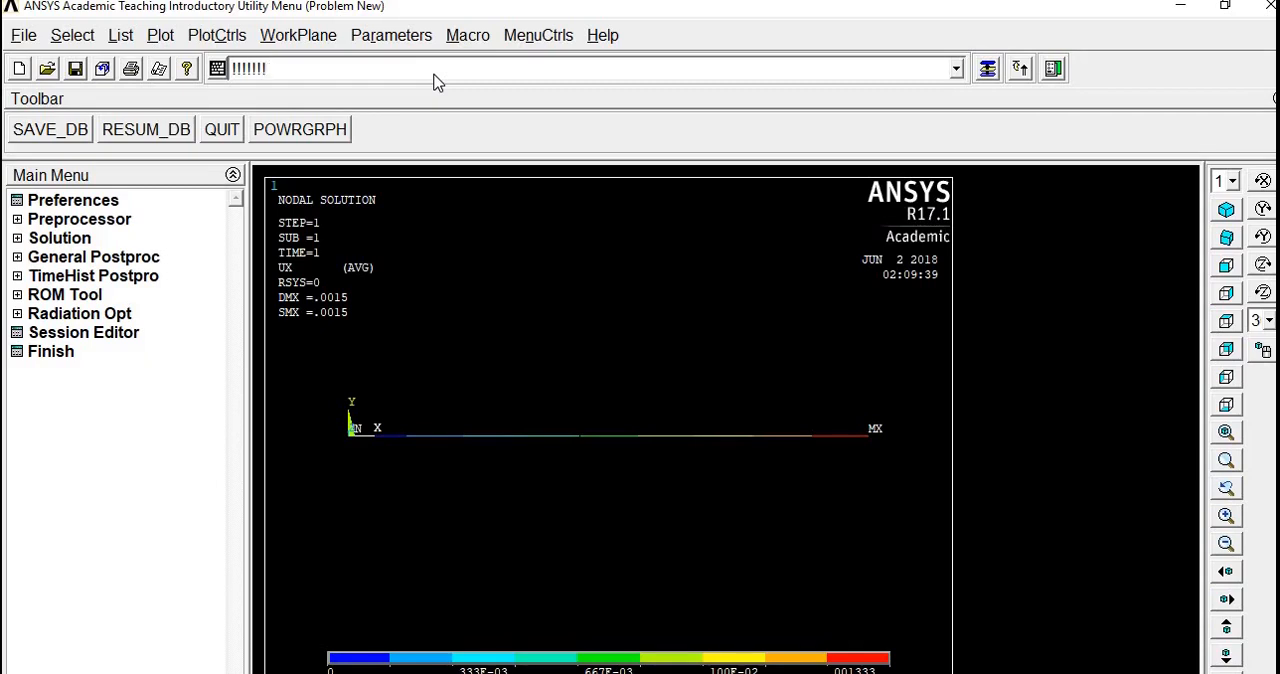
text(Thanks)
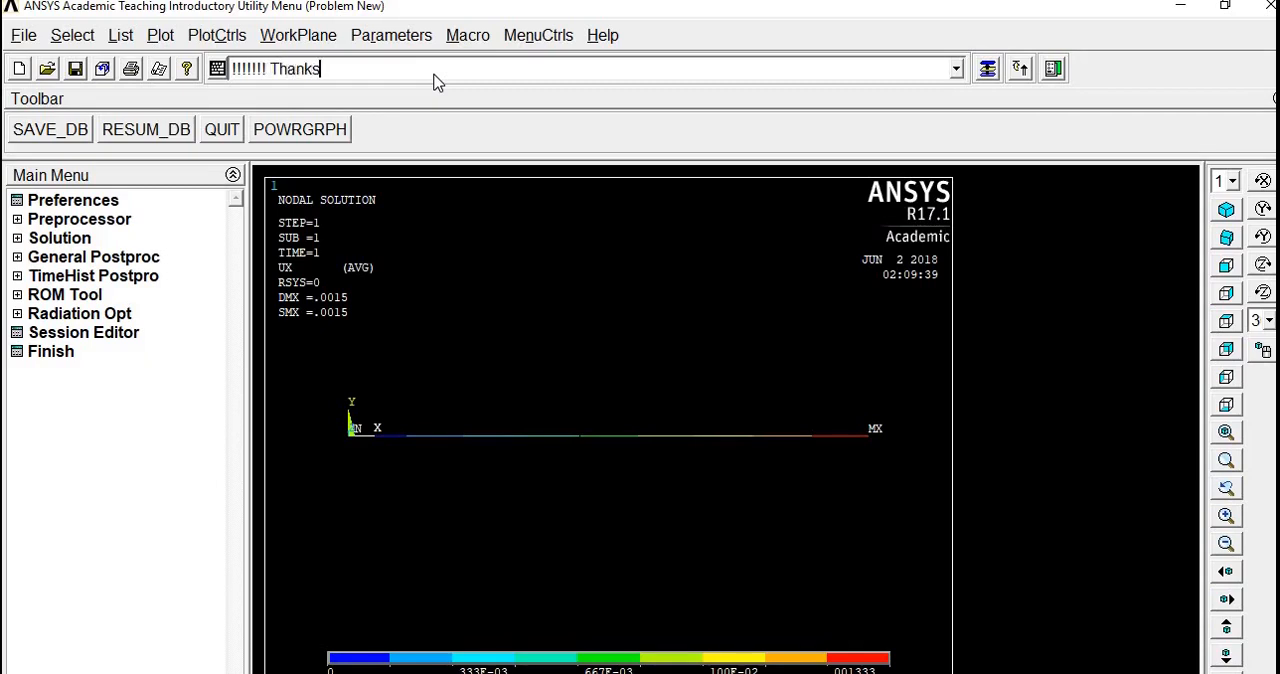